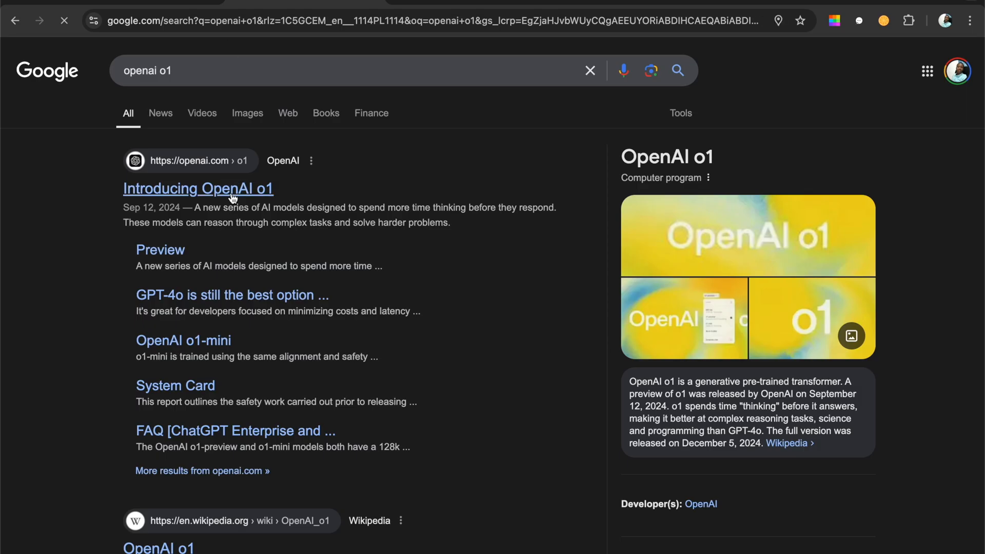
- Visit the Introducing OpenAI o1 page, then enter 'openai o3' in the address bar
{"action": "left_click", "coordinate": [198, 188]}
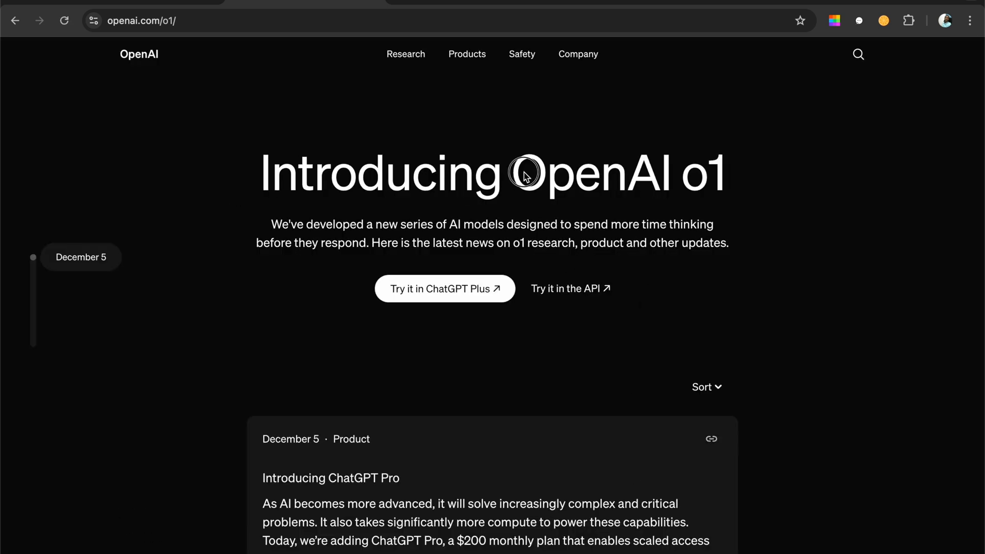
{"action": "mouse_move", "coordinate": [797, 265]}
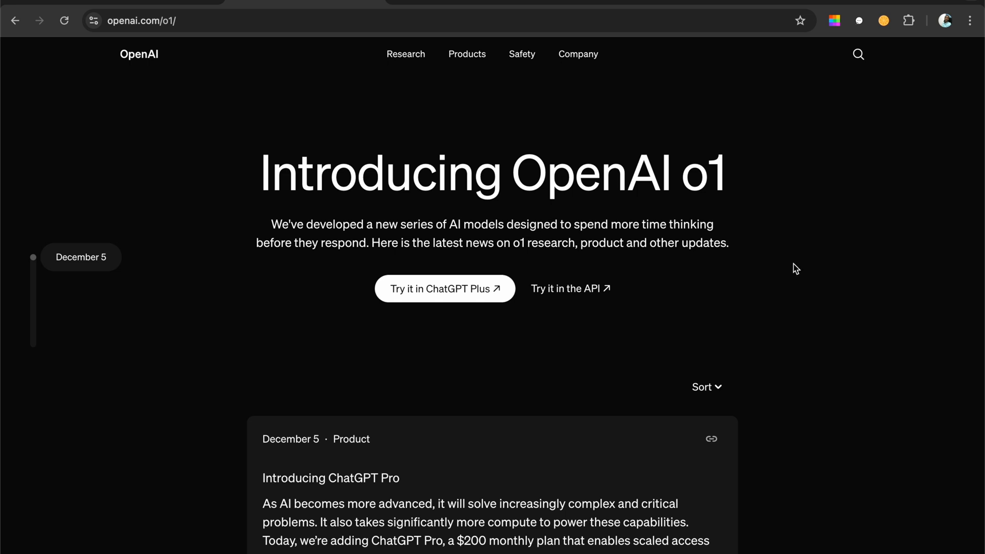
{"action": "mouse_move", "coordinate": [783, 281]}
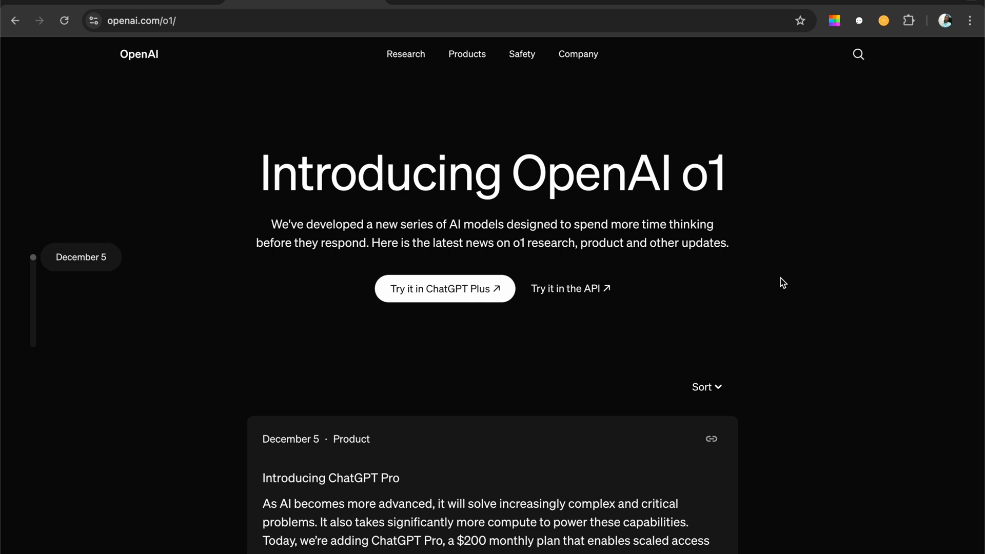
{"action": "type", "text": "openai o3"}
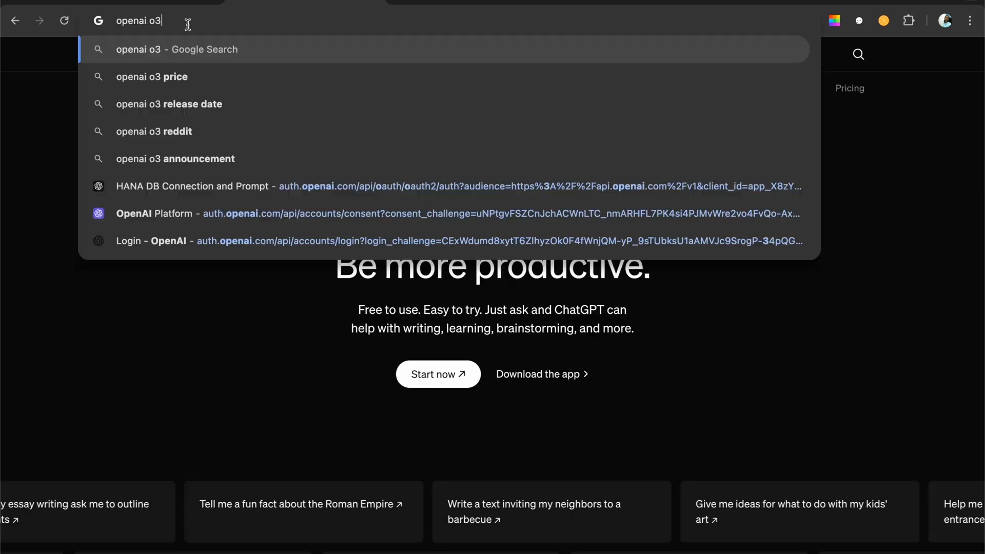
- Search Google for 'openai o3', visit the Wikipedia OpenAI o3 article, and browse the results
{"action": "key", "text": "Enter"}
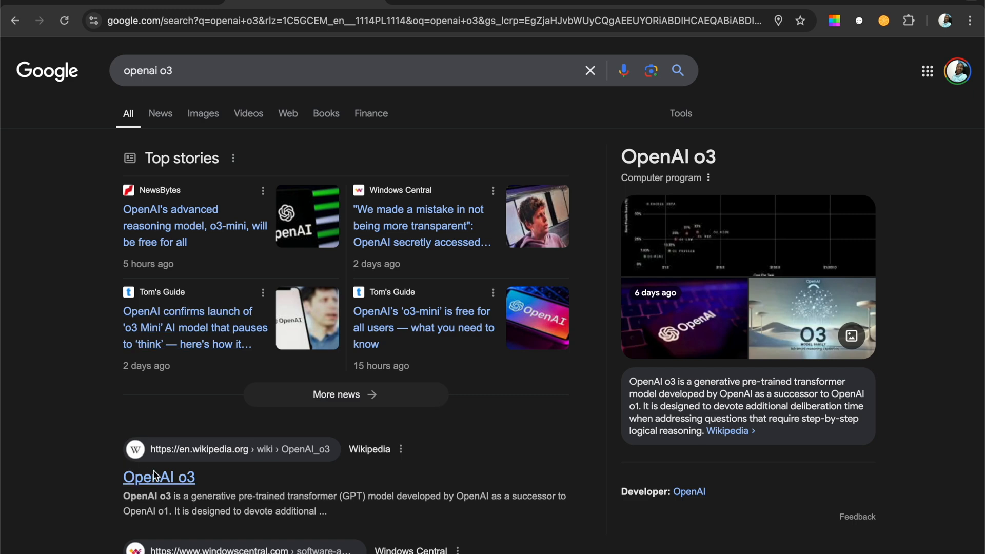
{"action": "left_click", "coordinate": [158, 477]}
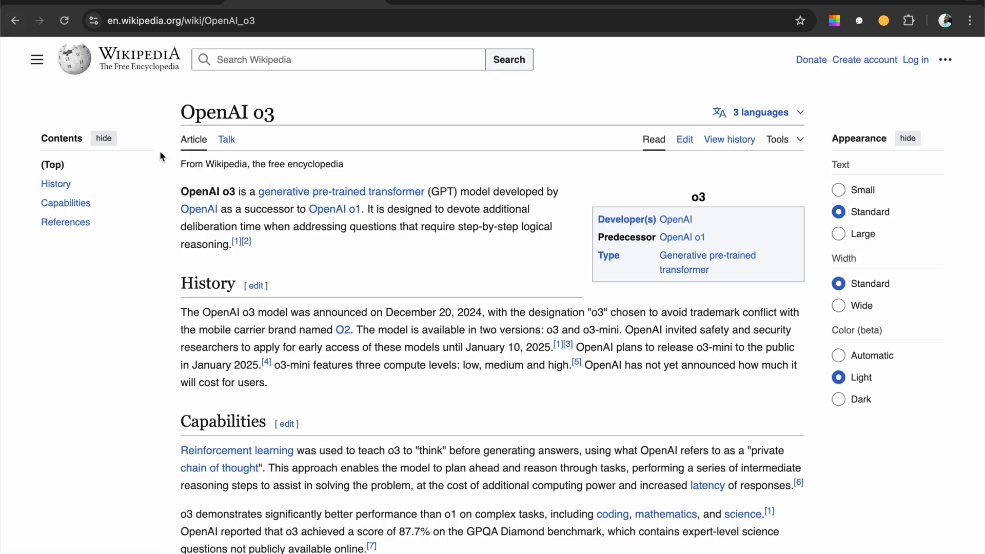
{"action": "mouse_move", "coordinate": [56, 19]}
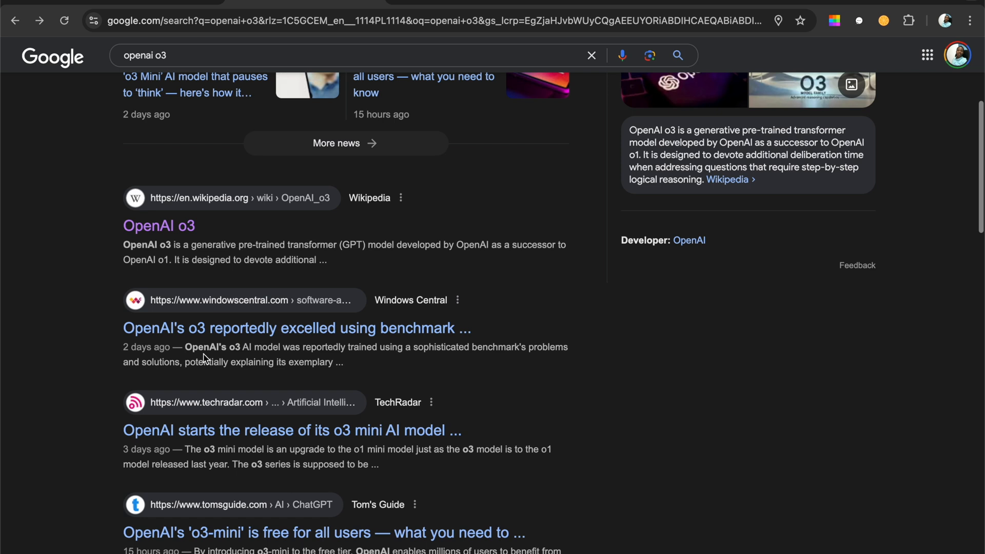
{"action": "scroll", "scroll_direction": "down", "scroll_amount": 3}
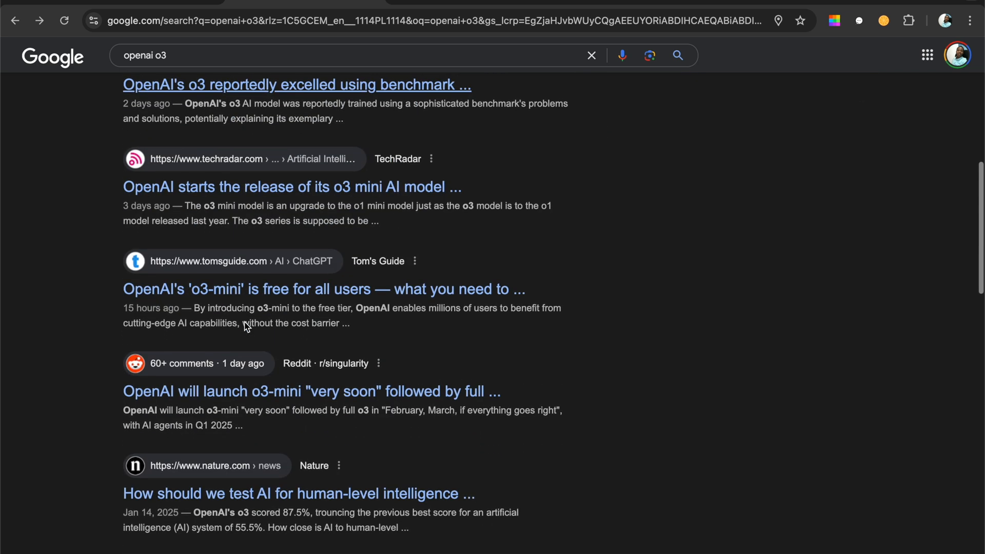
{"action": "scroll", "scroll_direction": "down", "scroll_amount": 3}
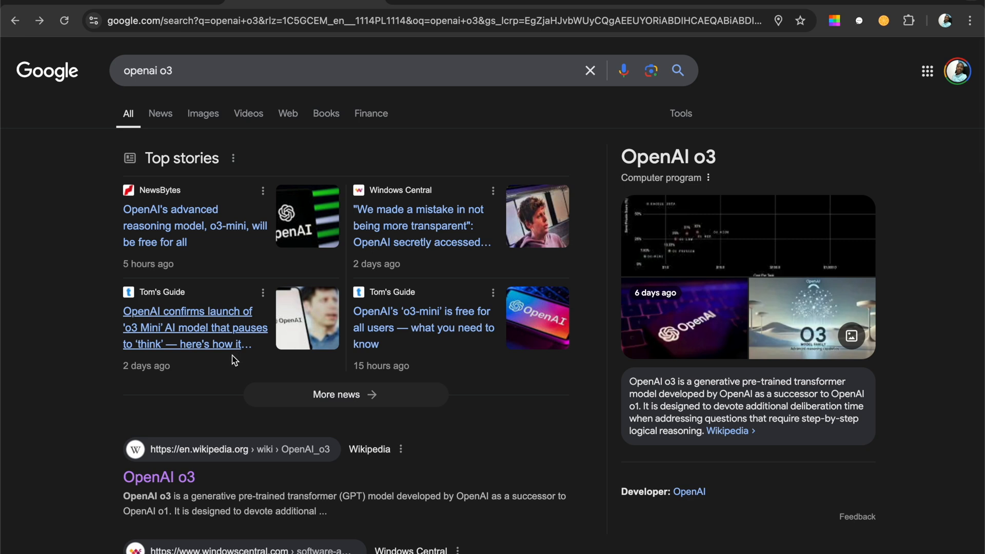
{"action": "scroll", "scroll_direction": "down", "scroll_amount": 3}
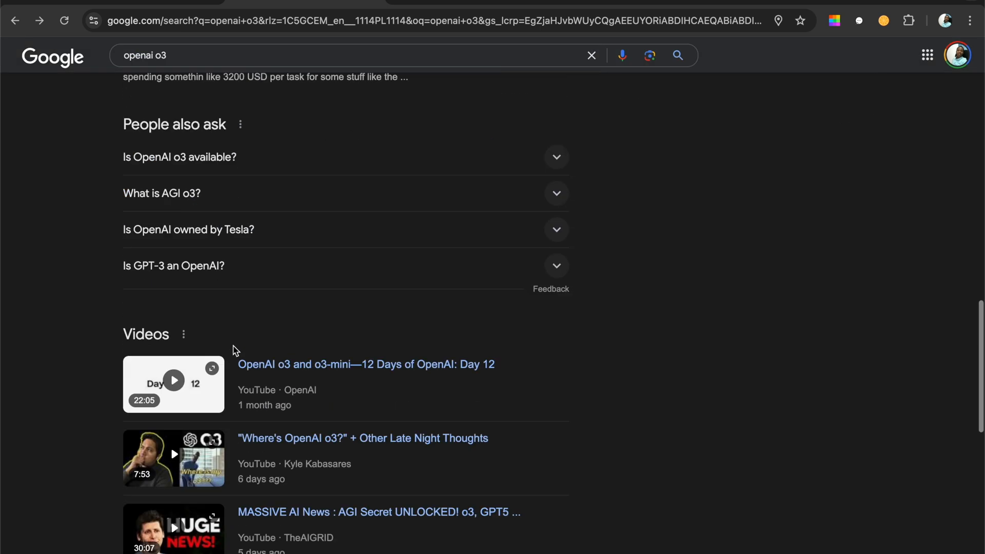
{"action": "scroll", "scroll_direction": "down", "scroll_amount": 3}
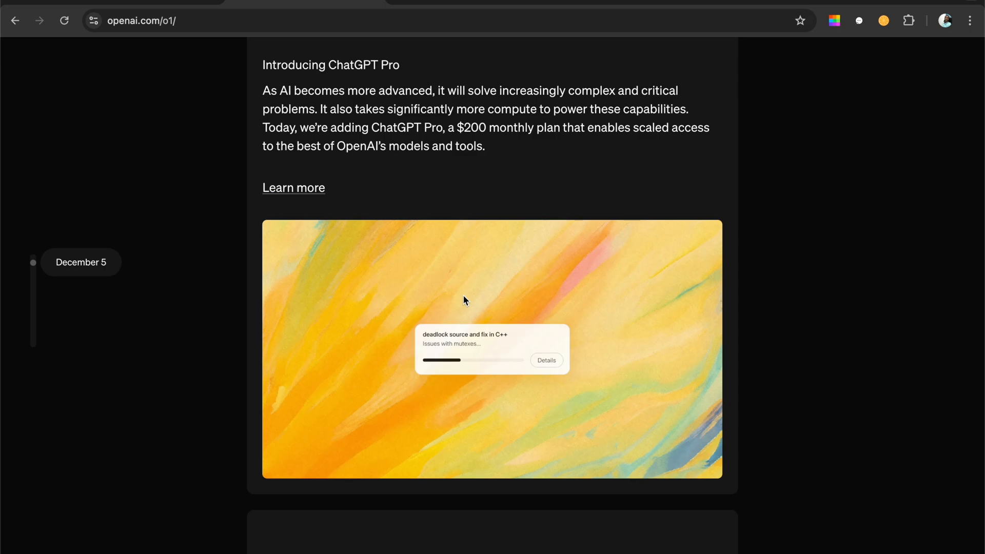
- Scroll the openai.com/o1 timeline down through ChatGPT Pro, video and September 12 social posts
{"action": "scroll", "scroll_direction": "down", "scroll_amount": 3}
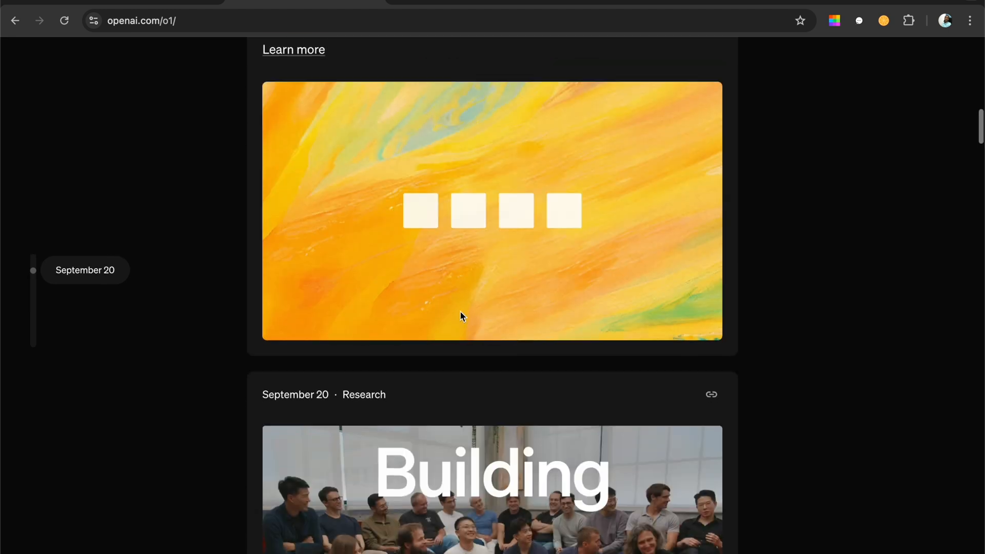
{"action": "scroll", "scroll_direction": "down", "scroll_amount": 3}
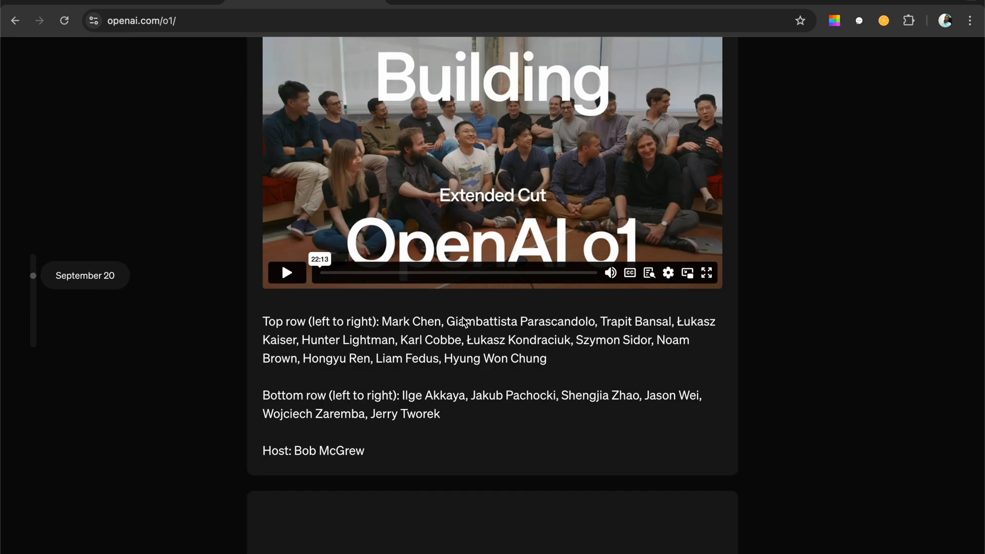
{"action": "scroll", "scroll_direction": "down", "scroll_amount": 3}
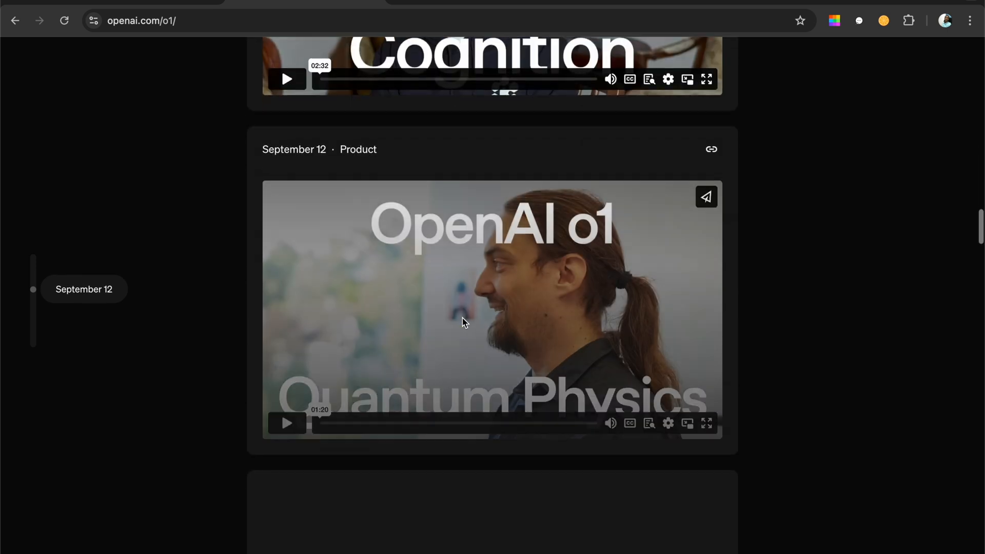
{"action": "scroll", "scroll_direction": "down", "scroll_amount": 3}
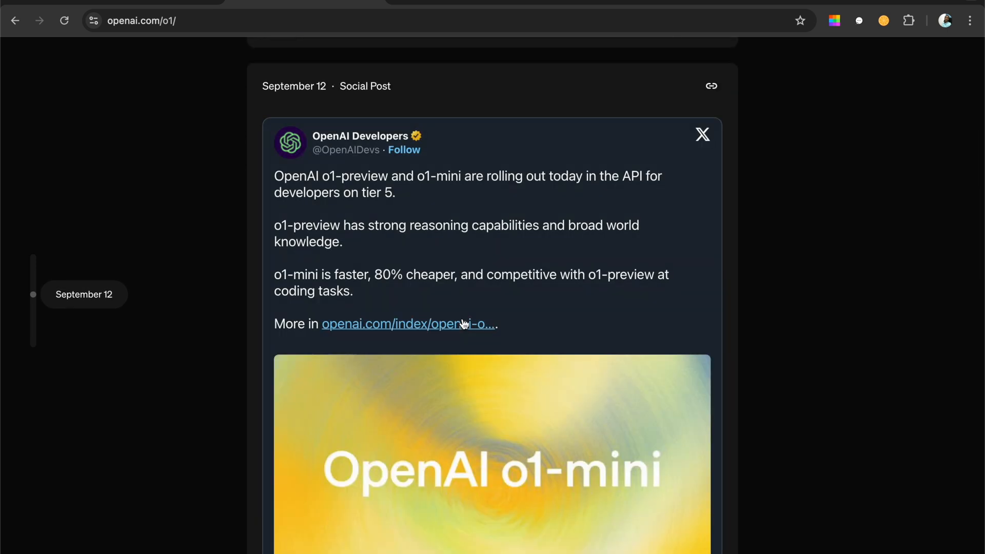
{"action": "scroll", "scroll_direction": "down", "scroll_amount": 3}
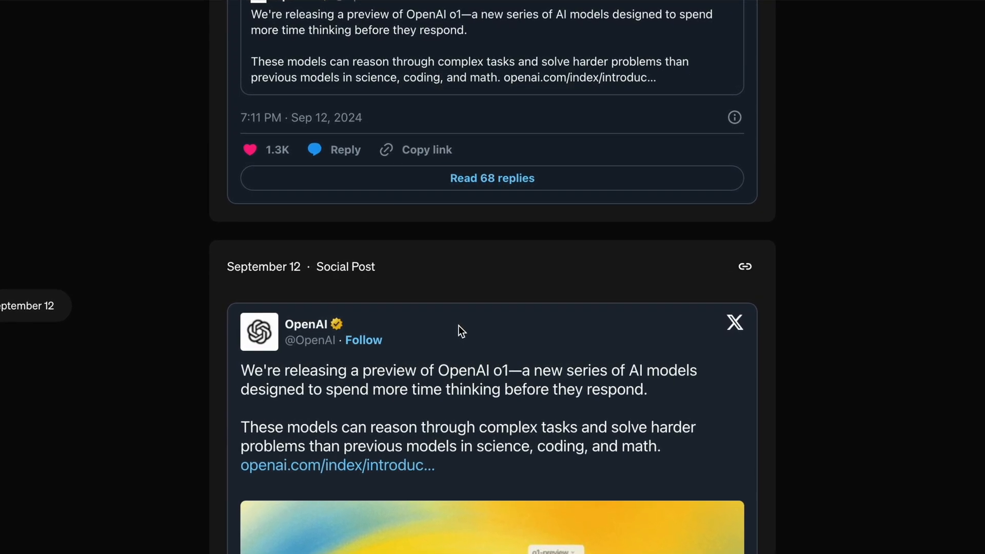
{"action": "scroll", "scroll_direction": "down", "scroll_amount": 3}
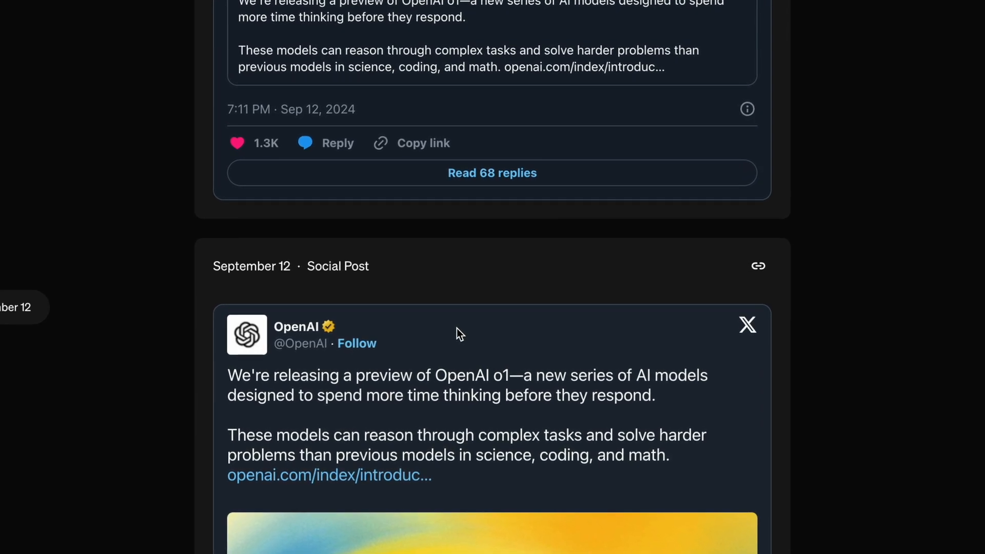
{"action": "scroll", "scroll_direction": "down", "scroll_amount": 3}
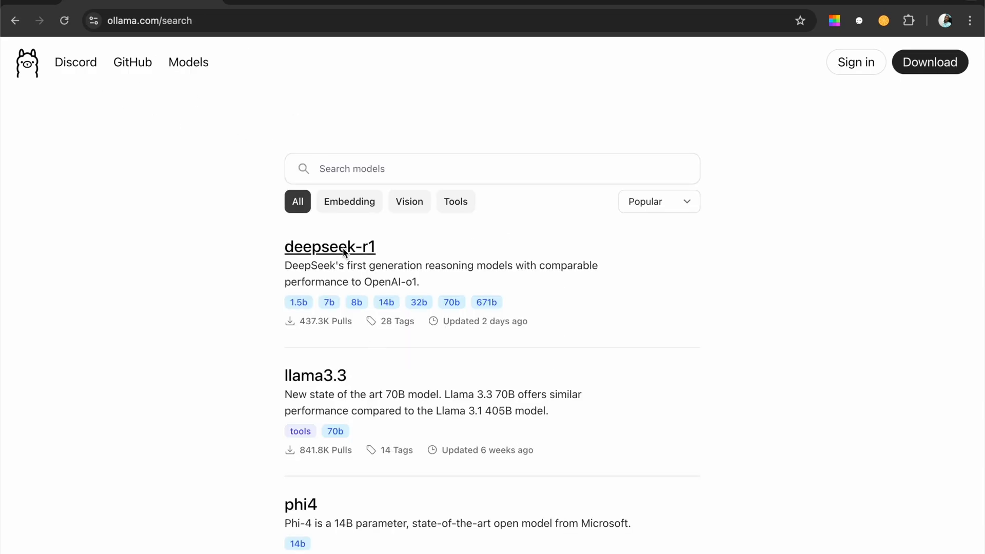
- Browse Ollama's deepseek-r1 page down to the 70B run command, benchmark chart and license
{"action": "left_click", "coordinate": [329, 246]}
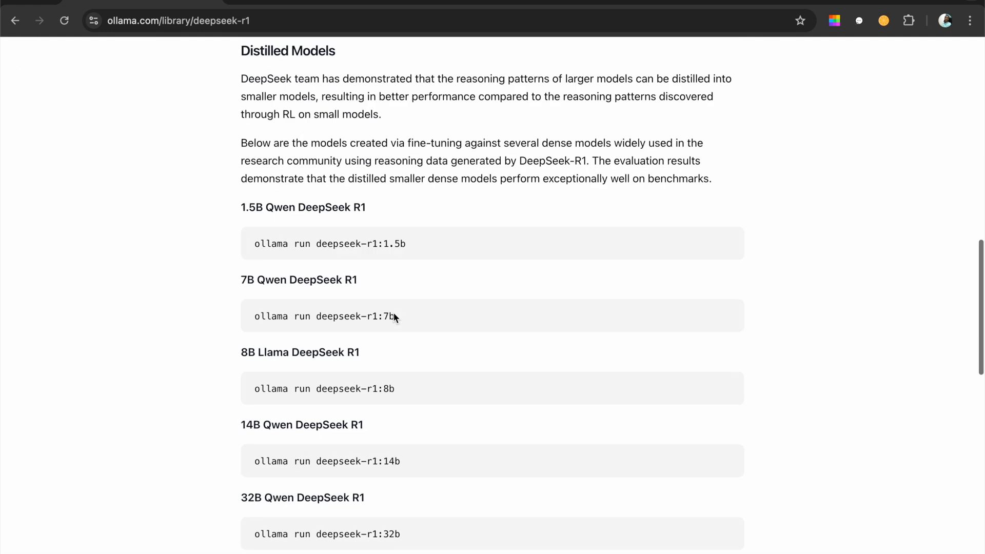
{"action": "scroll", "scroll_direction": "down", "scroll_amount": 3}
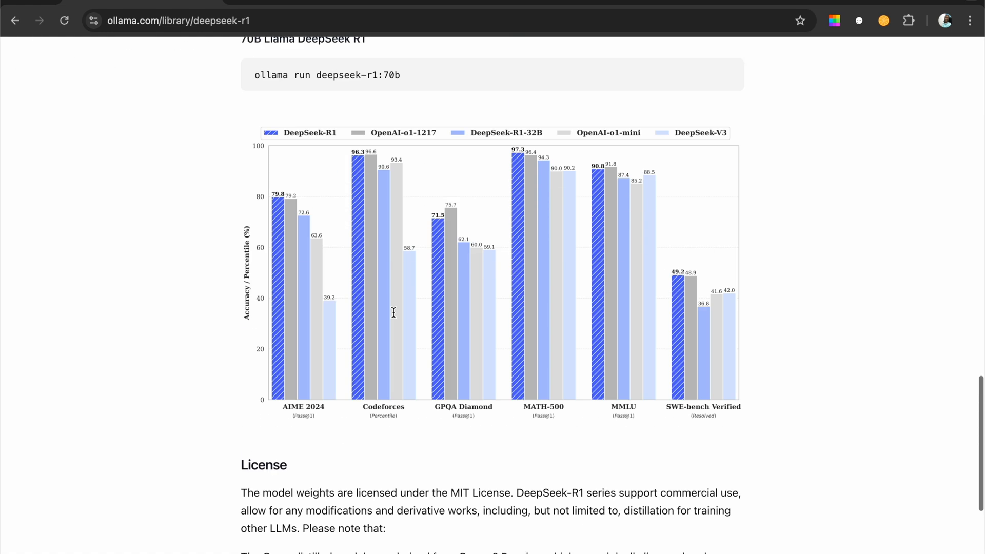
{"action": "scroll", "scroll_direction": "down", "scroll_amount": 3}
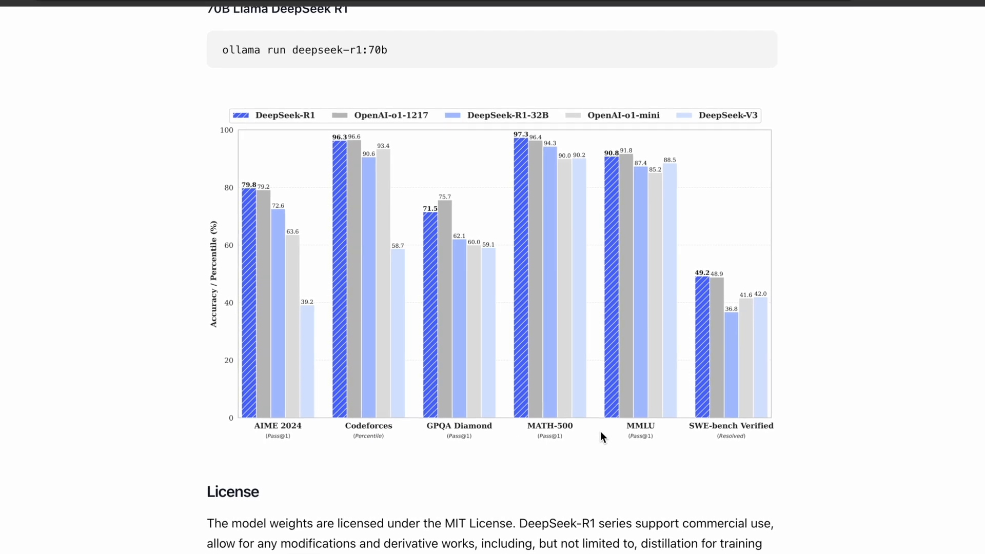
{"action": "scroll", "scroll_direction": "down", "scroll_amount": 3}
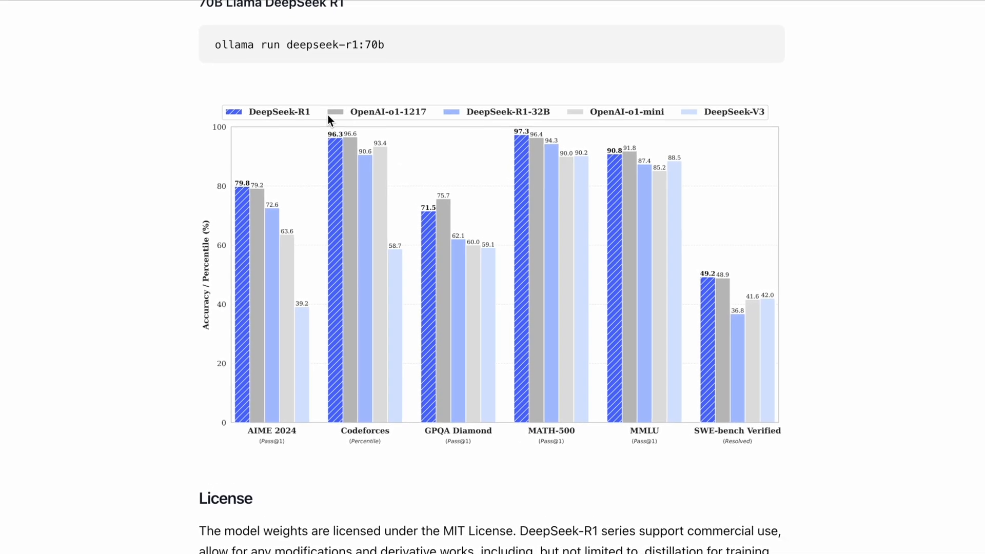
{"action": "scroll", "scroll_direction": "down", "scroll_amount": 3}
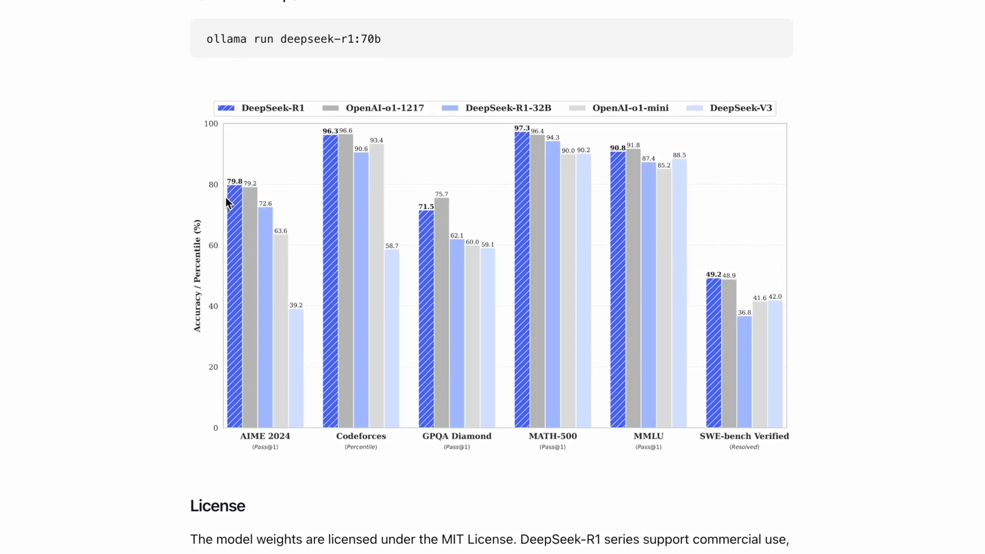
{"action": "scroll", "scroll_direction": "down", "scroll_amount": 3}
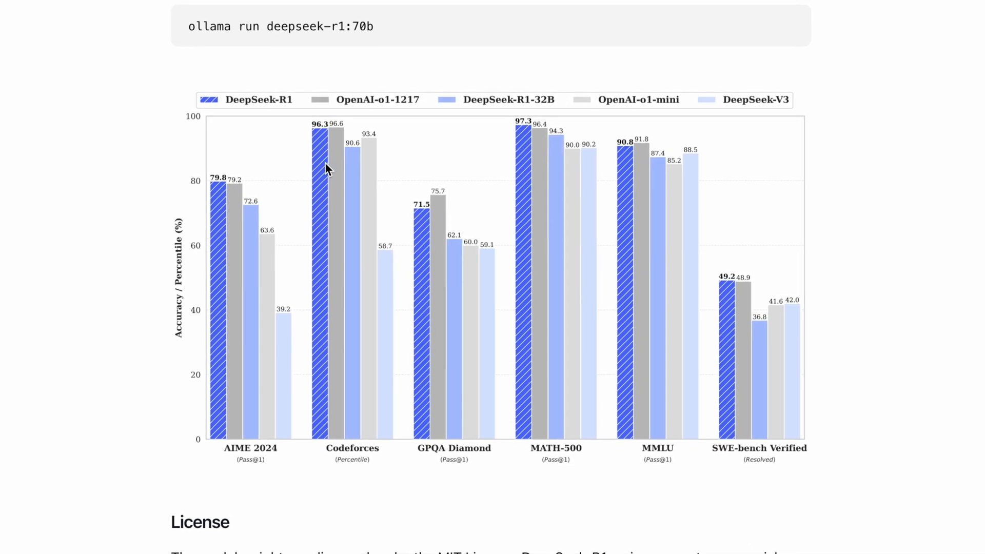
{"action": "scroll", "scroll_direction": "down", "scroll_amount": 3}
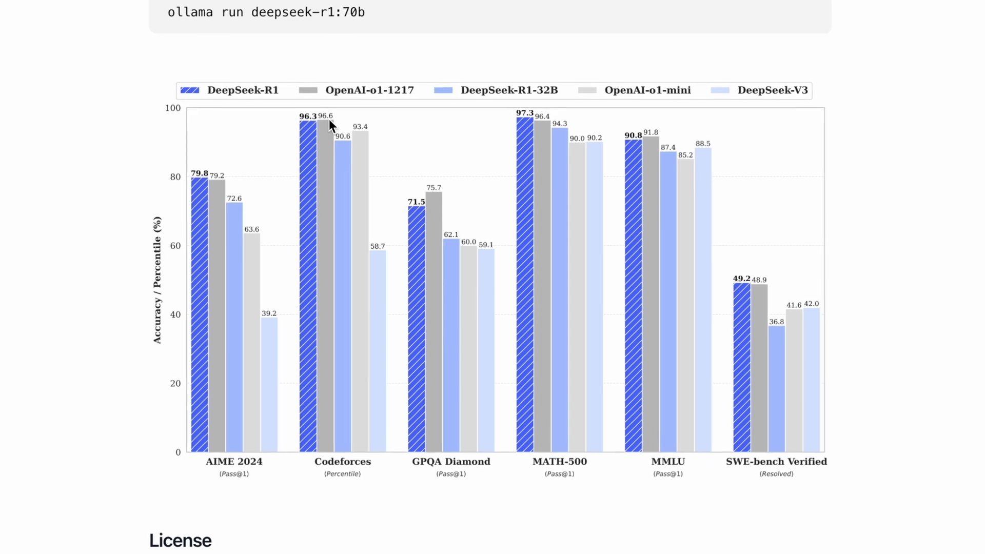
{"action": "scroll", "scroll_direction": "down", "scroll_amount": 3}
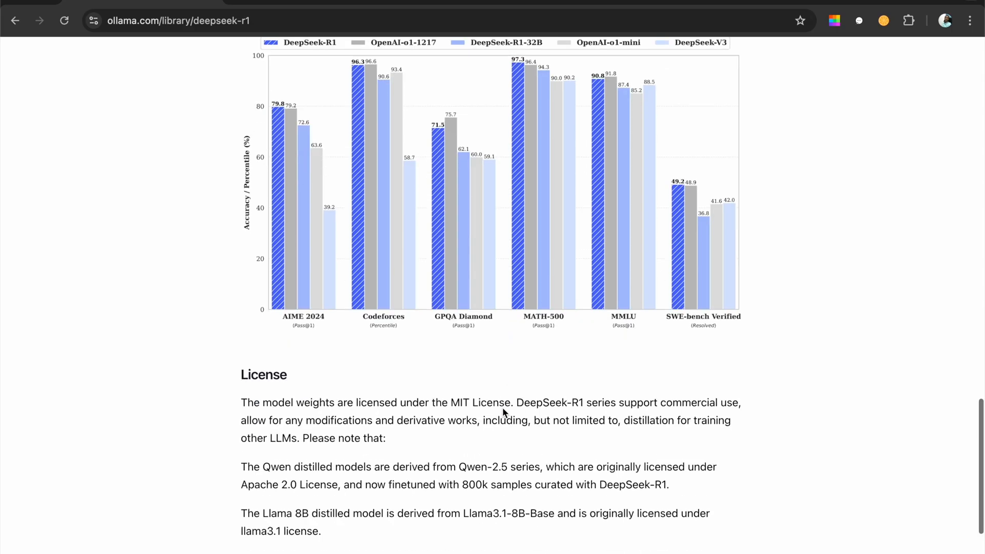
{"action": "scroll", "scroll_direction": "down", "scroll_amount": 3}
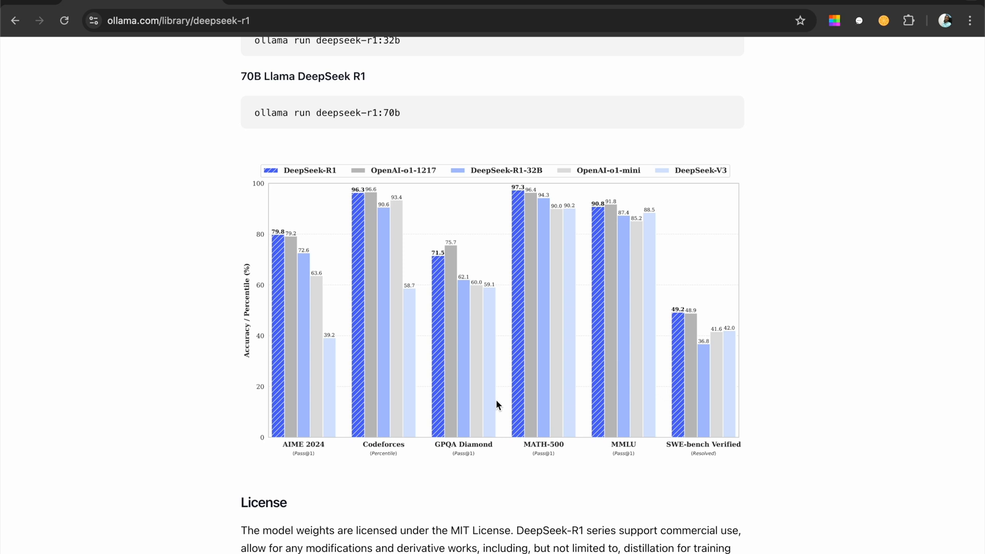
{"action": "mouse_move", "coordinate": [497, 407]}
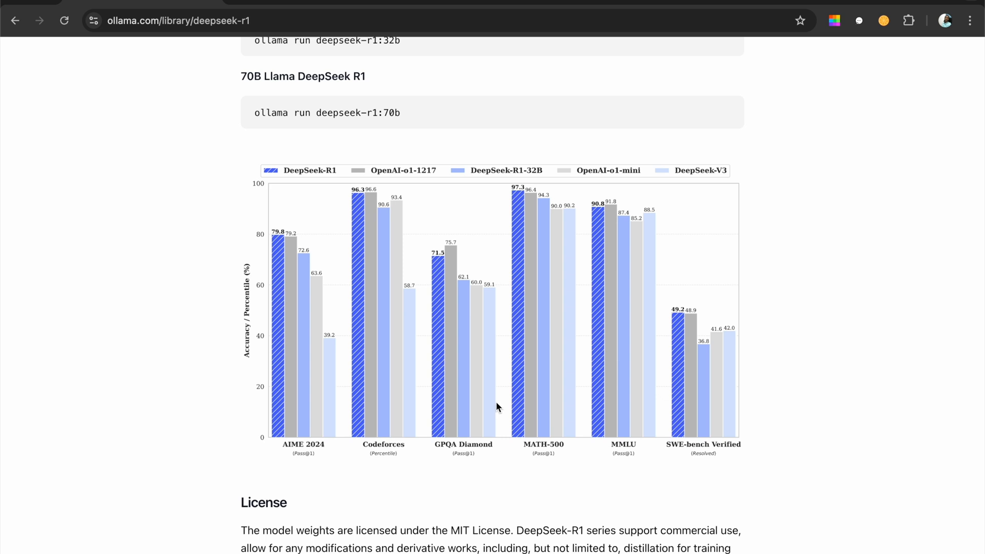
{"action": "mouse_move", "coordinate": [509, 433]}
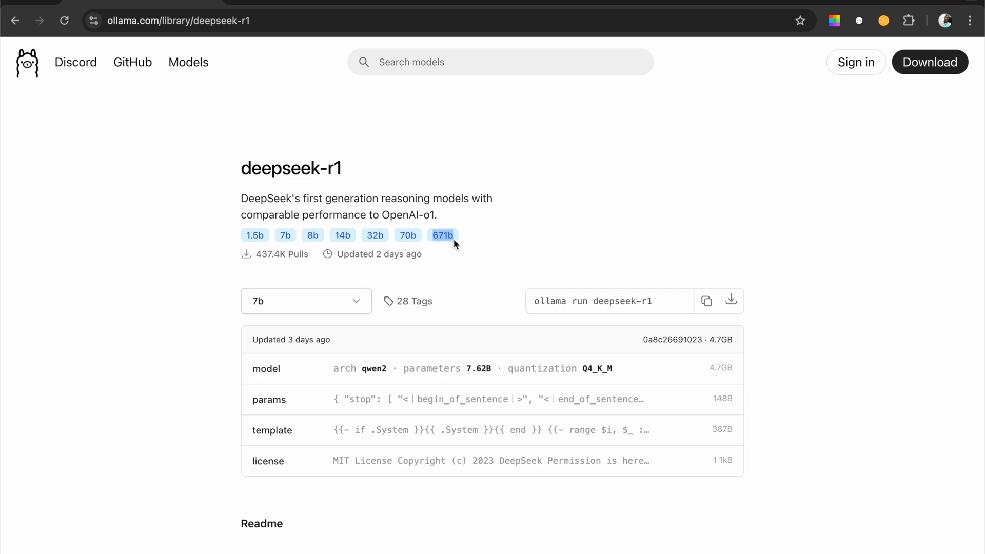
{"action": "mouse_move", "coordinate": [456, 243]}
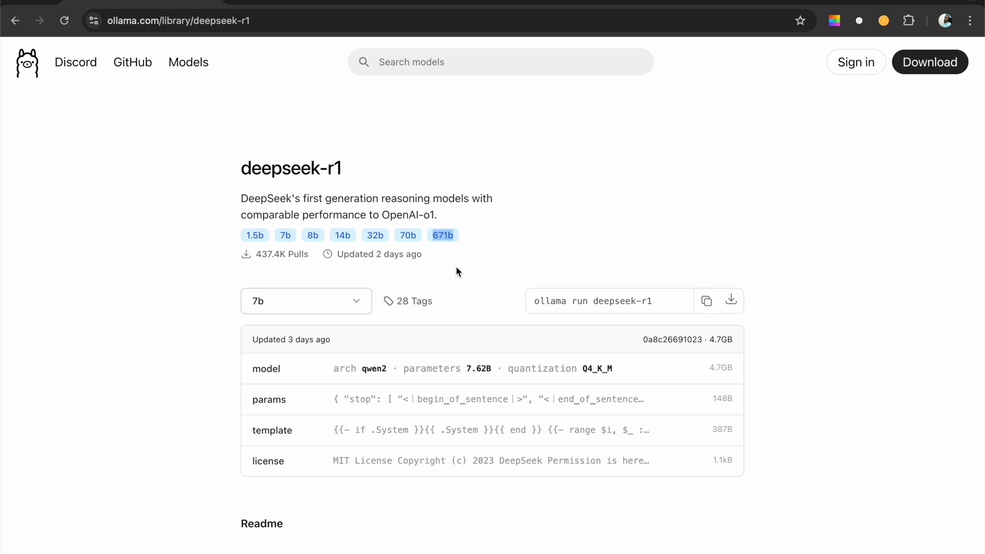
{"action": "mouse_move", "coordinate": [459, 280]}
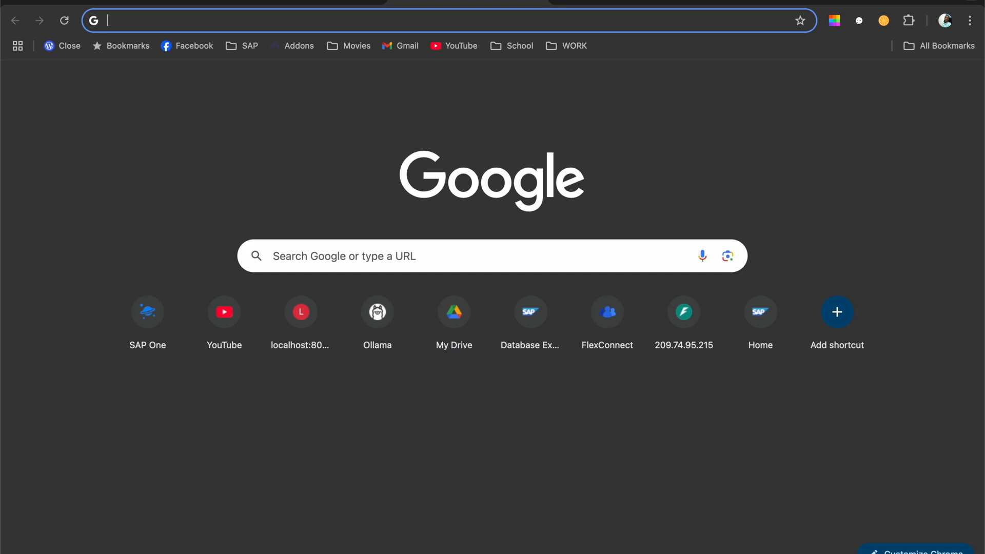
- Google 'llama 3.1 405b' and visit the Hugging Face meta-llama/Llama-3.1-405B model page
{"action": "type", "text": "llama 3.1 405b"}
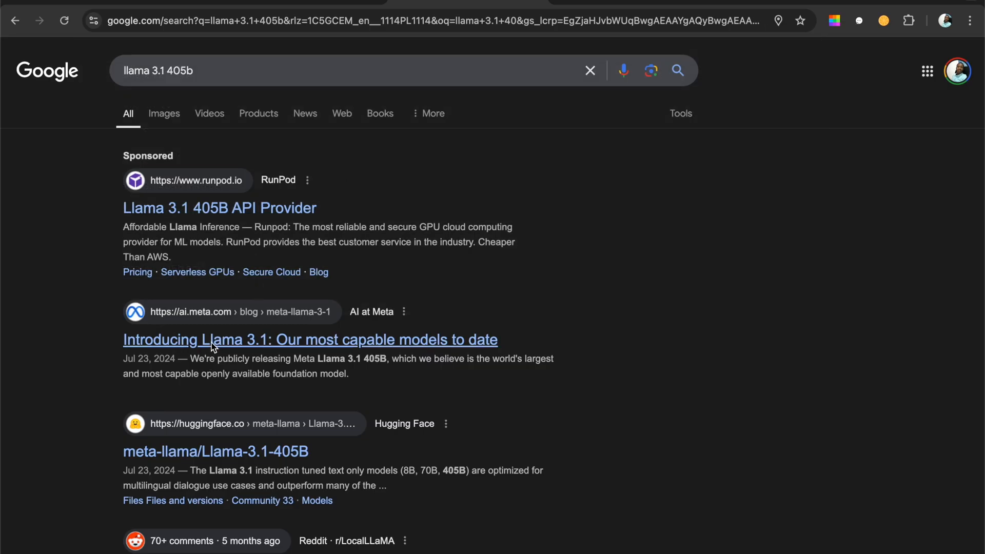
{"action": "scroll", "scroll_direction": "down", "scroll_amount": 3}
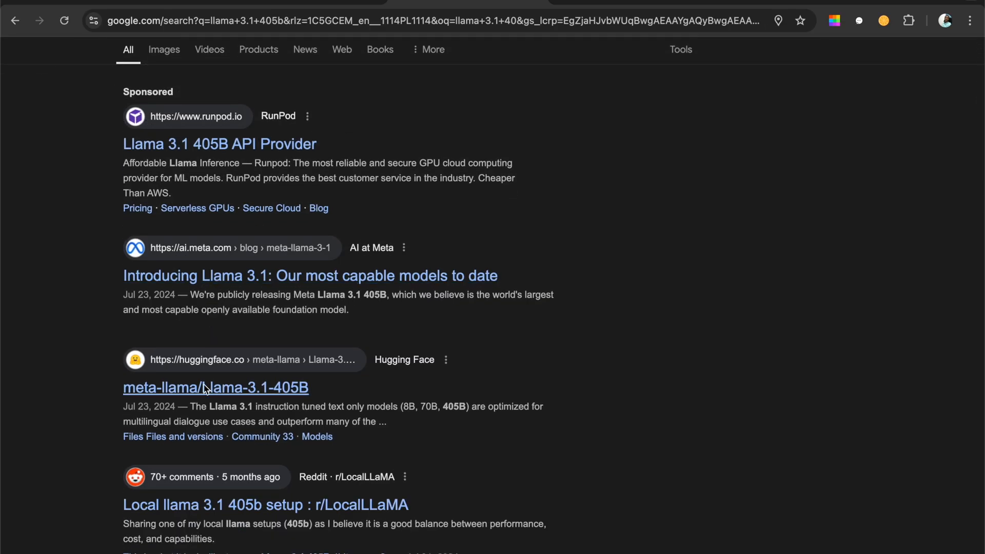
{"action": "left_click", "coordinate": [215, 388]}
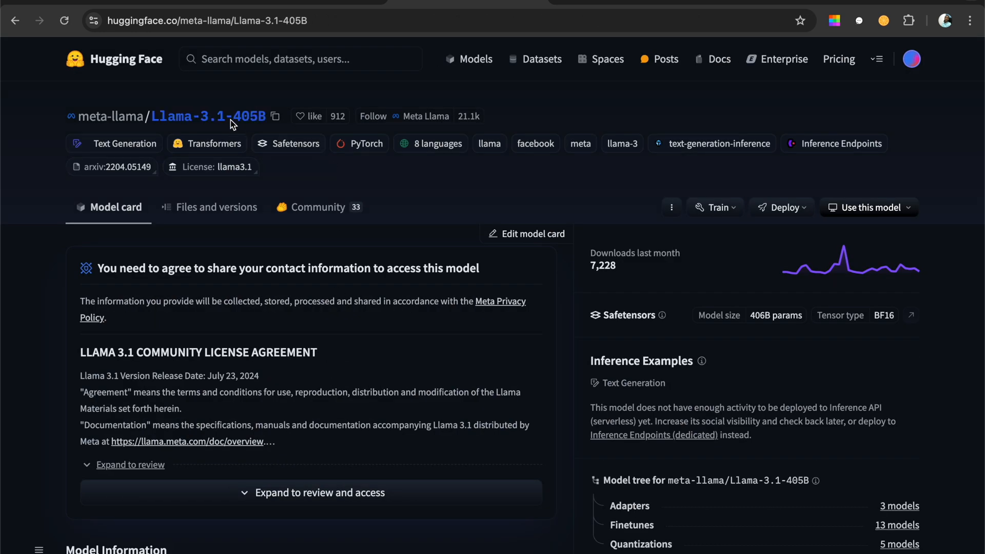
{"action": "mouse_move", "coordinate": [367, 381]}
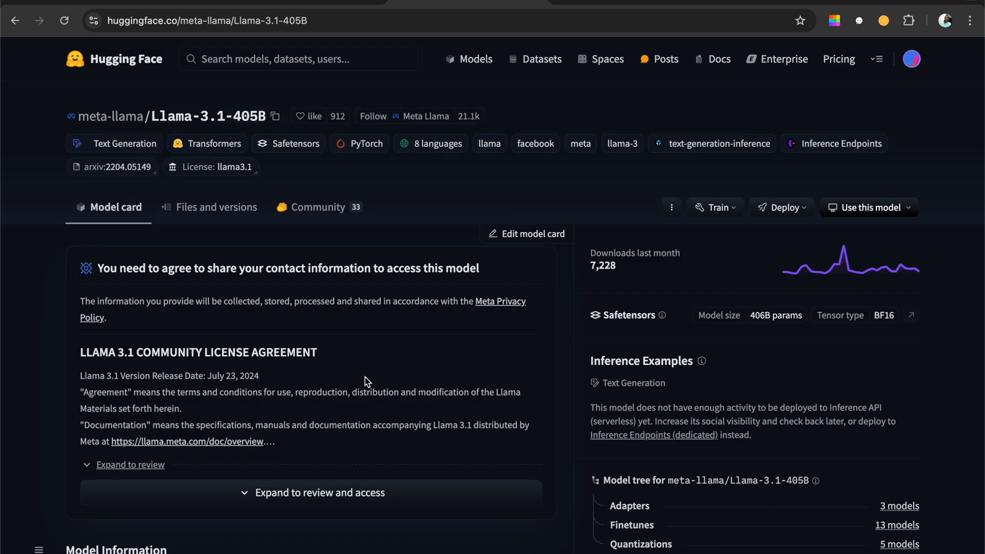
{"action": "mouse_move", "coordinate": [367, 402]}
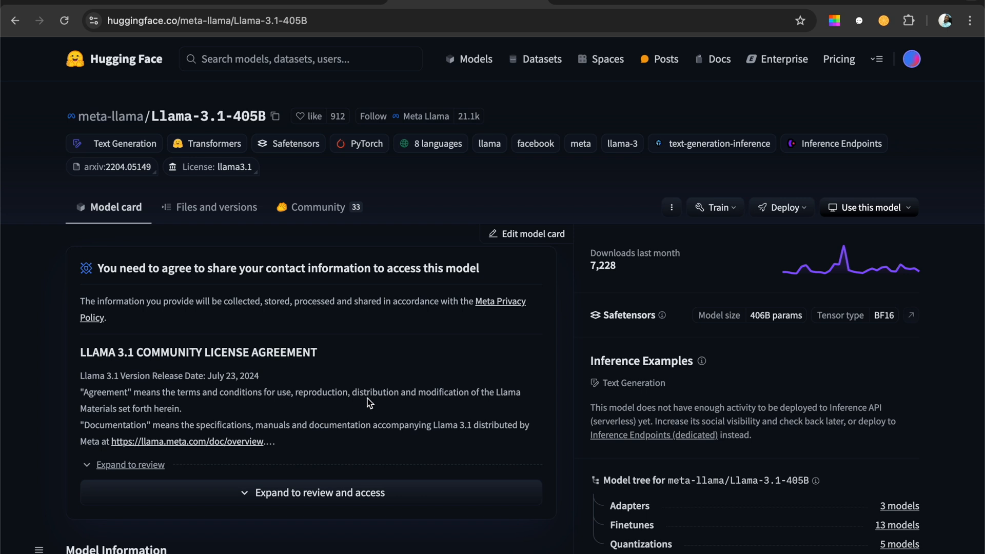
{"action": "scroll", "scroll_direction": "down", "scroll_amount": 3}
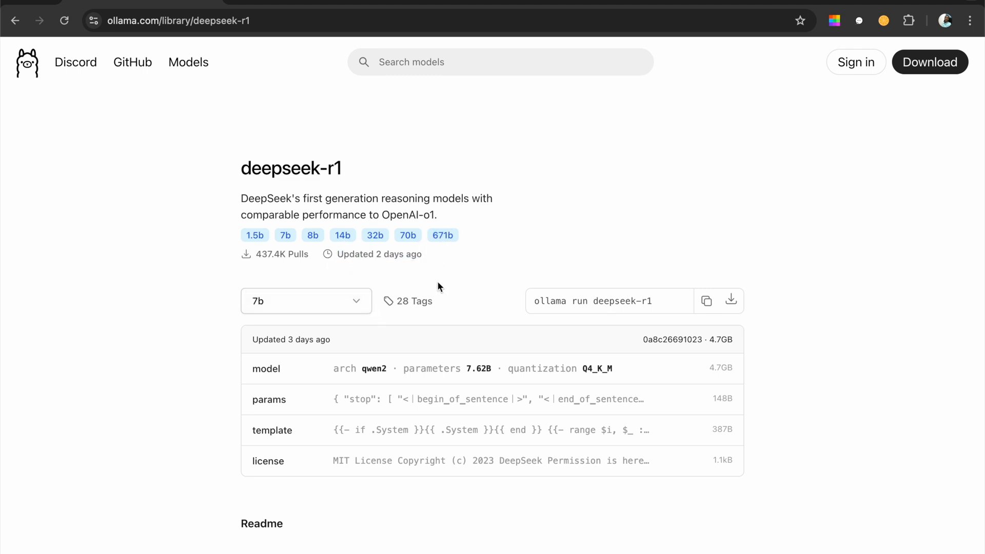
- Return to Ollama's deepseek-r1 page and select the 'ollama run deepseek-r1' command box
{"action": "scroll", "scroll_direction": "down", "scroll_amount": 3}
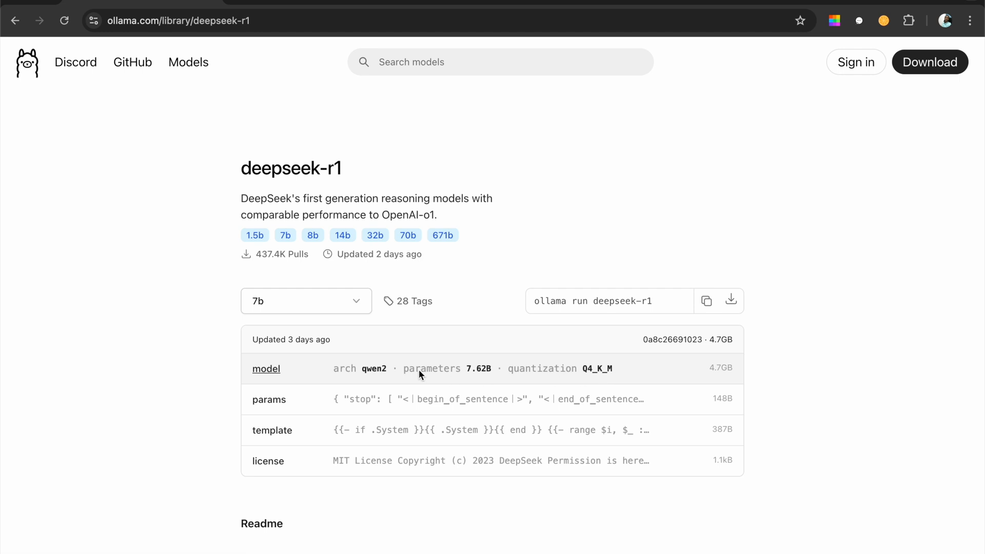
{"action": "mouse_move", "coordinate": [613, 384]}
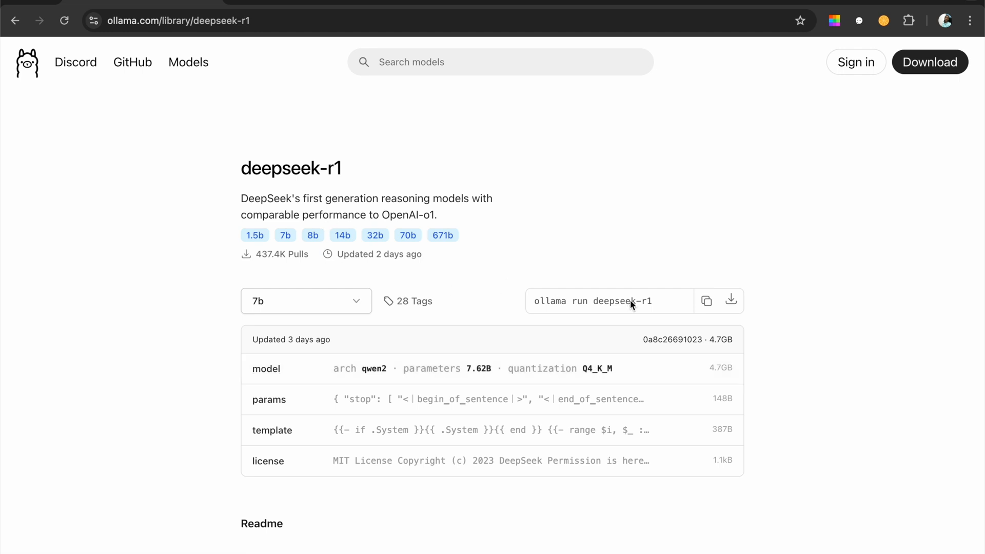
{"action": "left_click", "coordinate": [706, 300]}
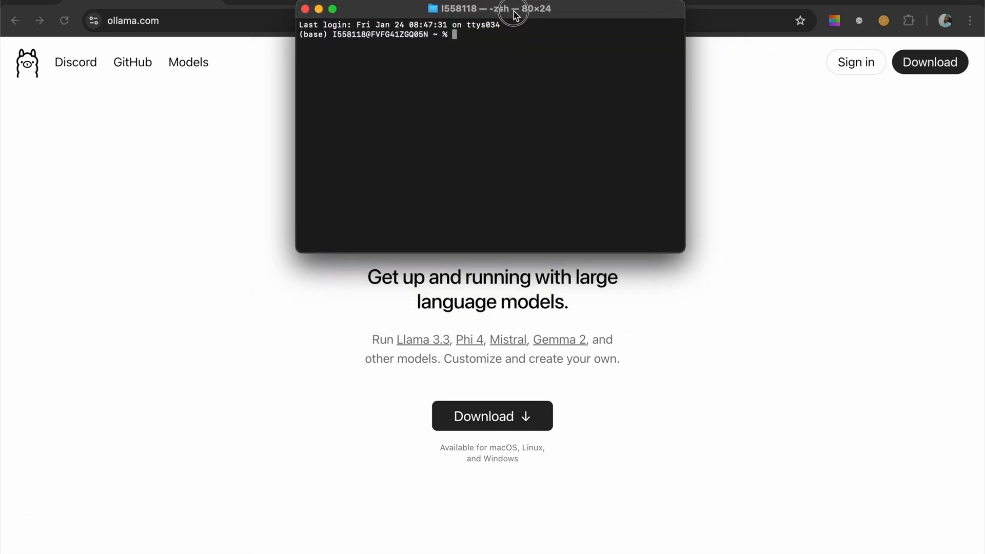
{"action": "mouse_move", "coordinate": [468, 45]}
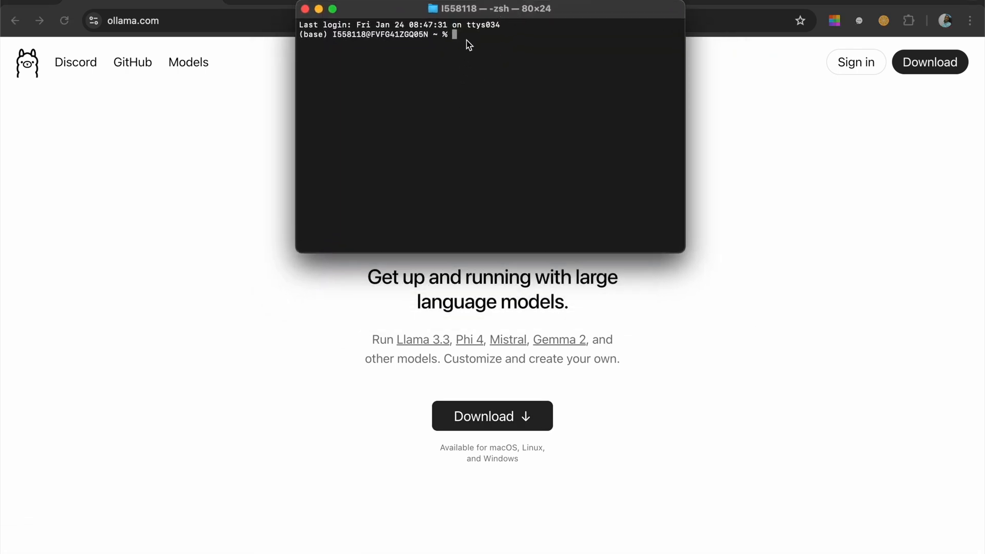
- Run 'ollama ls' in Terminal, highlight the seven installed models and select deepseek-r1:latest
{"action": "type", "text": "ollama ls"}
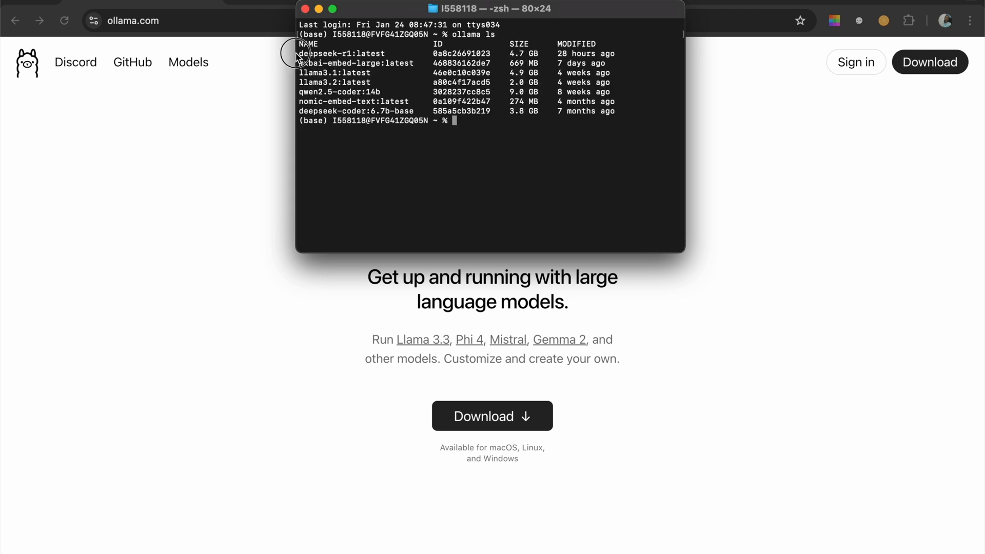
{"action": "left_click_drag", "start_coordinate": [301, 53], "coordinate": [464, 145]}
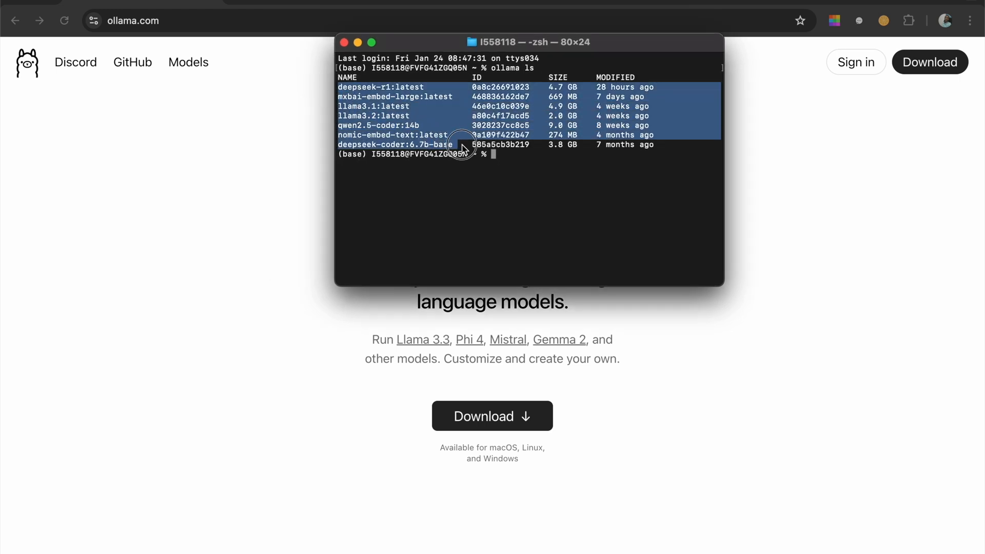
{"action": "left_click_drag", "start_coordinate": [463, 149], "coordinate": [583, 55]}
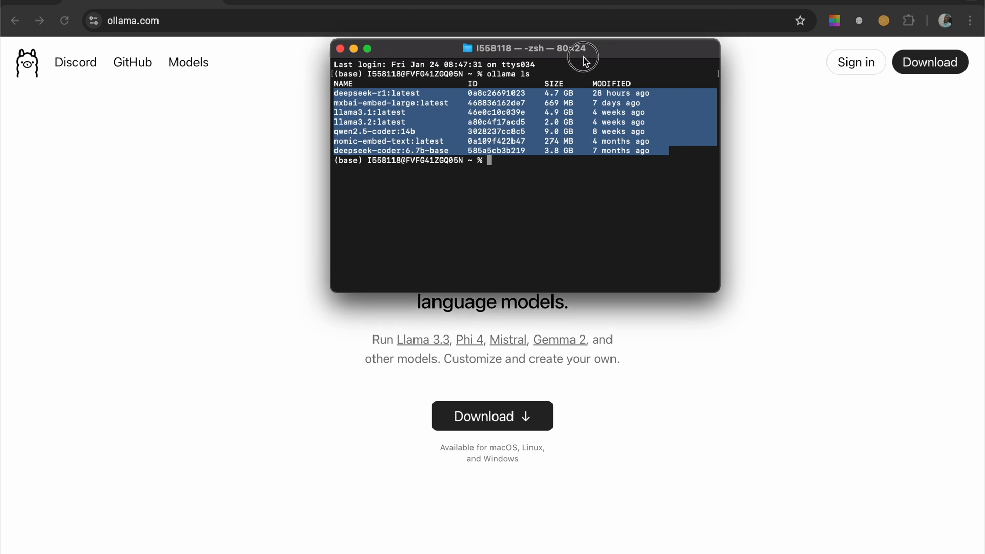
{"action": "left_click_drag", "start_coordinate": [581, 49], "coordinate": [485, 128]}
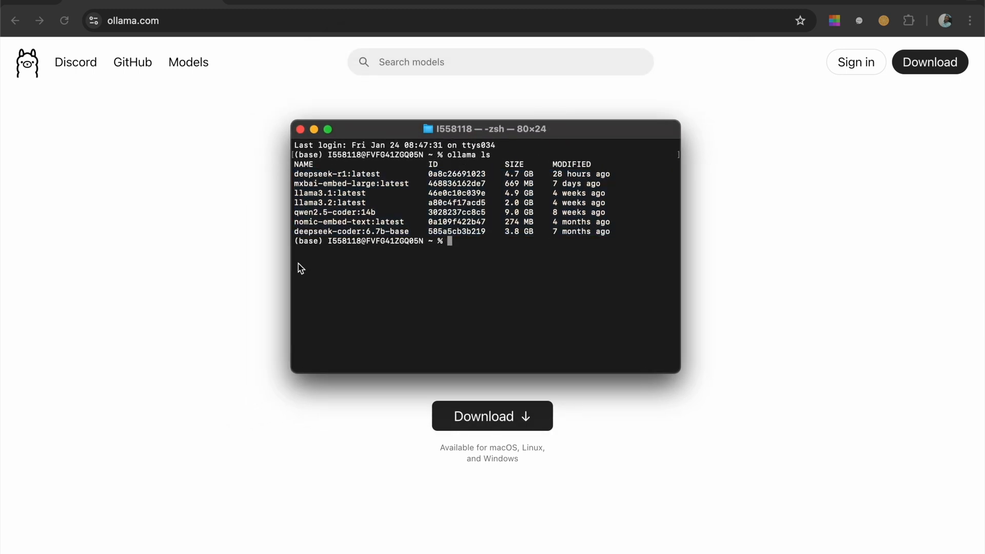
{"action": "mouse_move", "coordinate": [298, 181]}
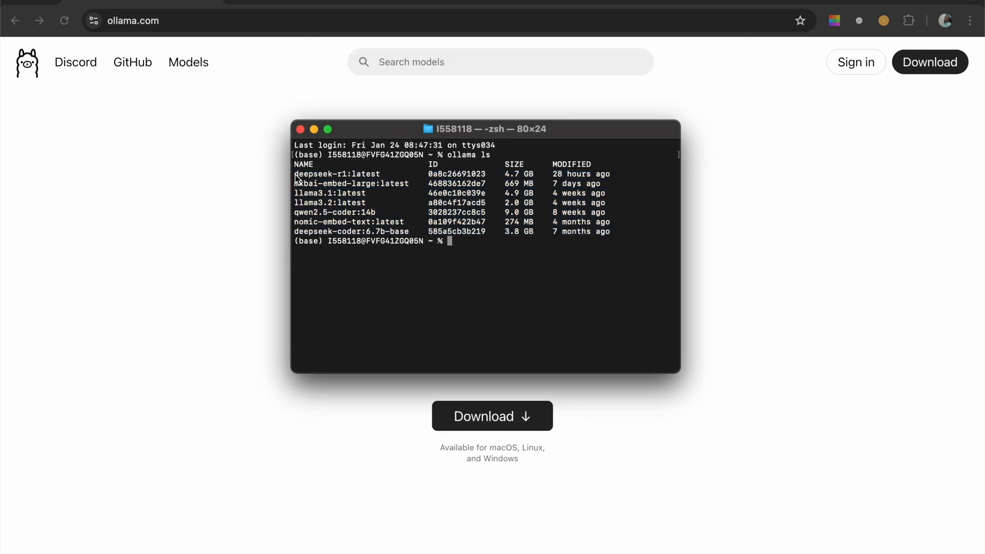
{"action": "double_click", "coordinate": [338, 174]}
{"action": "type", "text": "localhost:11434"}
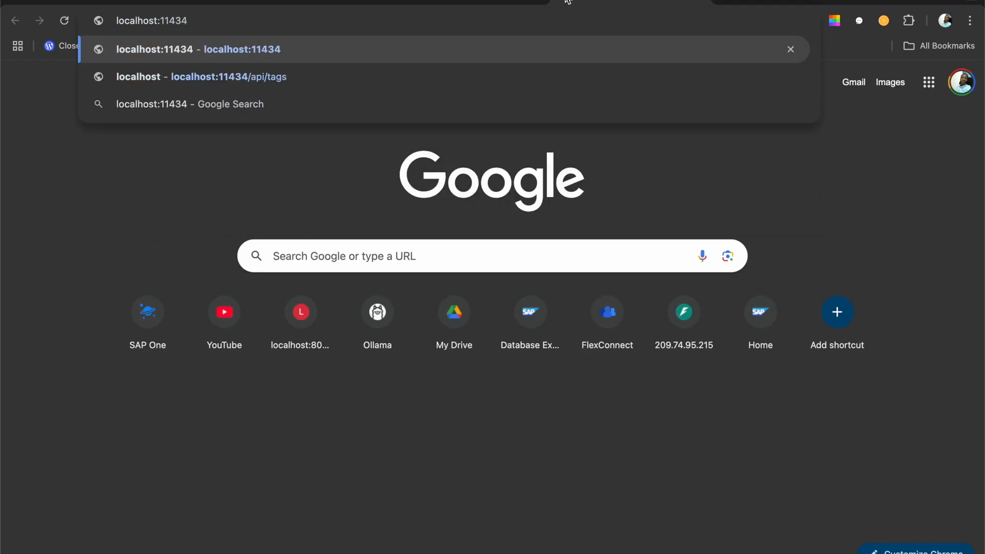
- Enter localhost:11434 in a new Chrome tab, then return to the ollama.com tab
{"action": "left_click", "coordinate": [199, 49]}
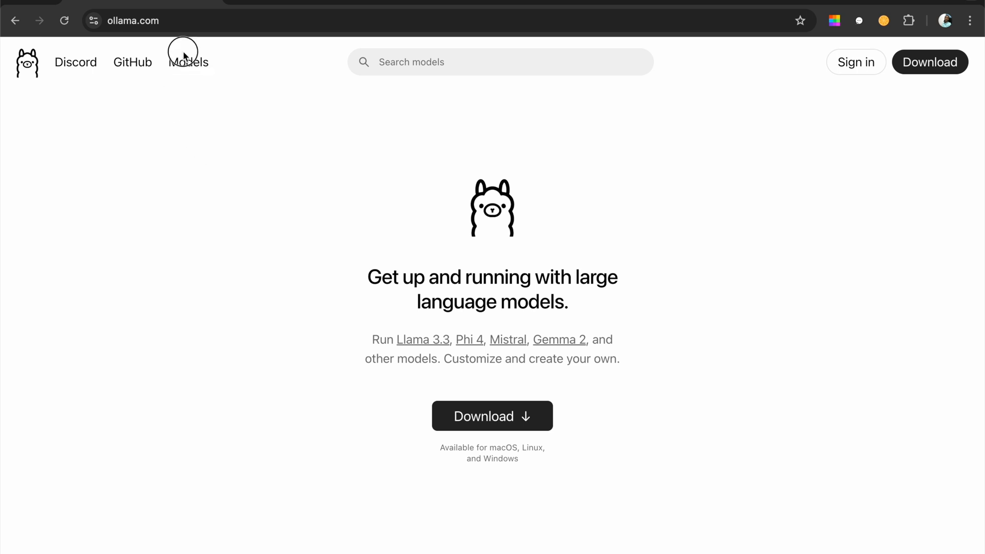
- On Ollama's deepseek-r1 page, switch the size dropdown through 8b and 70b variants
{"action": "left_click", "coordinate": [187, 62]}
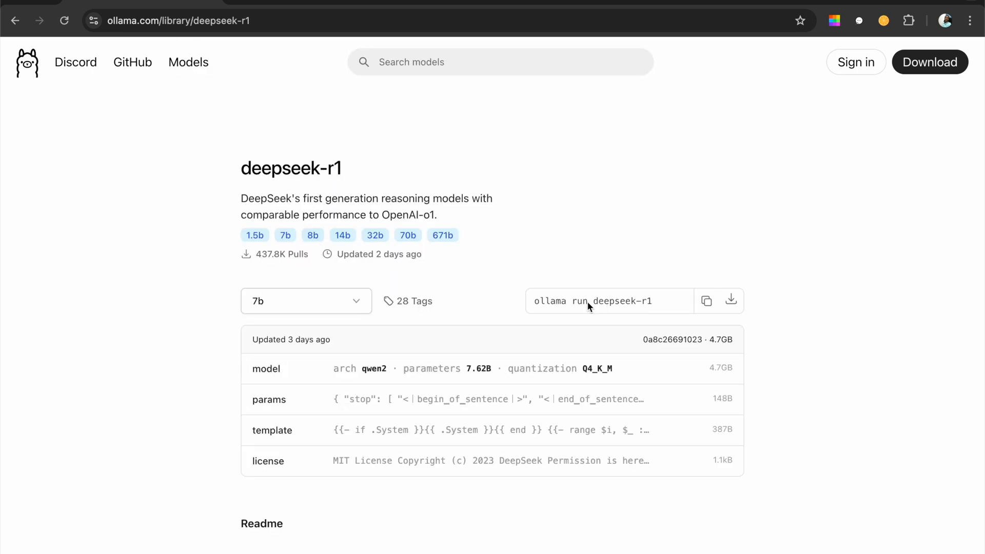
{"action": "left_click", "coordinate": [706, 300]}
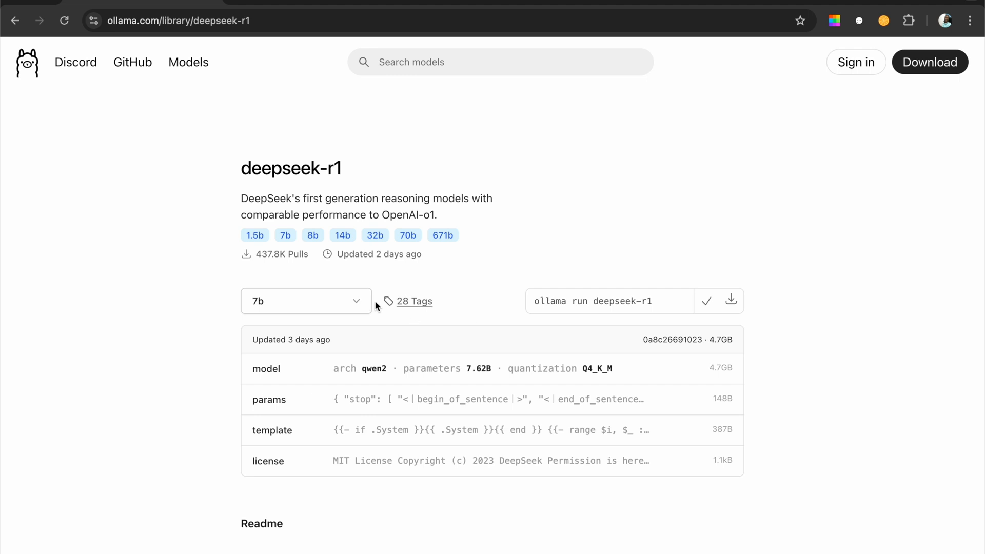
{"action": "left_click", "coordinate": [306, 301]}
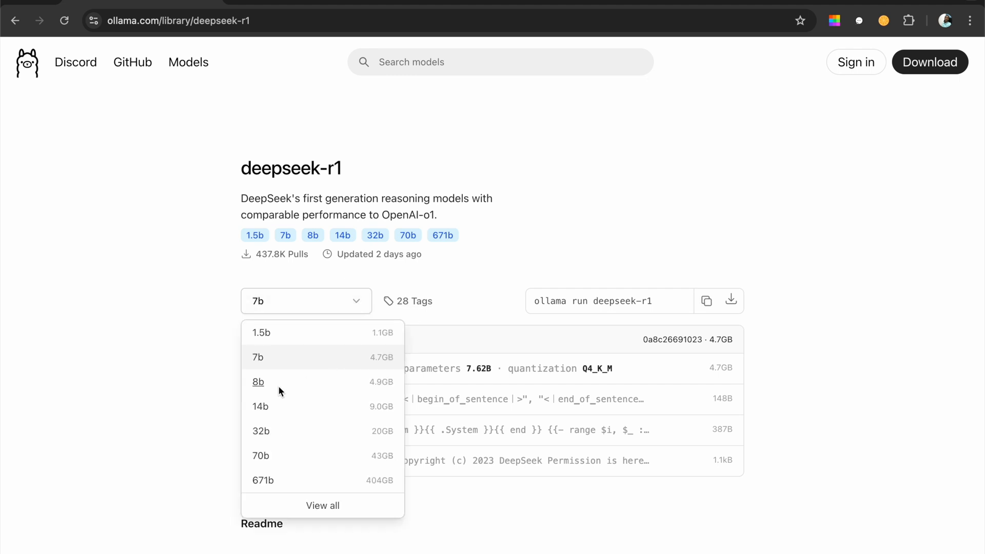
{"action": "left_click", "coordinate": [258, 381]}
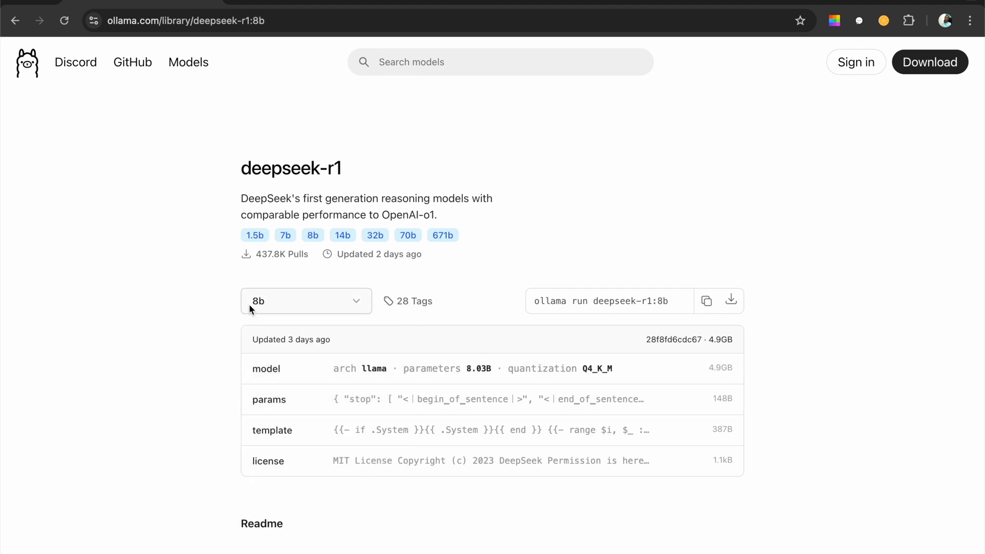
{"action": "mouse_move", "coordinate": [355, 308]}
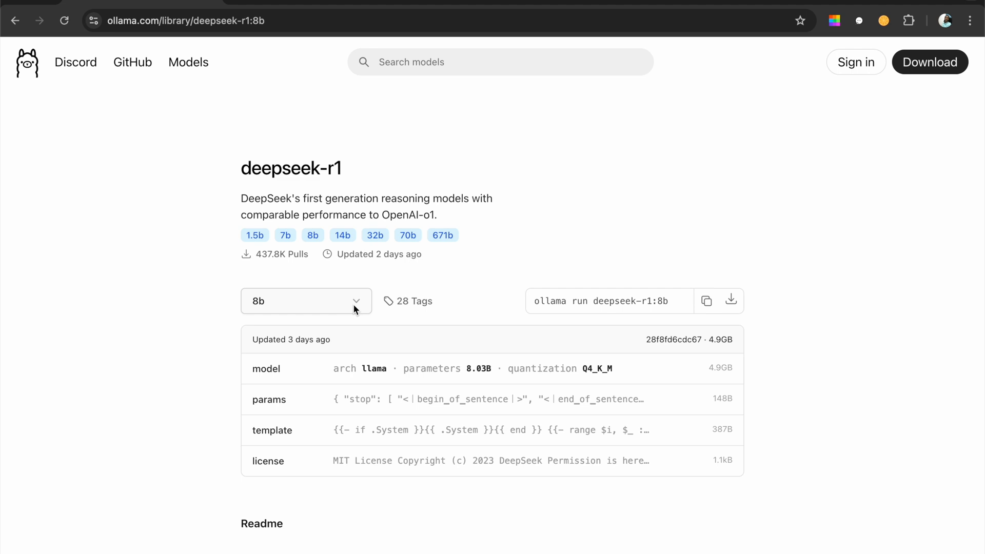
{"action": "left_click", "coordinate": [305, 301]}
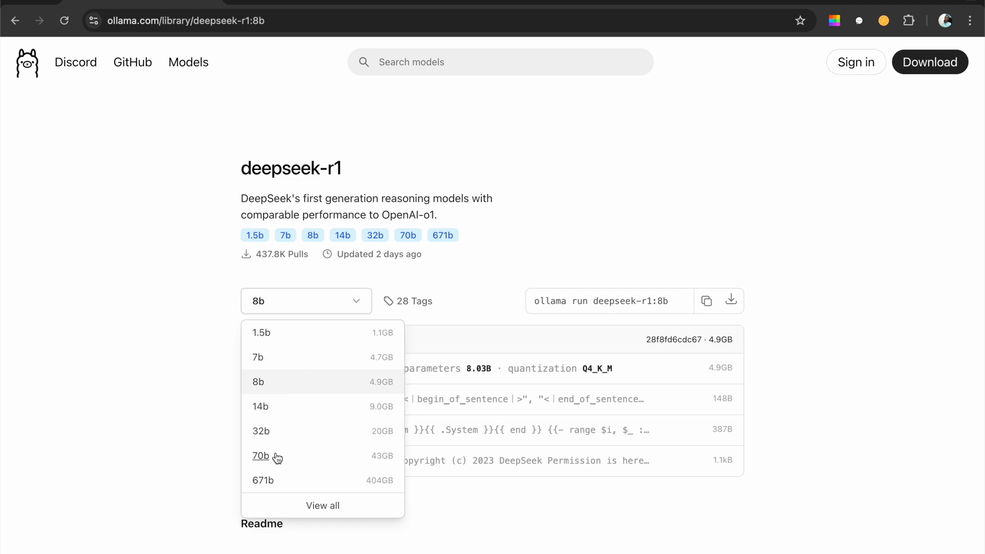
{"action": "left_click", "coordinate": [261, 455]}
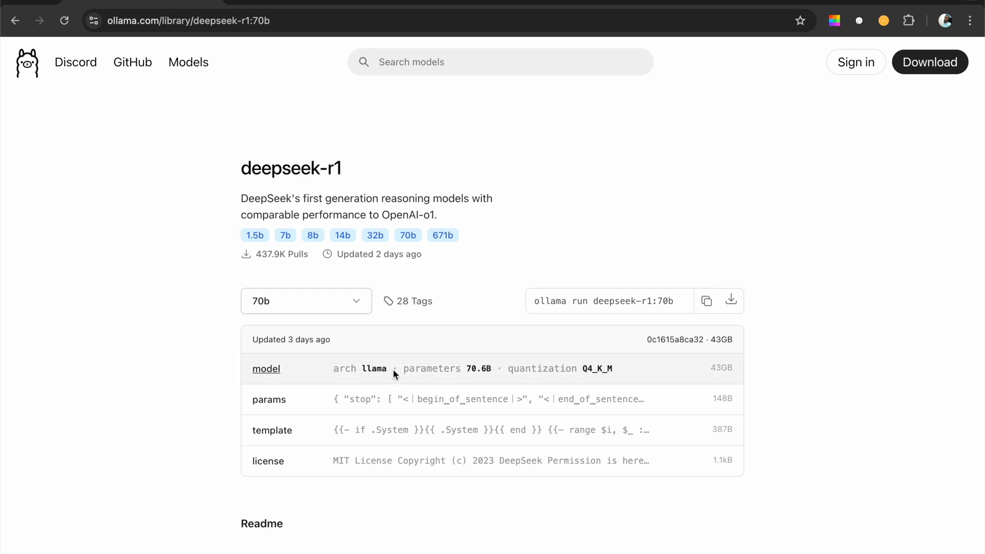
{"action": "left_click", "coordinate": [305, 301]}
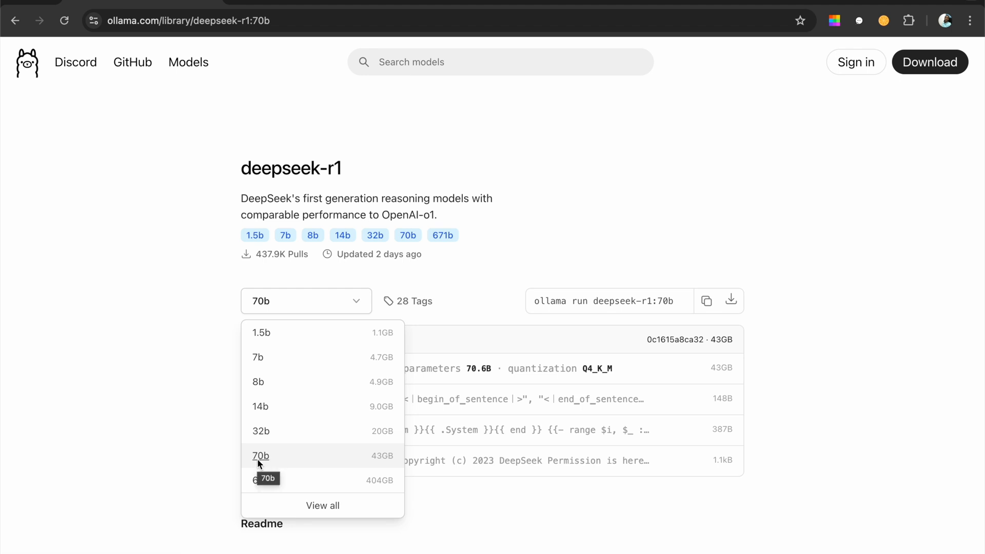
{"action": "mouse_move", "coordinate": [260, 437]}
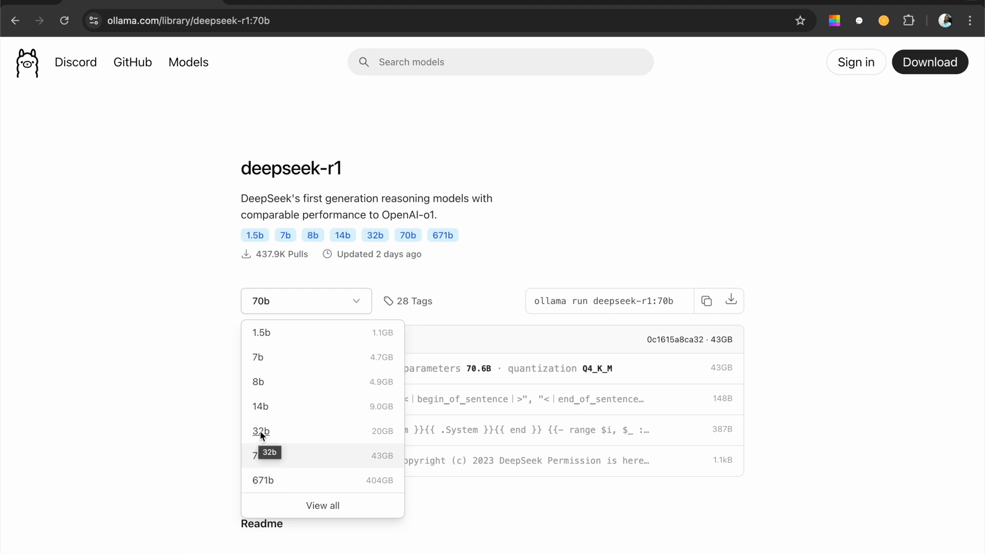
{"action": "mouse_move", "coordinate": [261, 484]}
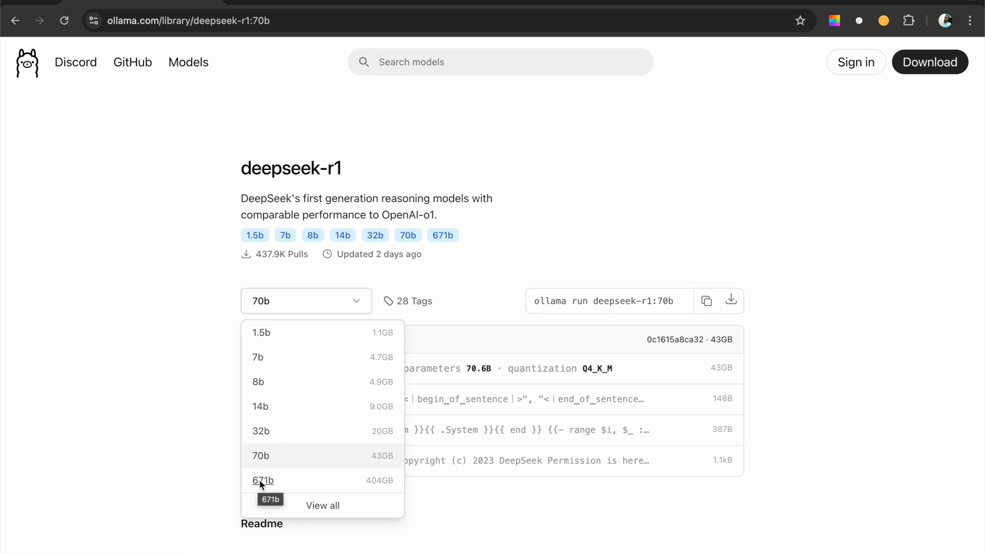
{"action": "mouse_move", "coordinate": [281, 417]}
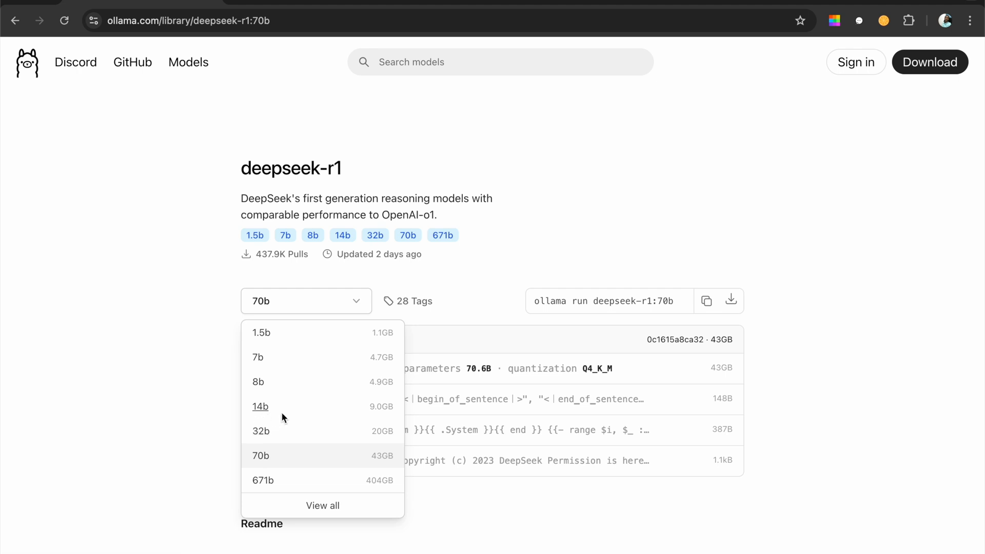
{"action": "mouse_move", "coordinate": [280, 419]}
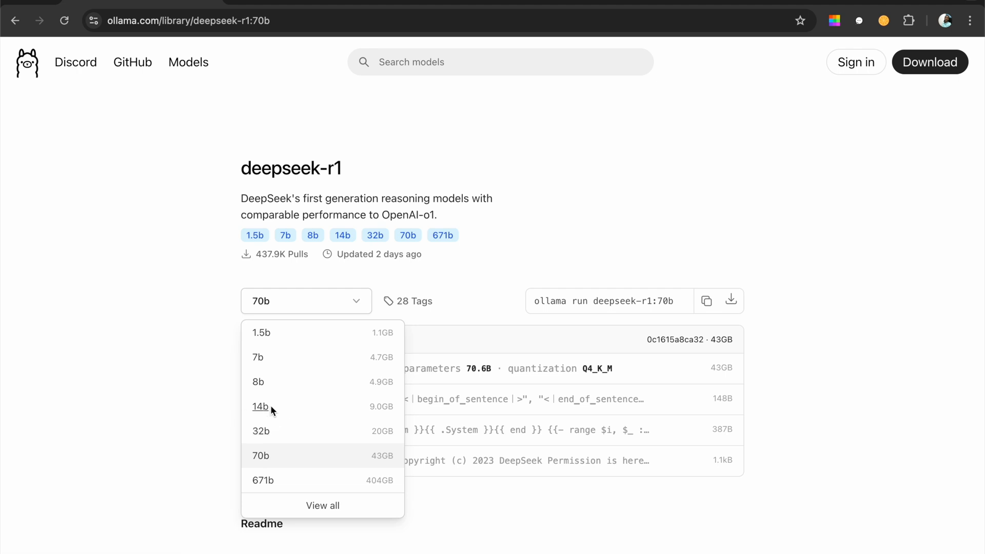
{"action": "mouse_move", "coordinate": [260, 357]}
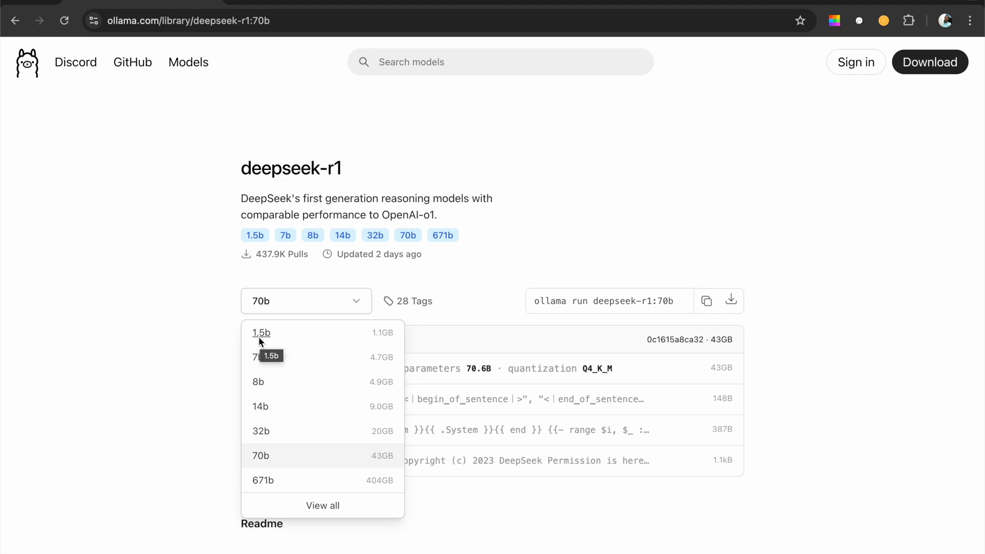
{"action": "mouse_move", "coordinate": [263, 415]}
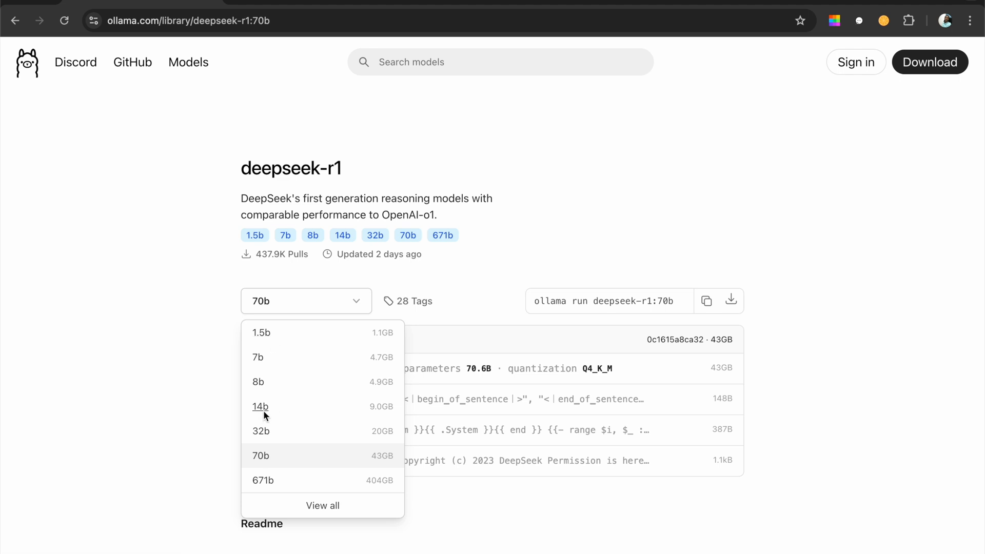
{"action": "mouse_move", "coordinate": [260, 430]}
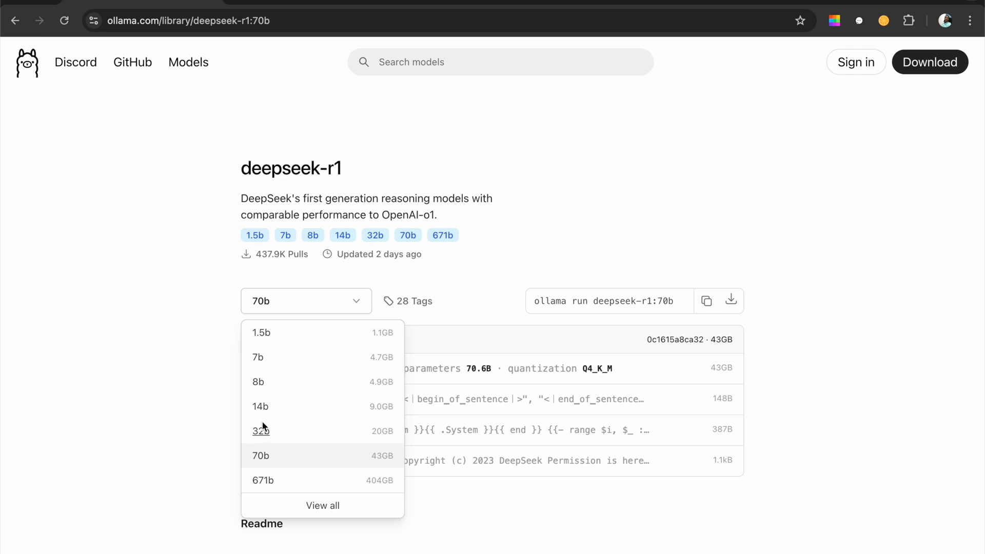
{"action": "mouse_move", "coordinate": [265, 436]}
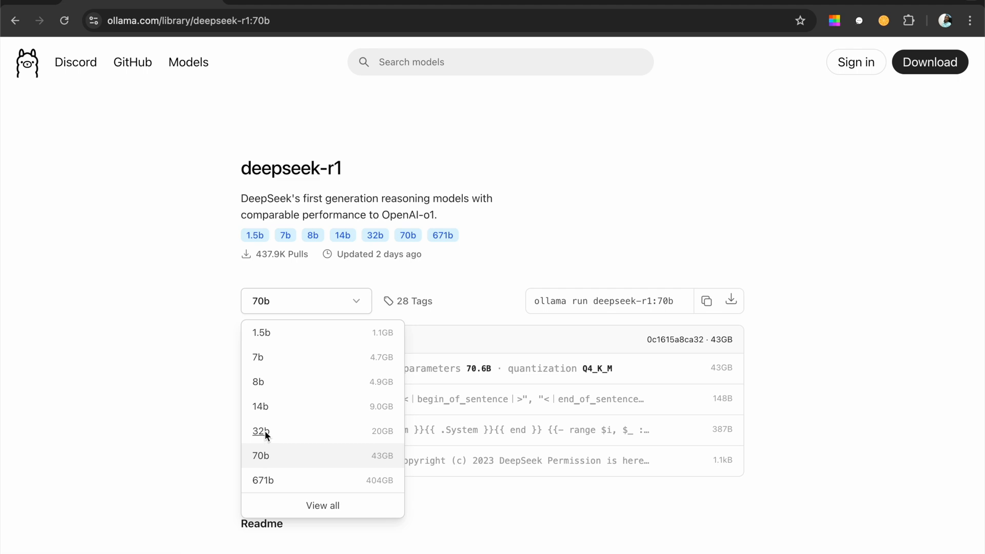
{"action": "mouse_move", "coordinate": [260, 431]}
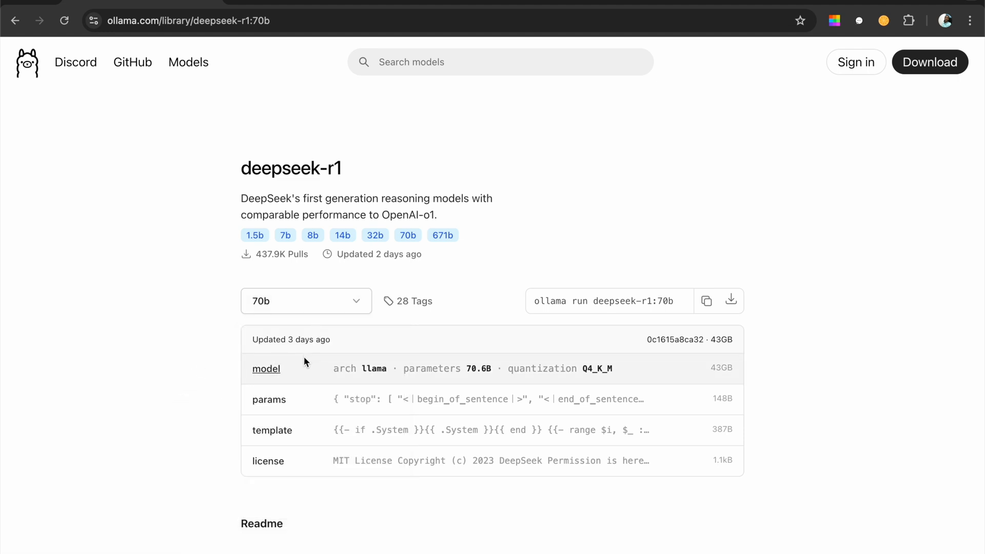
- Select the 7b variant showing 4.7GB, qwen2 architecture and 'ollama run deepseek-r1:7b'
{"action": "left_click", "coordinate": [306, 300]}
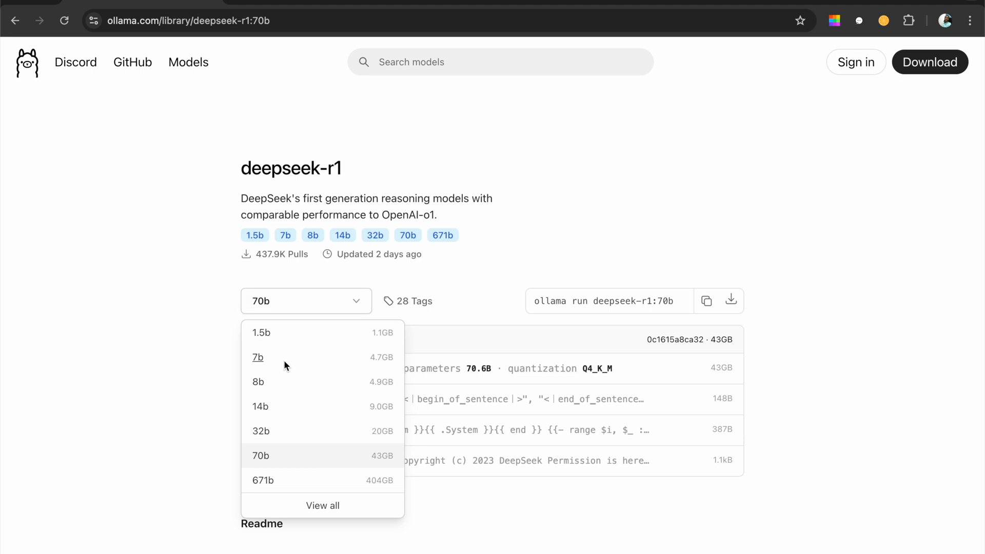
{"action": "left_click", "coordinate": [258, 357]}
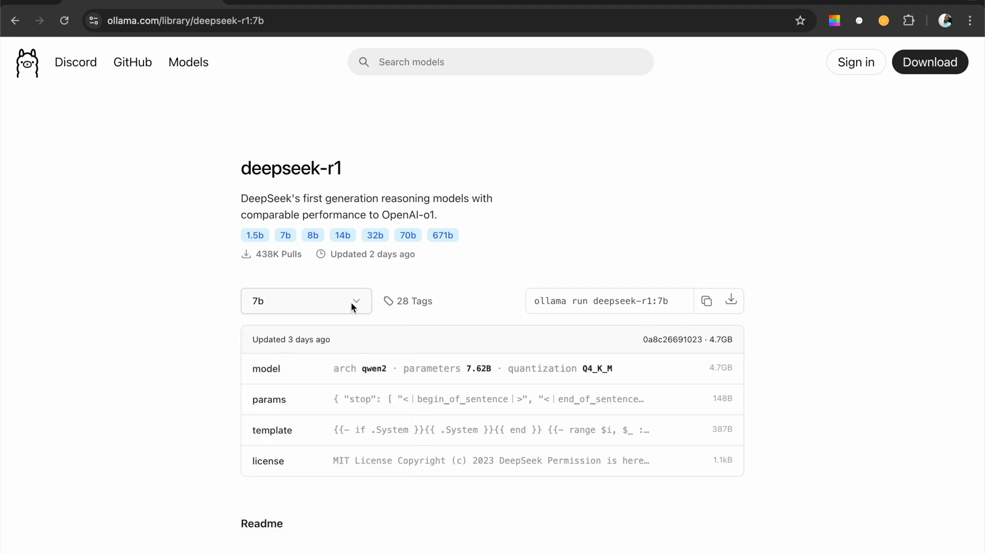
{"action": "scroll", "scroll_direction": "down", "scroll_amount": 3}
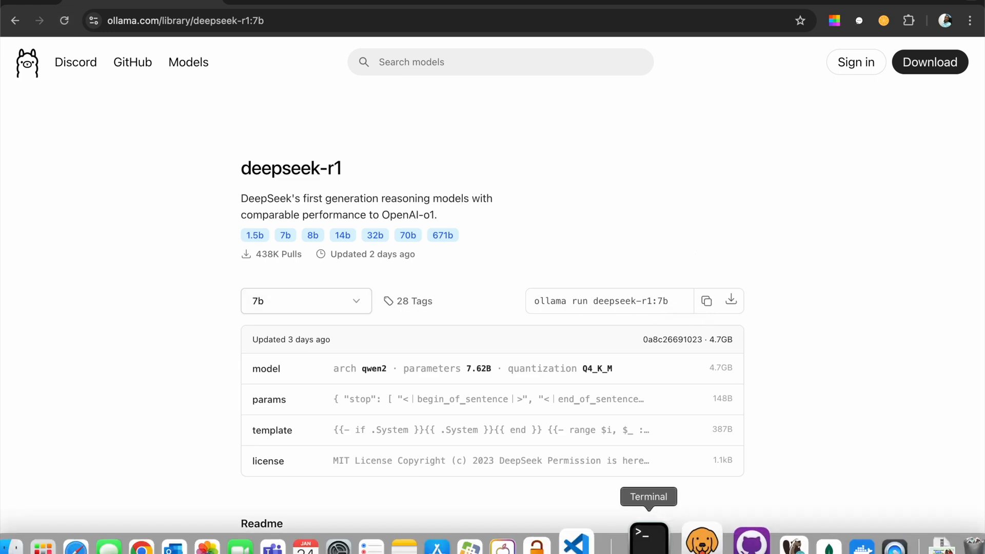
- Bring Terminal forward and enter 'ollama run deepseek-r1' at the prompt without running it
{"action": "left_click", "coordinate": [648, 537]}
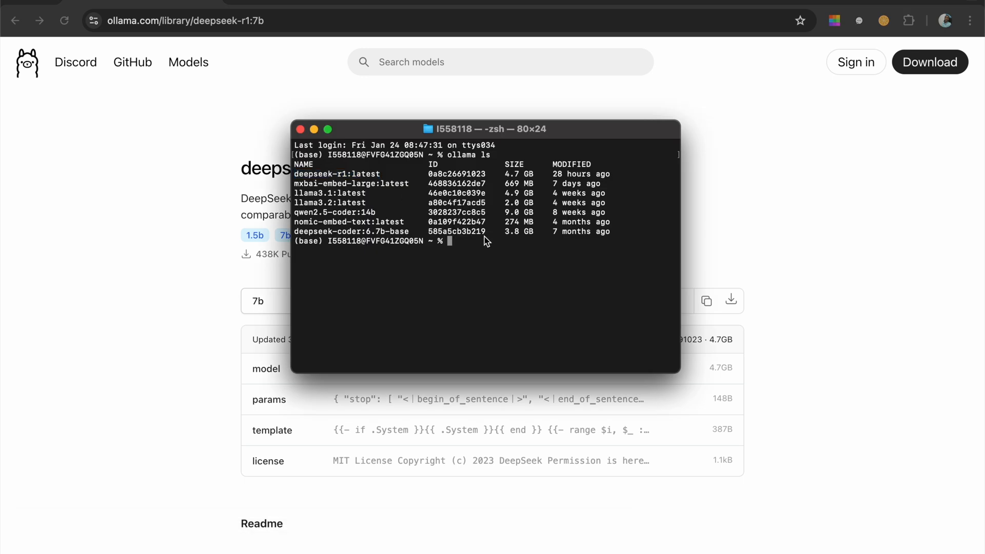
{"action": "type", "text": "ollama run deepseek-r1"}
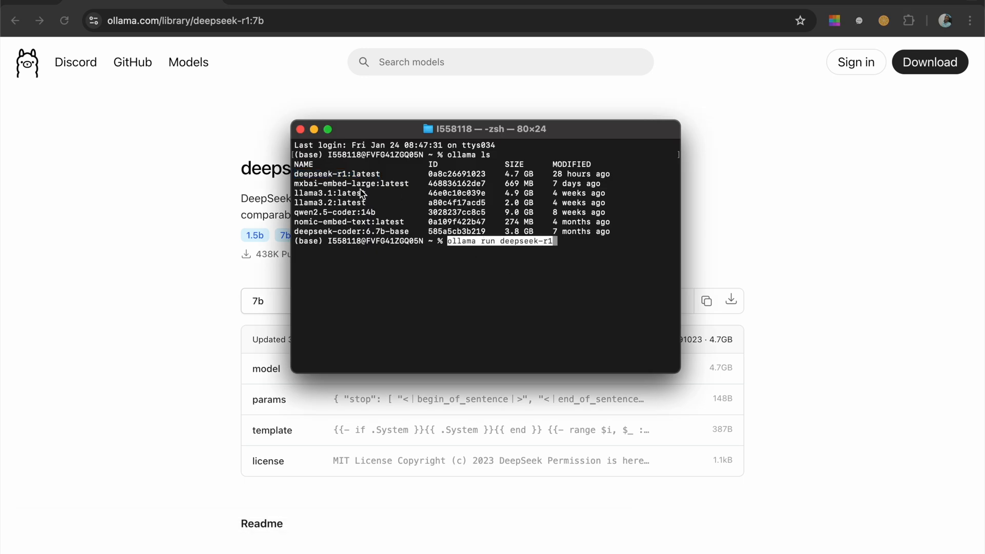
{"action": "mouse_move", "coordinate": [554, 266]}
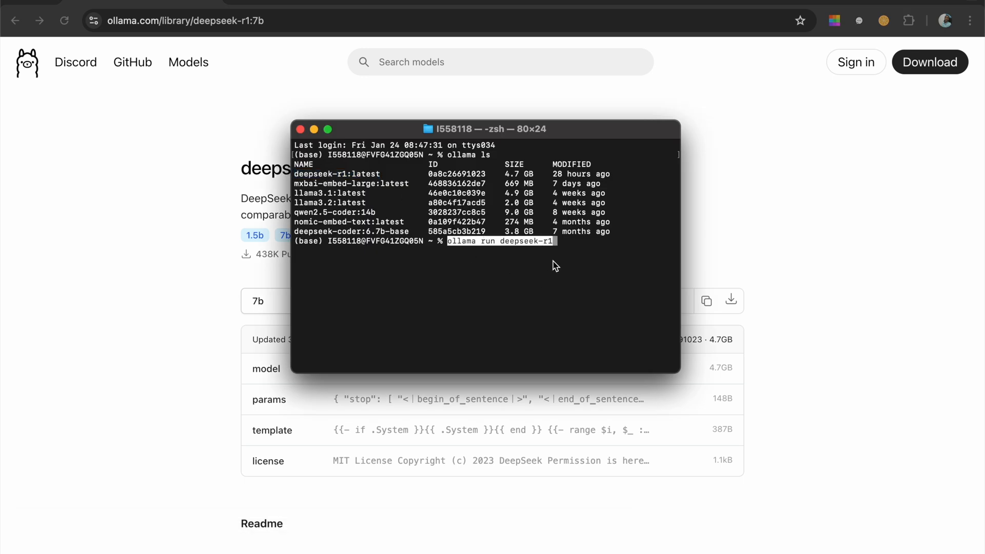
{"action": "mouse_move", "coordinate": [564, 276]}
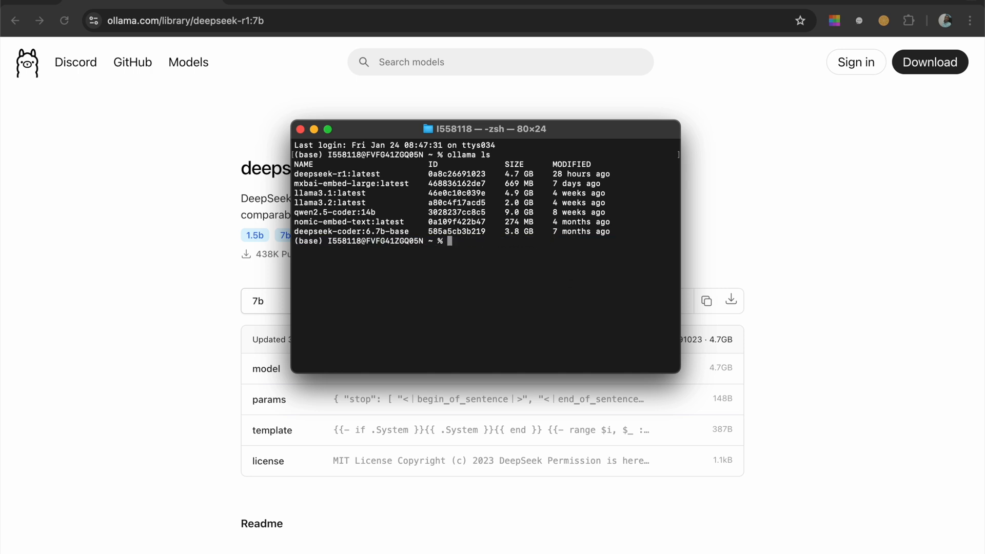
{"action": "mouse_move", "coordinate": [567, 240]}
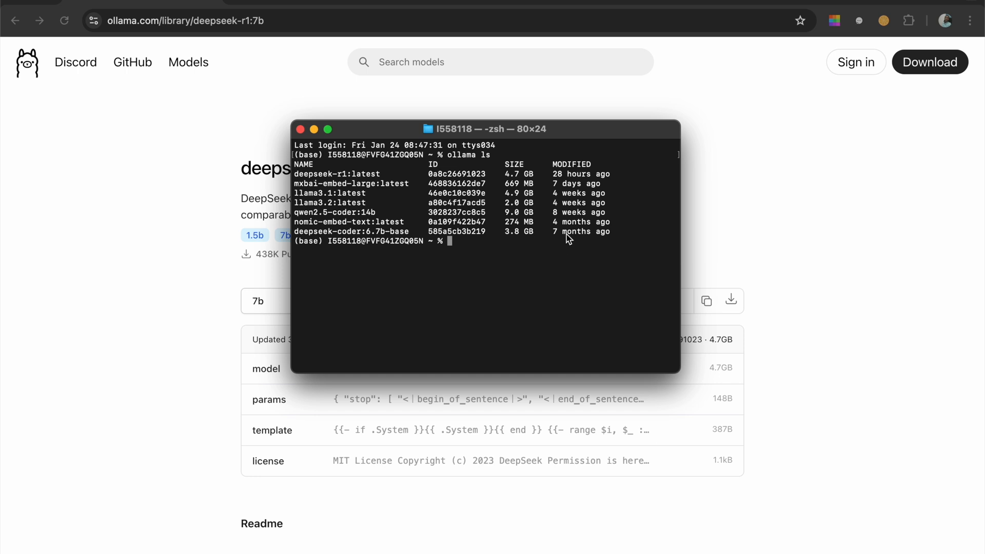
{"action": "mouse_move", "coordinate": [569, 257]}
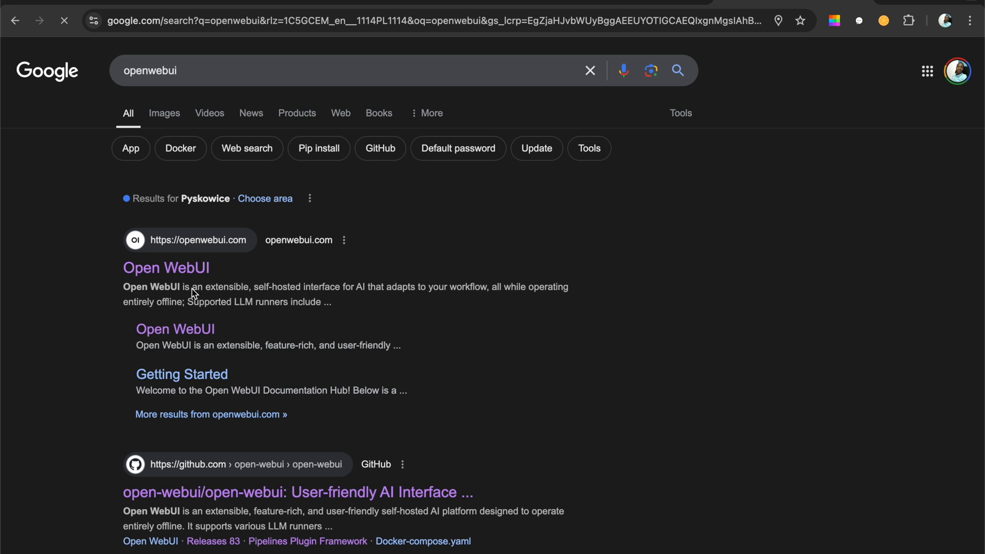
- Scroll the openwebui search results down to the github.com open-webui result
{"action": "scroll", "scroll_direction": "down", "scroll_amount": 3}
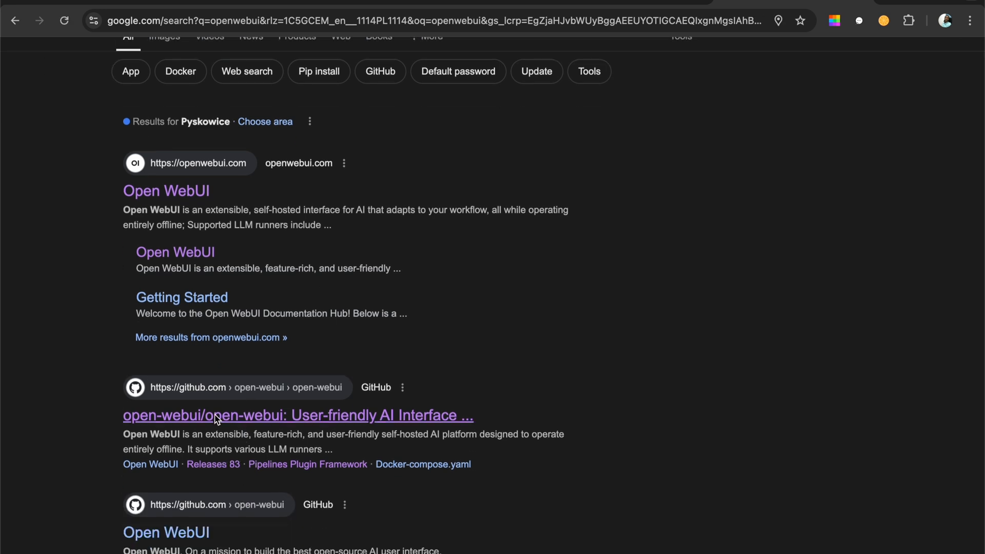
- Go to the open-webui GitHub repository and start reading its README
{"action": "left_click", "coordinate": [297, 415]}
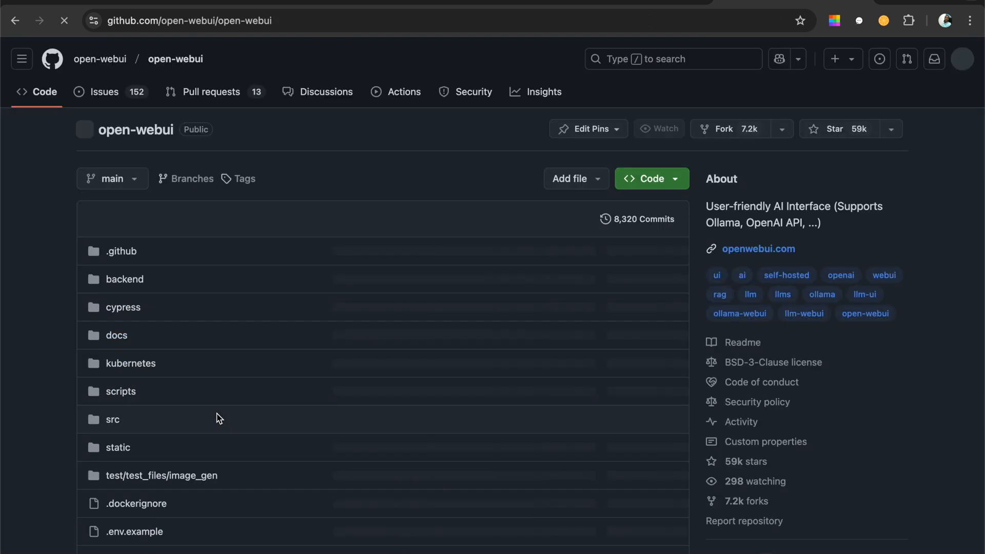
{"action": "scroll", "scroll_direction": "down", "scroll_amount": 3}
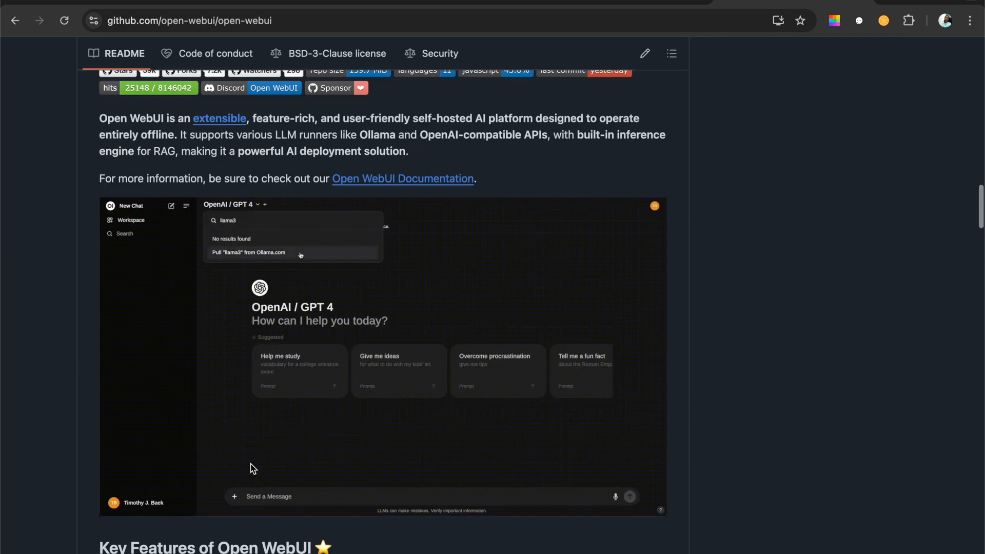
{"action": "left_click", "coordinate": [292, 252]}
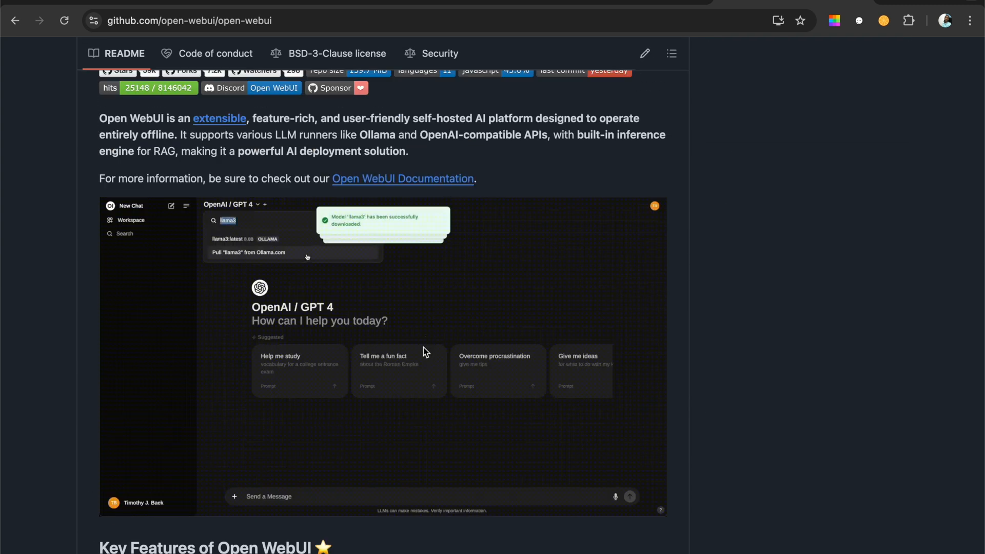
{"action": "scroll", "scroll_direction": "down", "scroll_amount": 3}
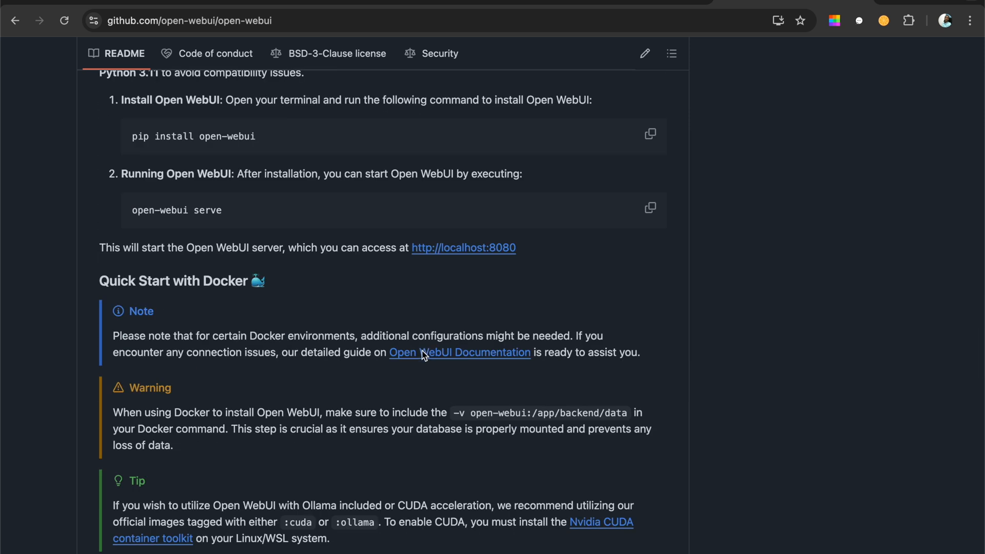
- Read down the README to the How to Install section with the pip and Docker commands
{"action": "scroll", "scroll_direction": "down", "scroll_amount": 3}
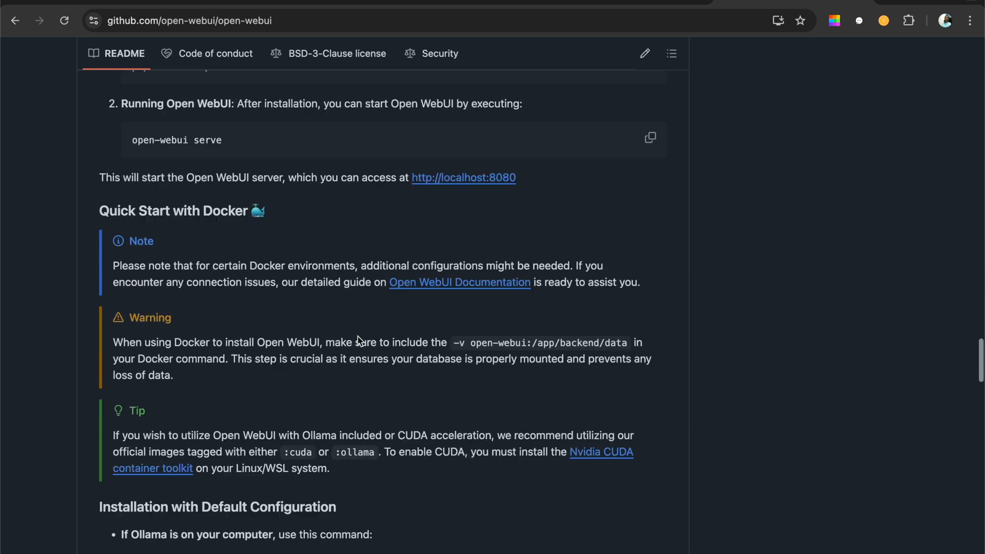
{"action": "scroll", "scroll_direction": "down", "scroll_amount": 3}
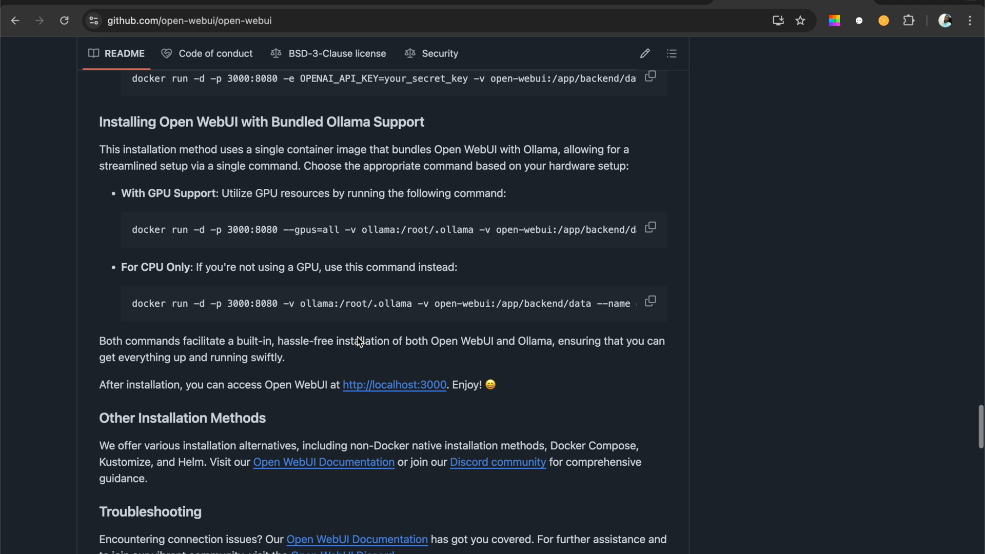
{"action": "scroll", "scroll_direction": "down", "scroll_amount": 3}
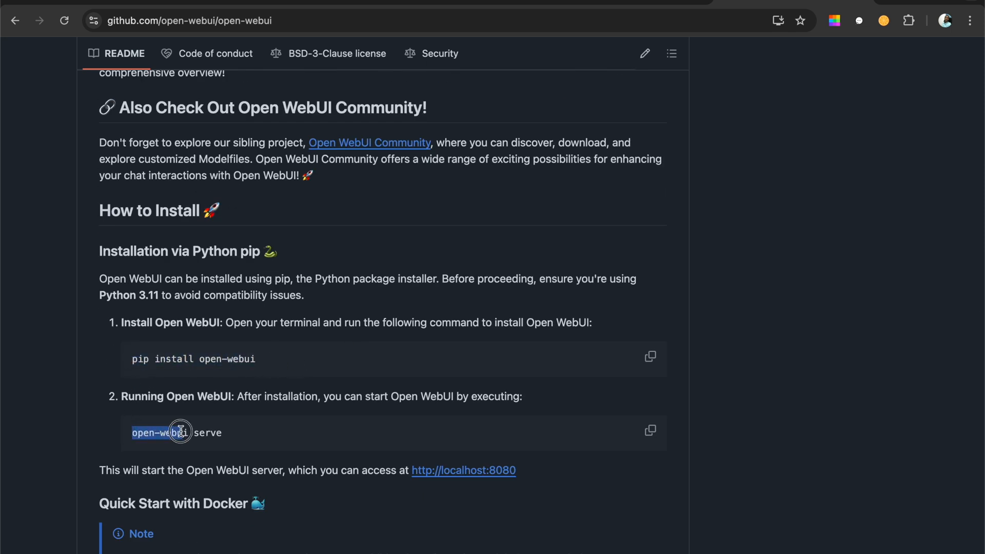
{"action": "scroll", "scroll_direction": "down", "scroll_amount": 3}
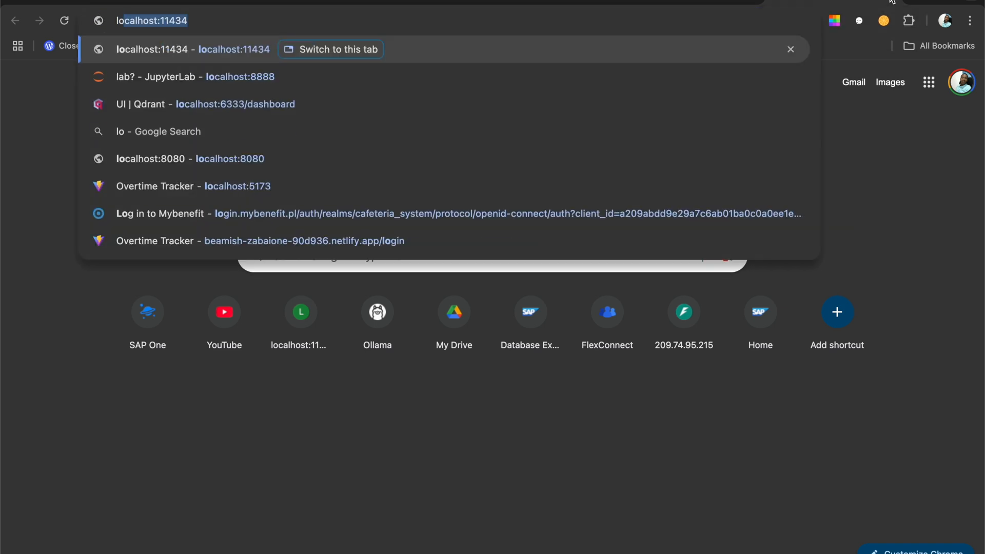
- Load the local Open WebUI at localhost:3000
{"action": "type", "text": "localhost:1"}
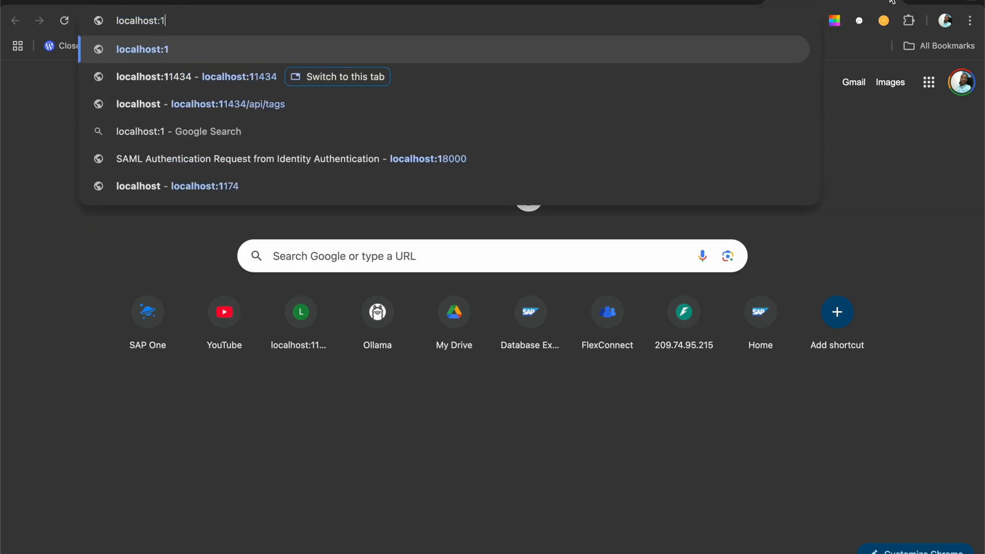
{"action": "type", "text": "localhost:3000"}
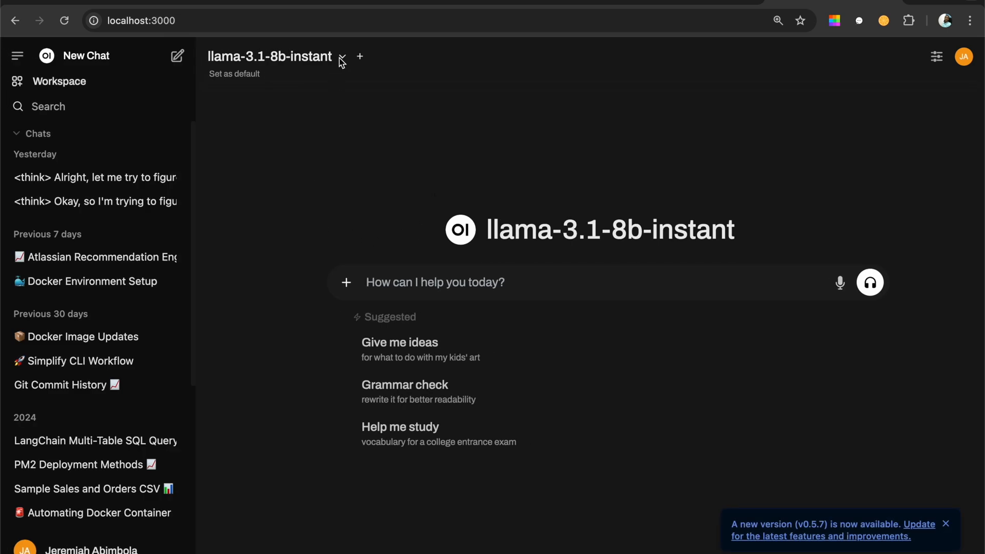
- Switch the new chat's model to deepseek-r1:latest and begin a message in the input box
{"action": "left_click", "coordinate": [342, 57]}
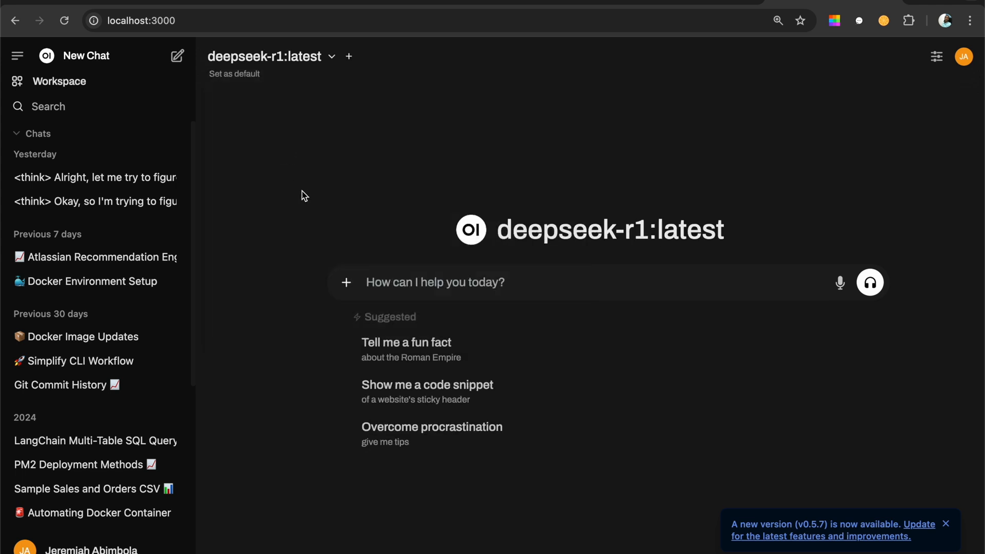
{"action": "mouse_move", "coordinate": [406, 307]}
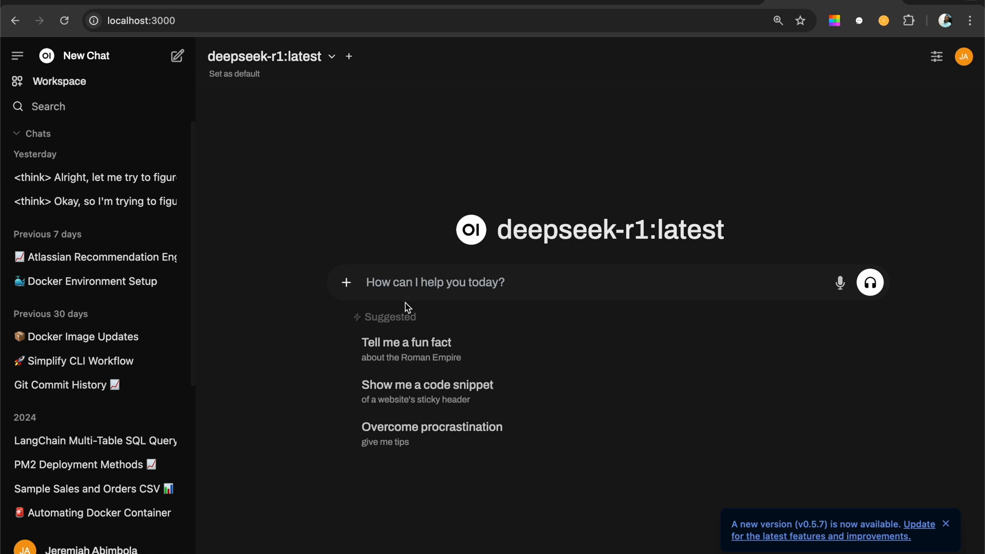
{"action": "mouse_move", "coordinate": [400, 300]}
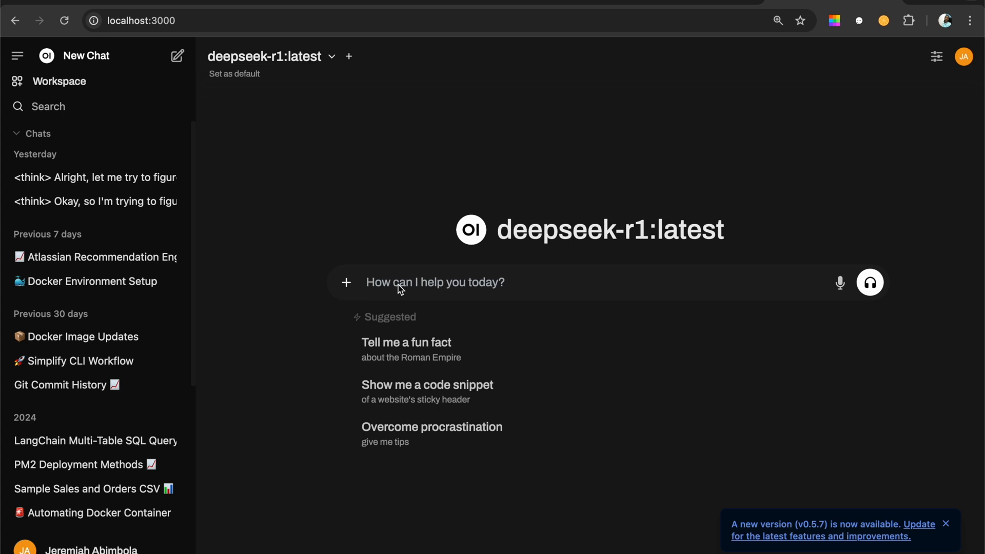
{"action": "left_click", "coordinate": [436, 282]}
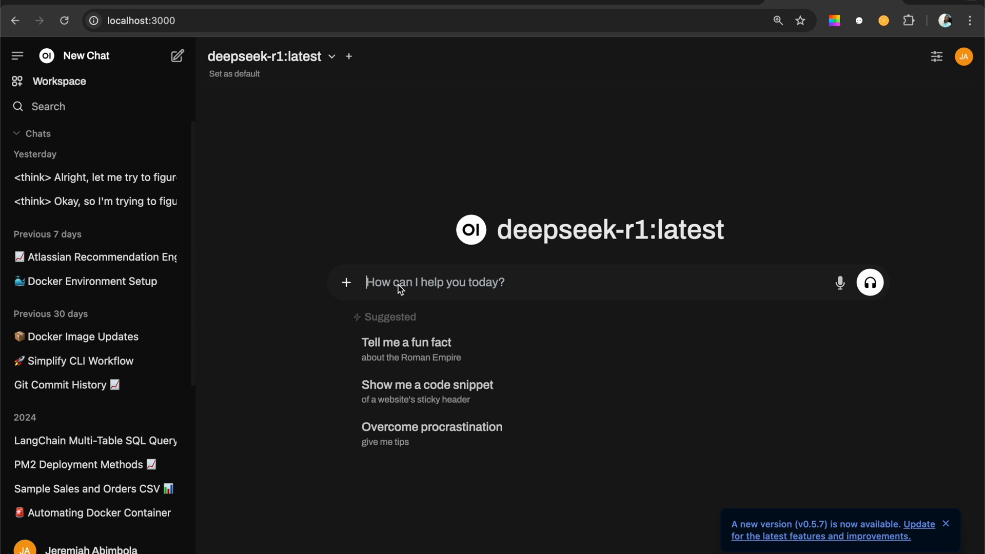
{"action": "type", "text": "i H"}
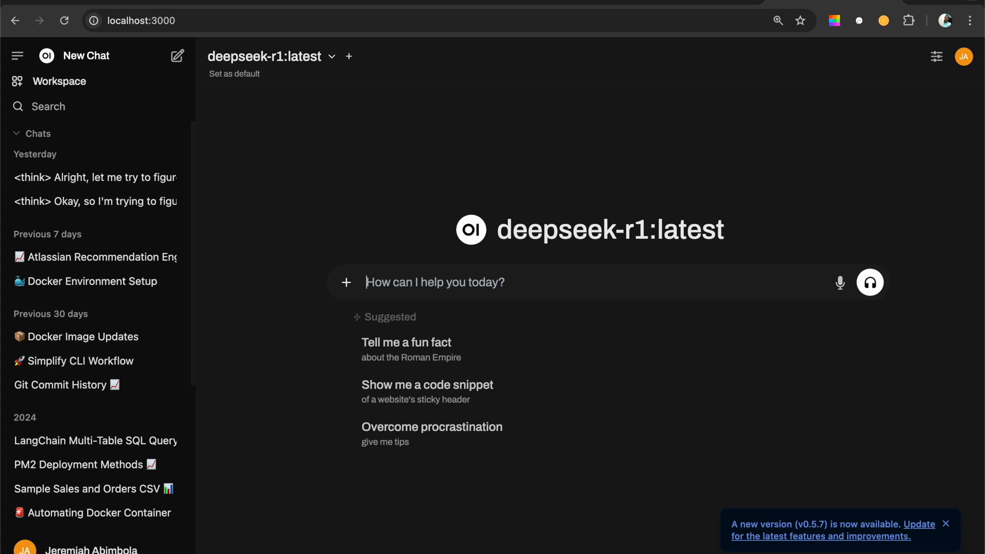
- Write that you make Nigerian jollof rice by blending tomatoes and frying, while someone suggests otherwise
{"action": "type", "text": "I have"}
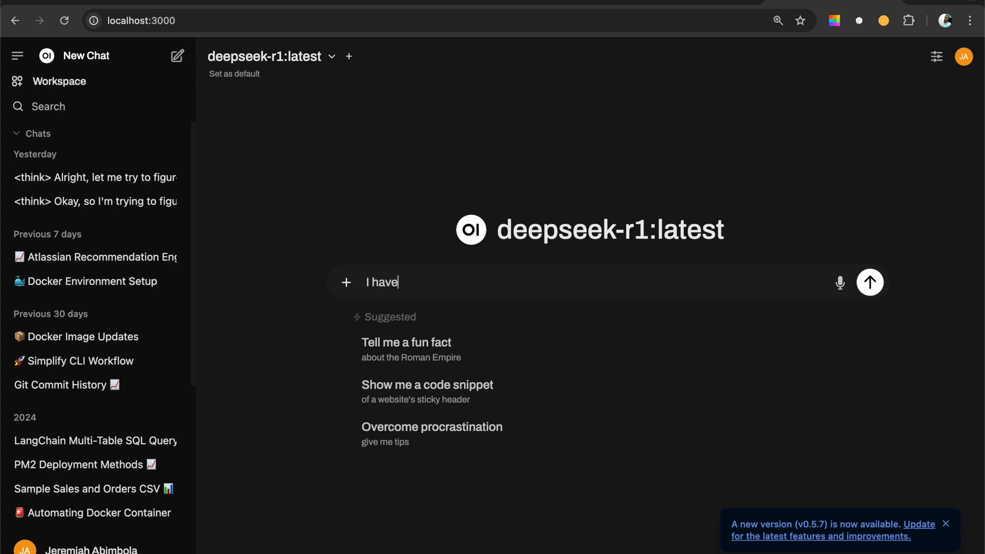
{"action": "type", "text": "a way to makle"}
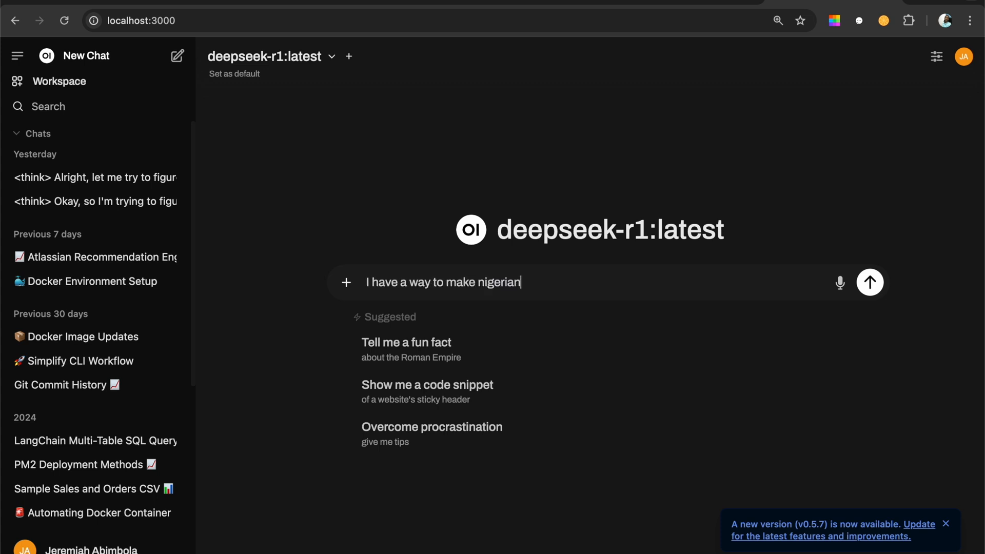
{"action": "type", "text": "jollof rice,"}
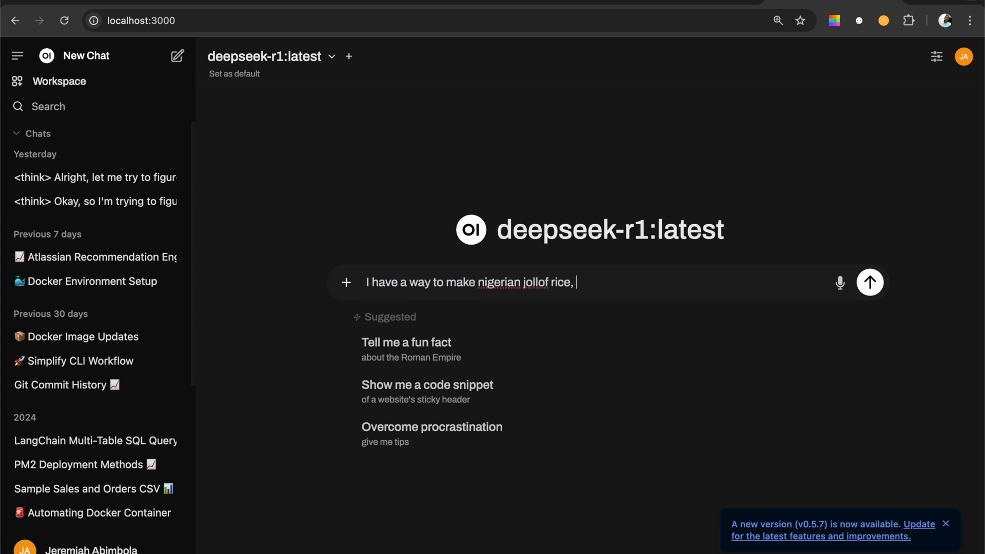
{"action": "type", "text": "i prefer to start with"}
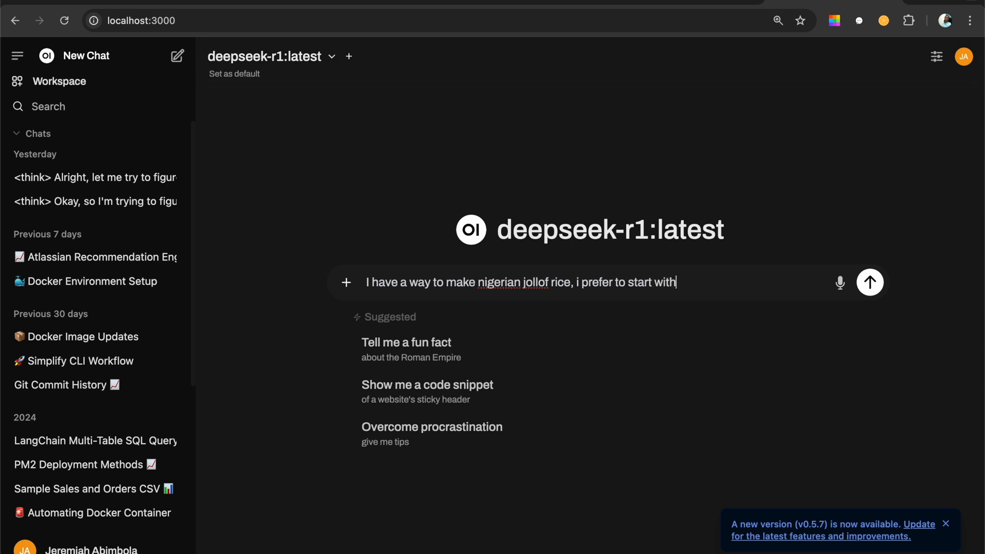
{"action": "type", "text": "blending the toma"}
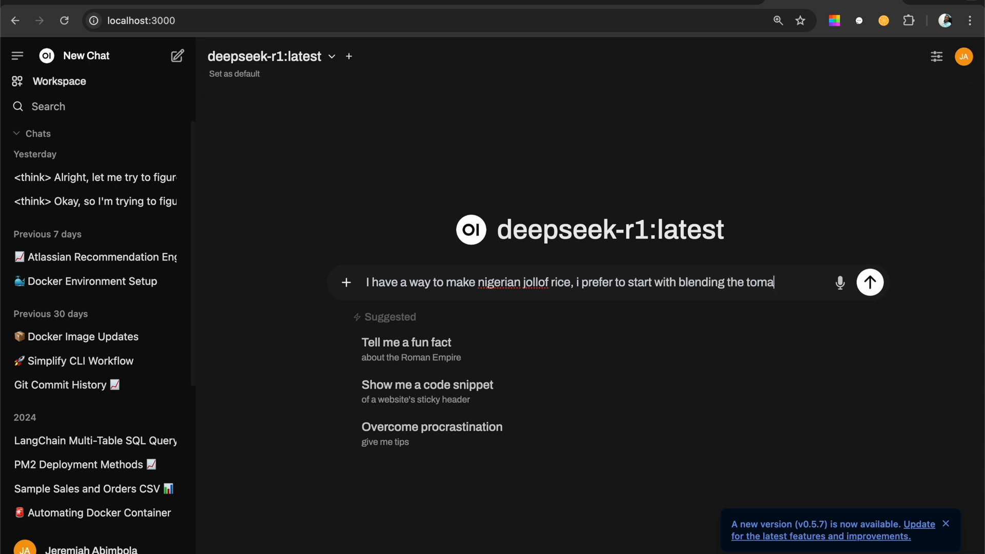
{"action": "type", "text": "toes and"}
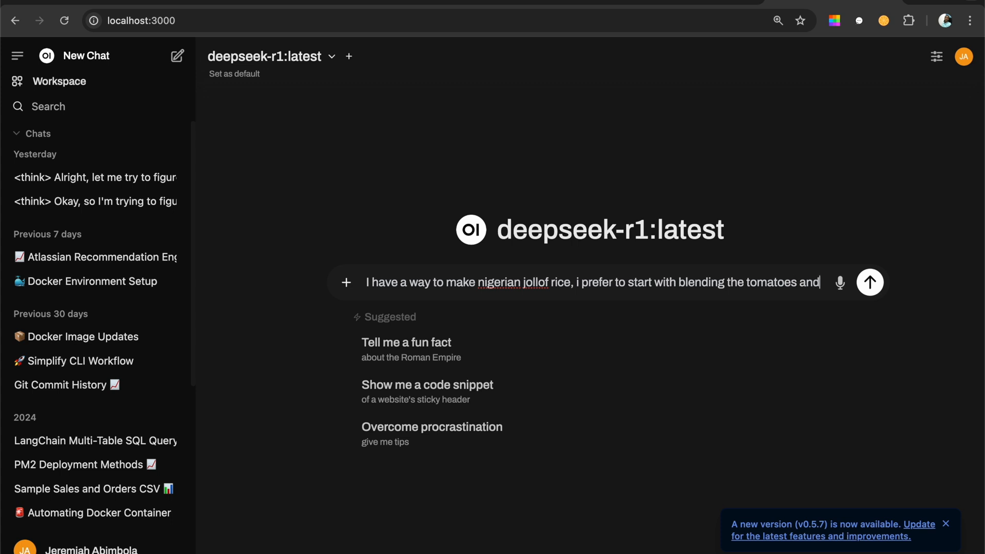
{"action": "type", "text": "frying it,"}
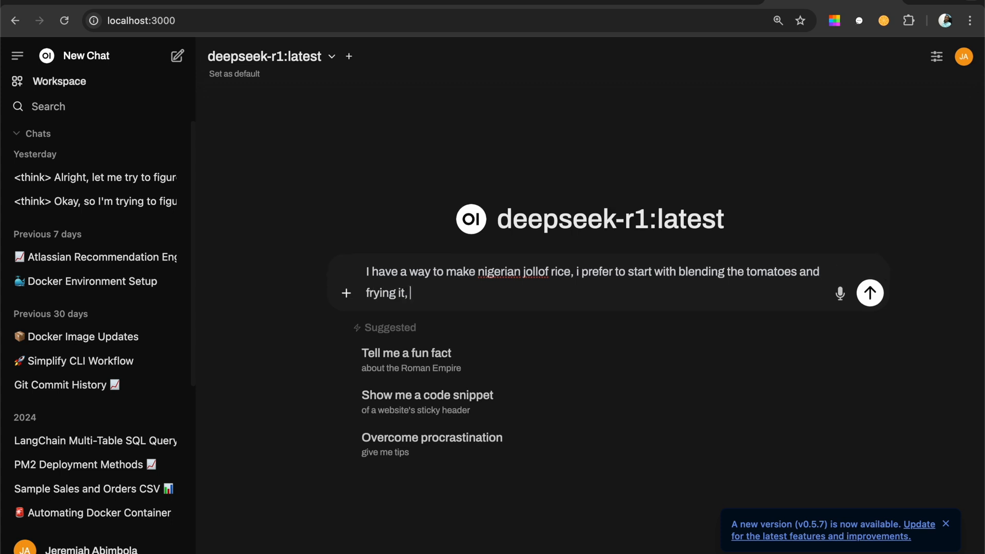
{"action": "type", "text": "someone to"}
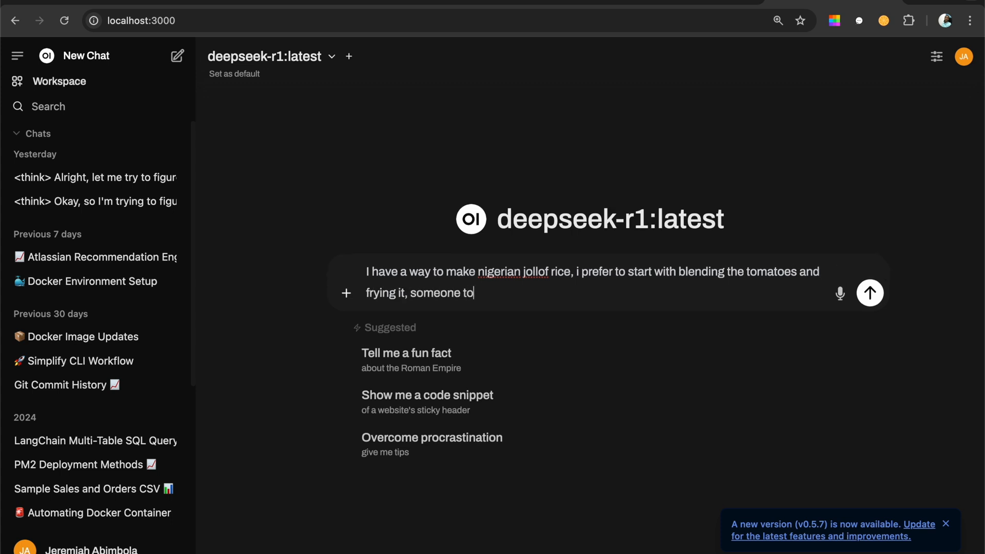
{"action": "type", "text": "other people prefer to smoke th"}
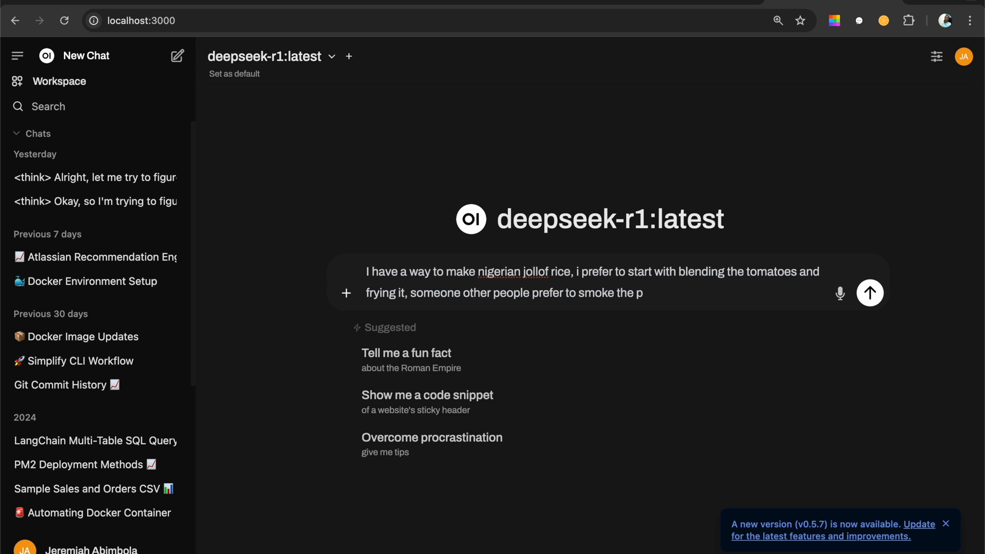
- Finish the prompt with smoking pepper and tomatoes before using, ending 'what do you think?'
{"action": "type", "text": "epper and tomatoes bef"}
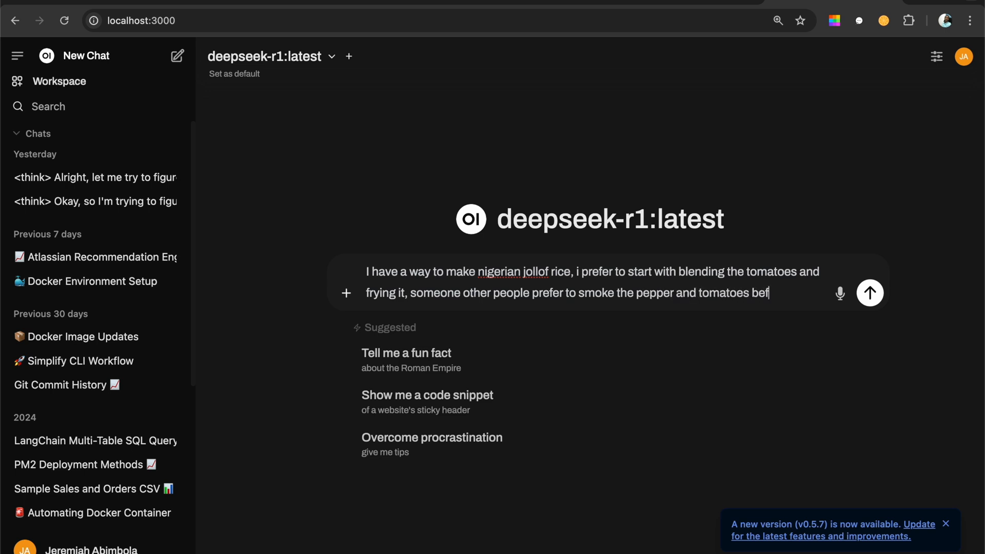
{"action": "key", "text": "Backspace"}
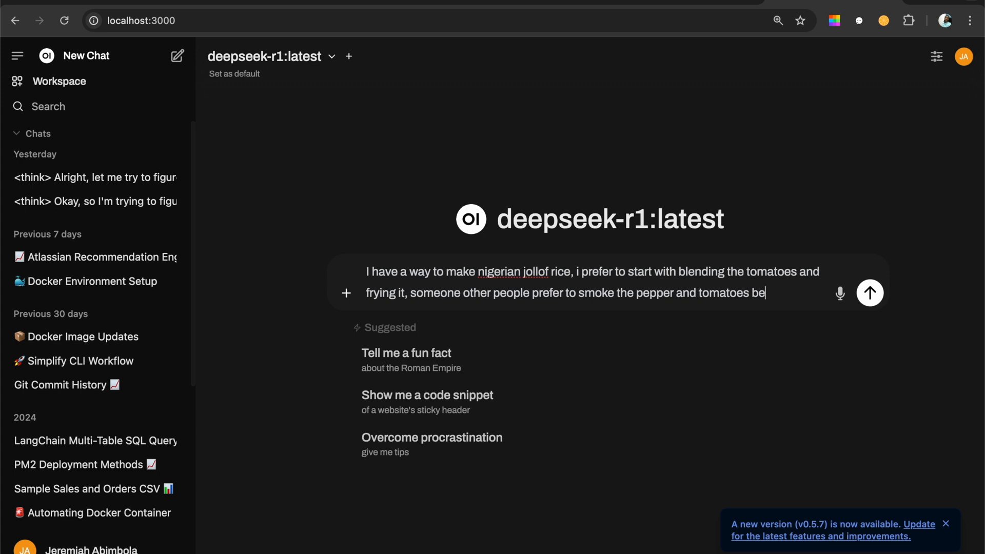
{"action": "type", "text": "fore"}
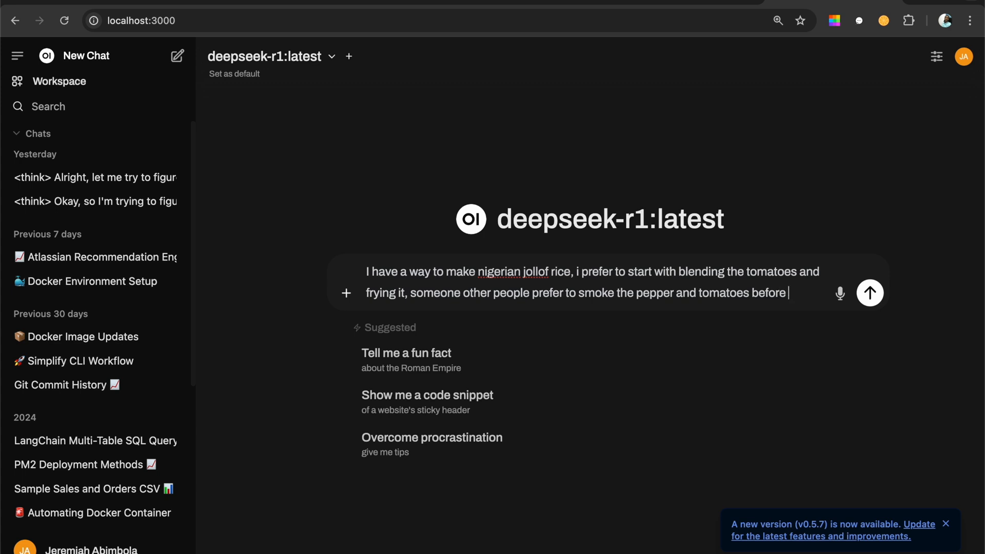
{"action": "type", "text": "using,"}
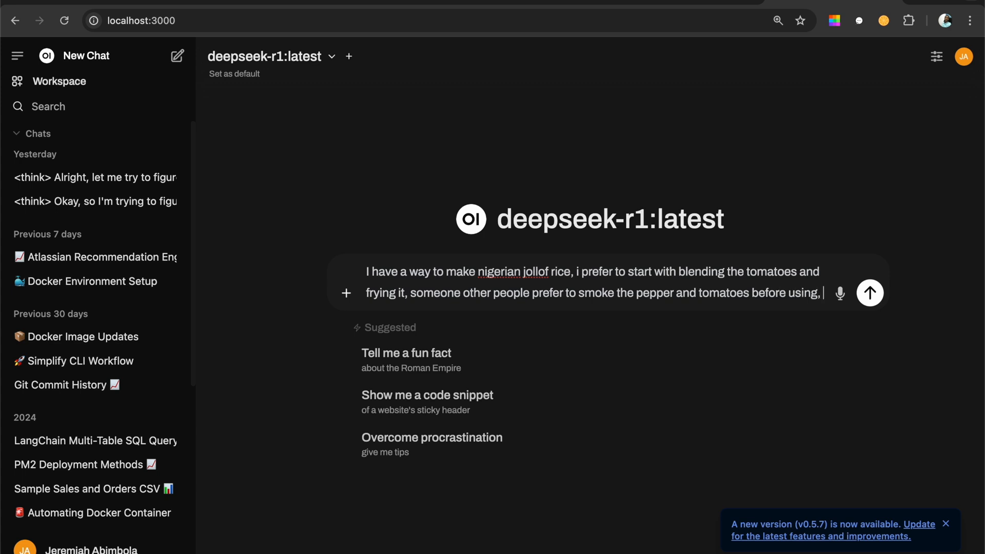
{"action": "type", "text": "w"}
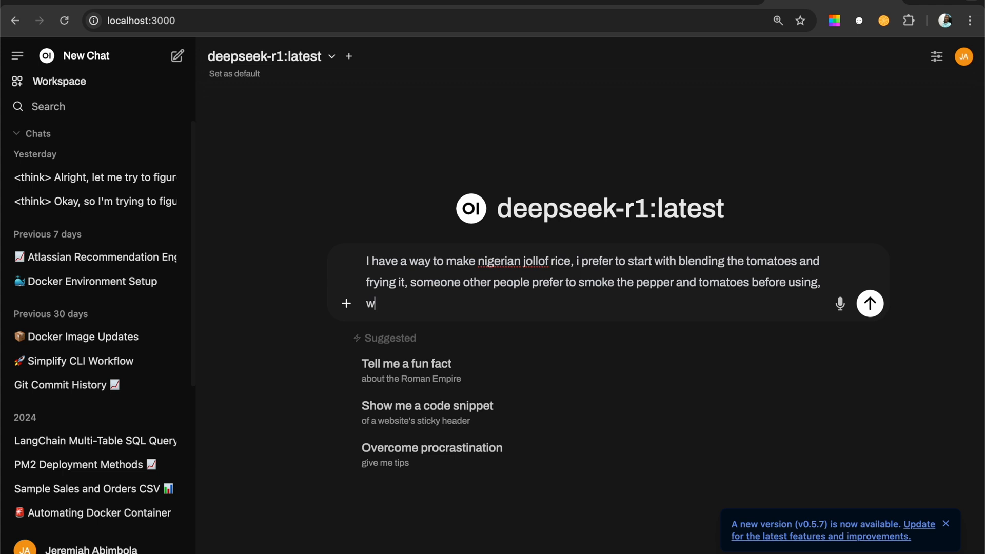
{"action": "type", "text": "hat do"}
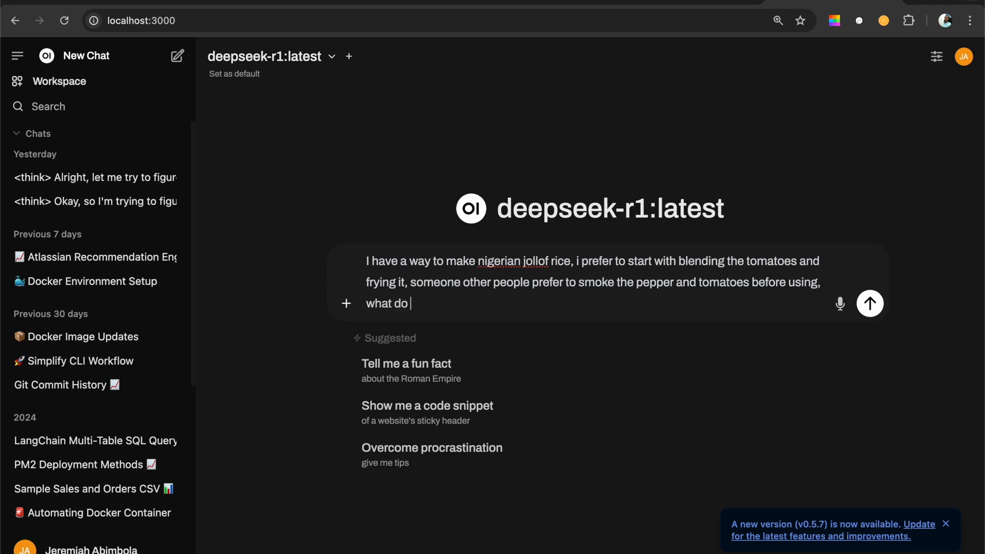
{"action": "type", "text": "you thi"}
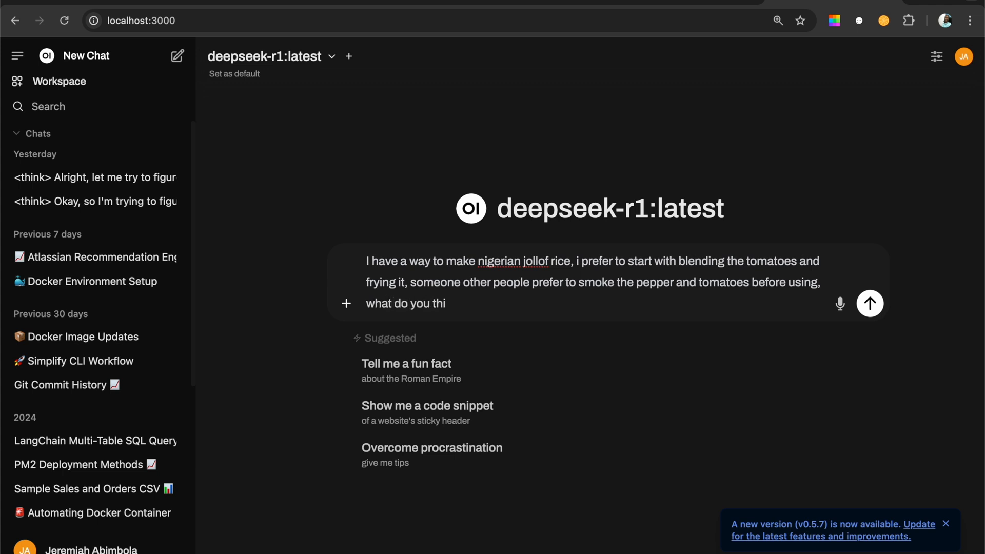
{"action": "type", "text": "nk?"}
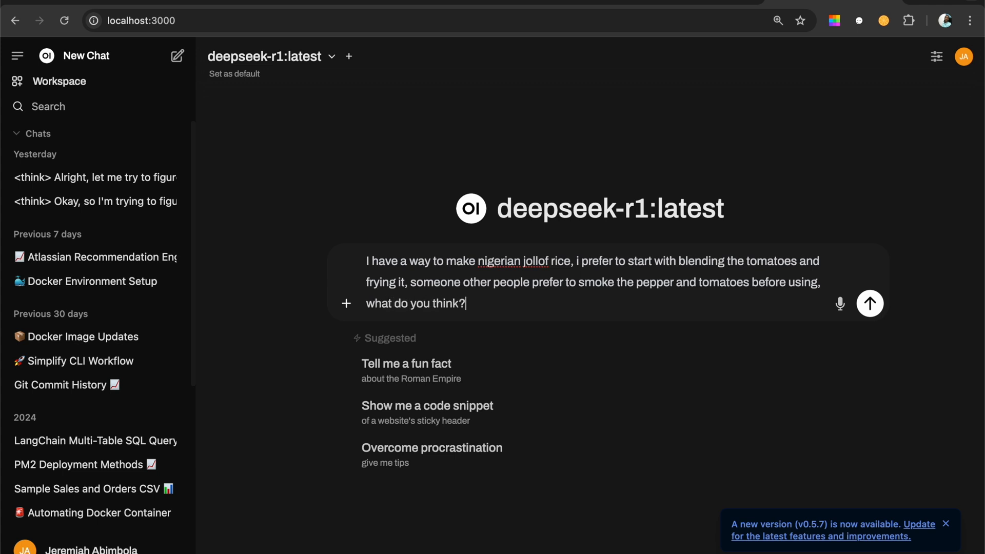
- Send the jollof rice question to deepseek-r1 and start a new Chrome tab while it thinks
{"action": "left_click", "coordinate": [869, 303]}
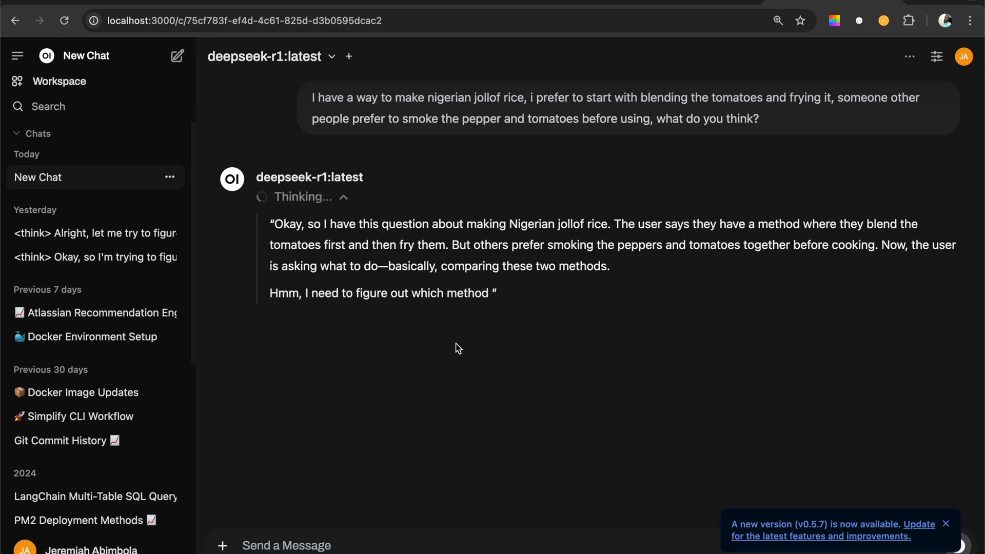
{"action": "double_click", "coordinate": [283, 293]}
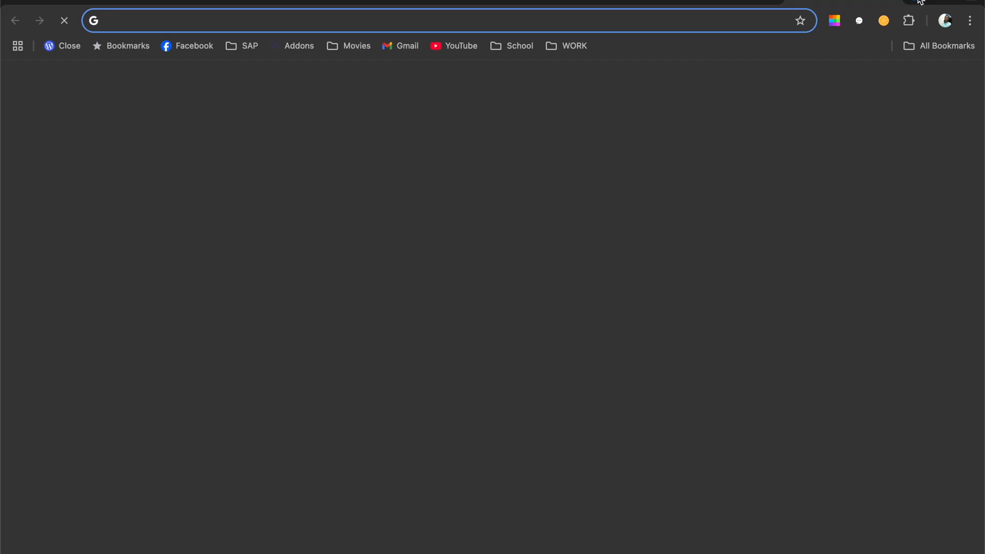
- Go to chat.deepseek.com and paste the same jollof rice question into the message box
{"action": "type", "text": "chat.deepseek.com"}
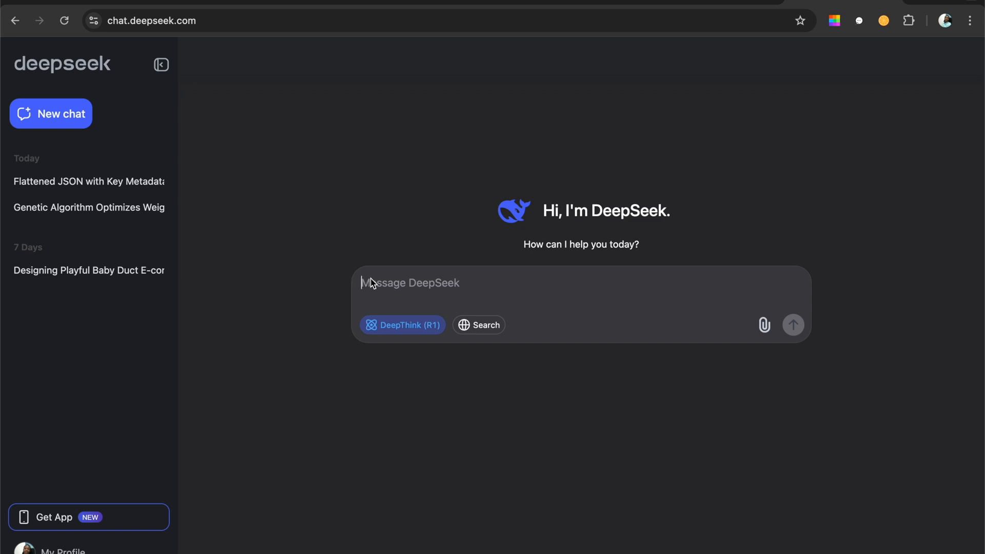
{"action": "mouse_move", "coordinate": [747, 2]}
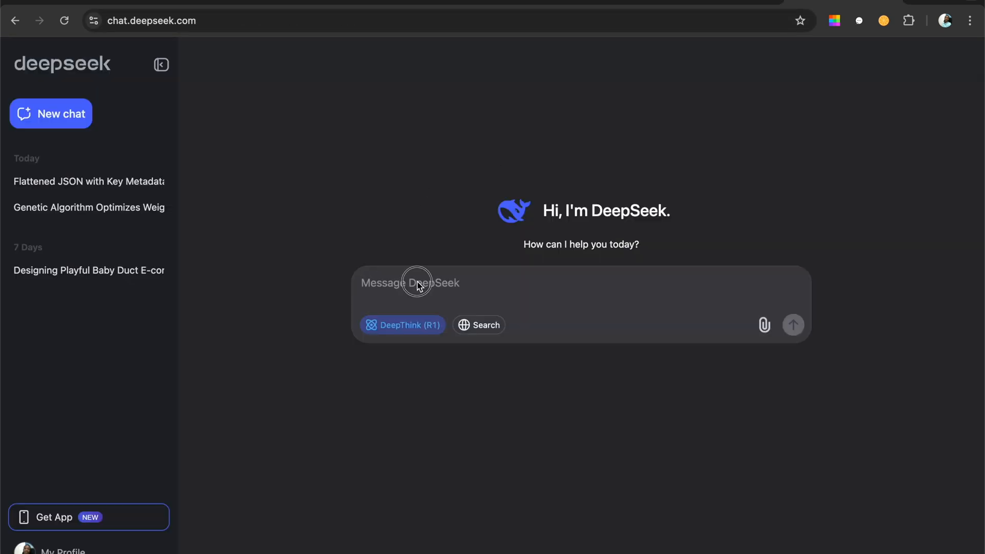
{"action": "type", "text": "I have a way to make nigerian jollof rice, i prefer to start with blending the tomatoes and frying it, someone other people prefer to smoke the pepper and tomatoes before using, what do you think?"}
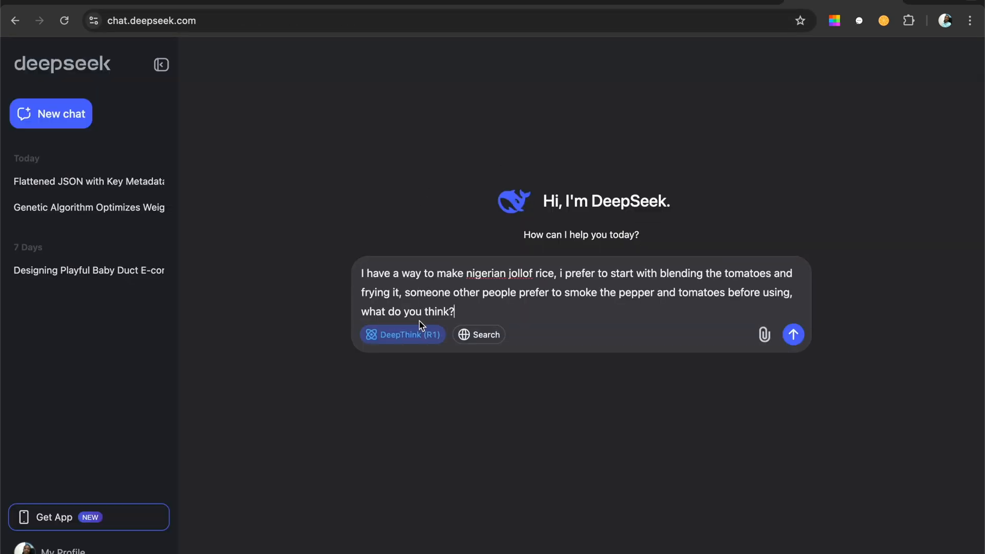
- Send the question to DeepSeek Chat and collapse its 'Thought for 16 seconds' reasoning
{"action": "left_click", "coordinate": [793, 334]}
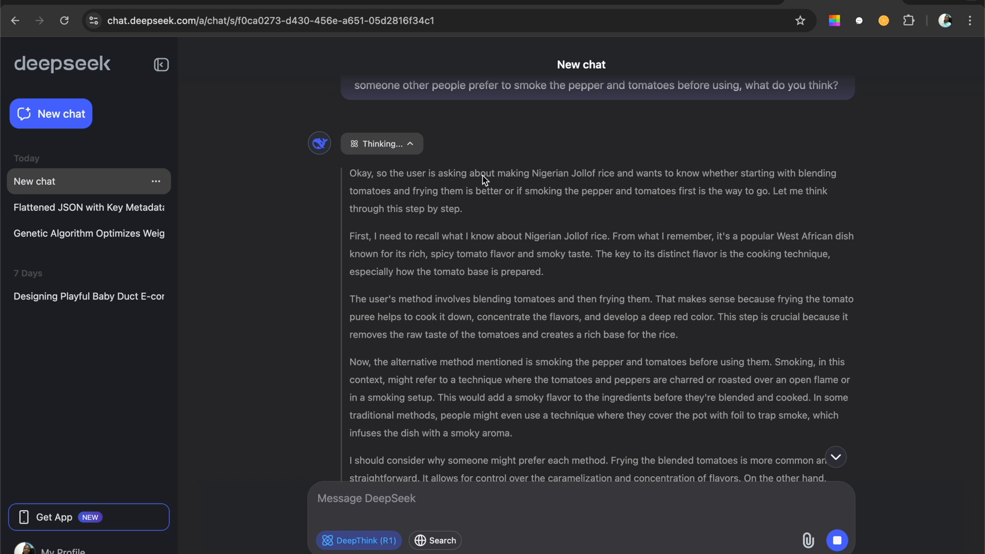
{"action": "mouse_move", "coordinate": [380, 249]}
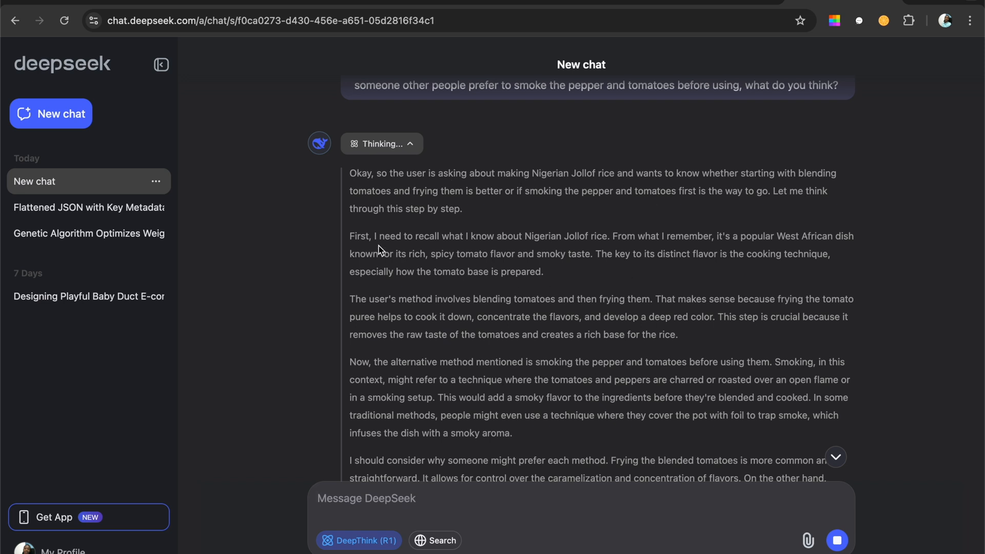
{"action": "mouse_move", "coordinate": [468, 249]}
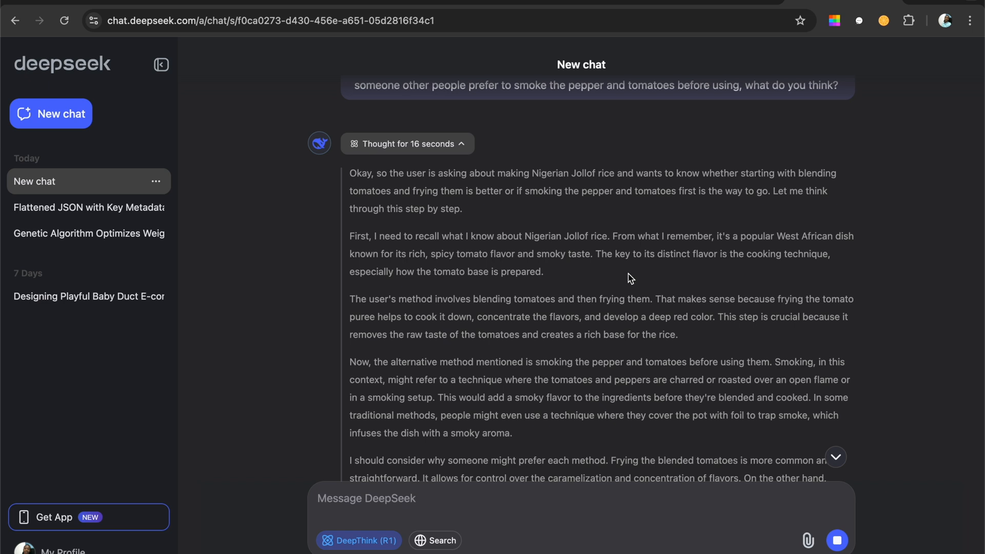
{"action": "mouse_move", "coordinate": [662, 249]}
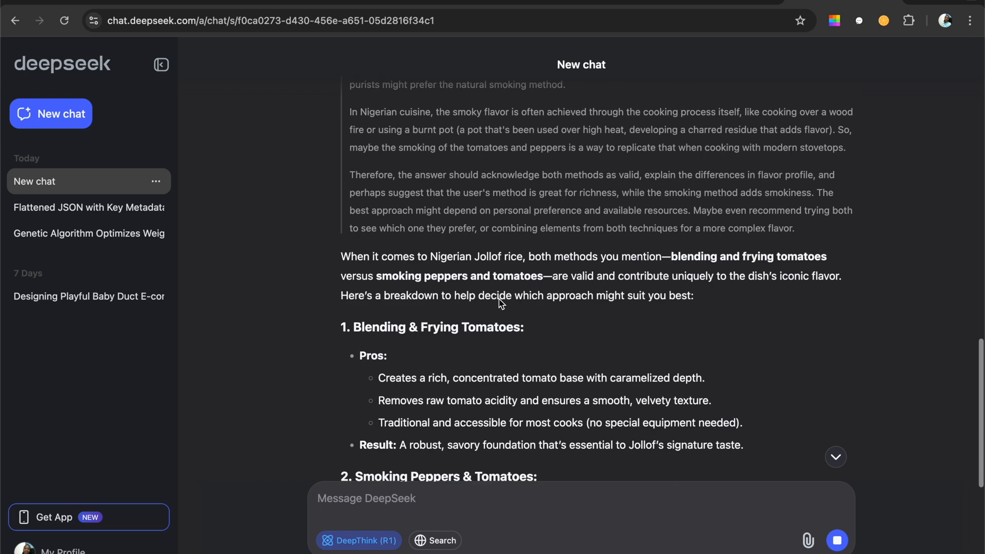
{"action": "scroll", "scroll_direction": "down", "scroll_amount": 3}
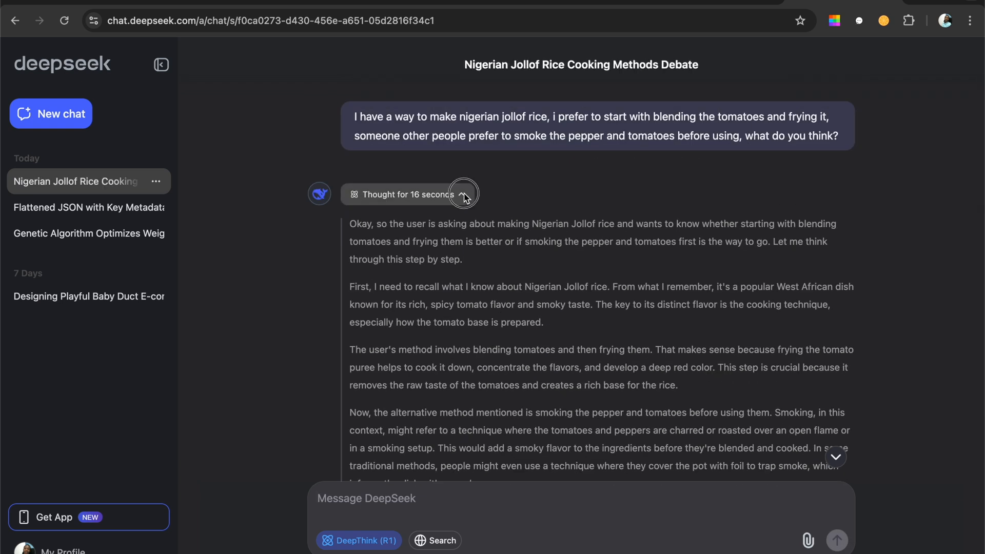
{"action": "left_click", "coordinate": [464, 194]}
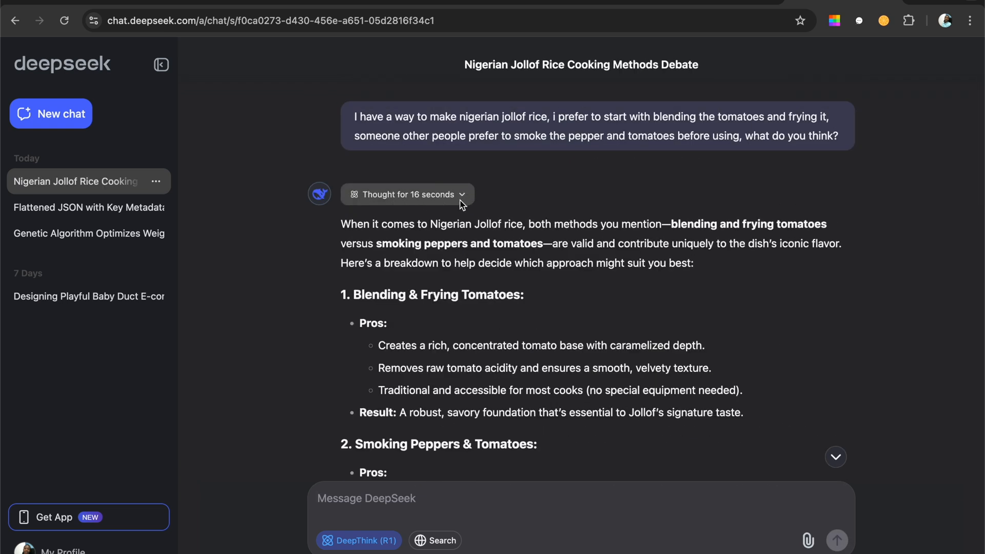
{"action": "mouse_move", "coordinate": [388, 280]}
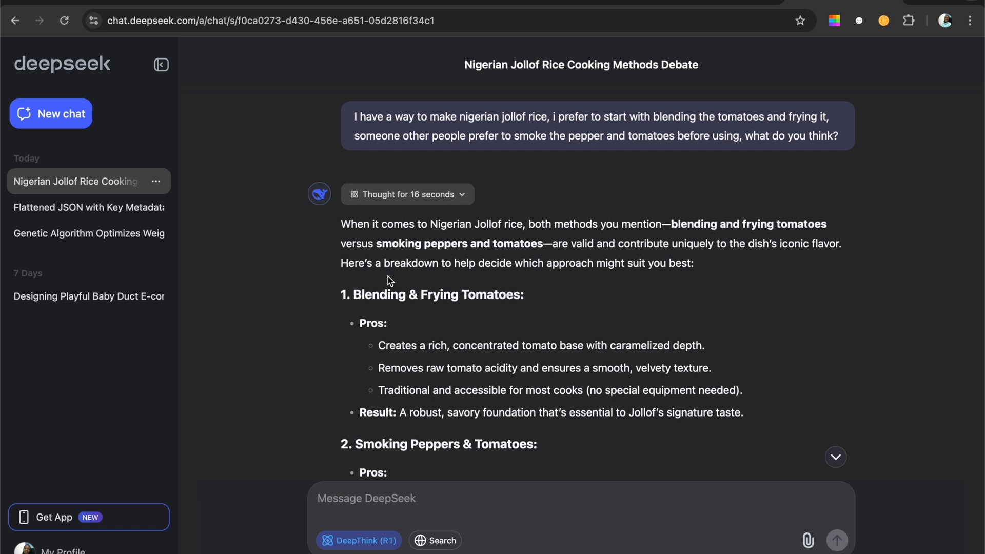
{"action": "mouse_move", "coordinate": [587, 235]}
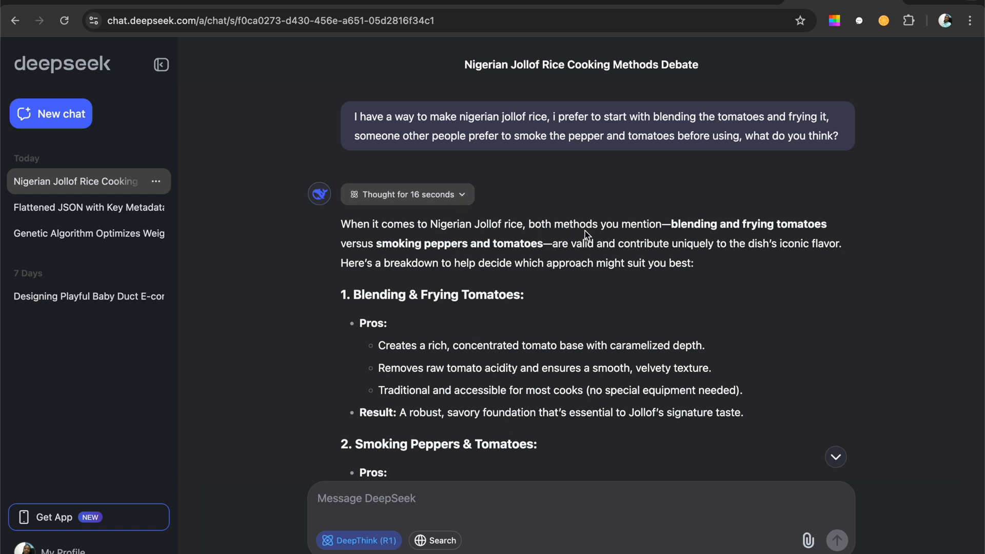
{"action": "mouse_move", "coordinate": [619, 298]}
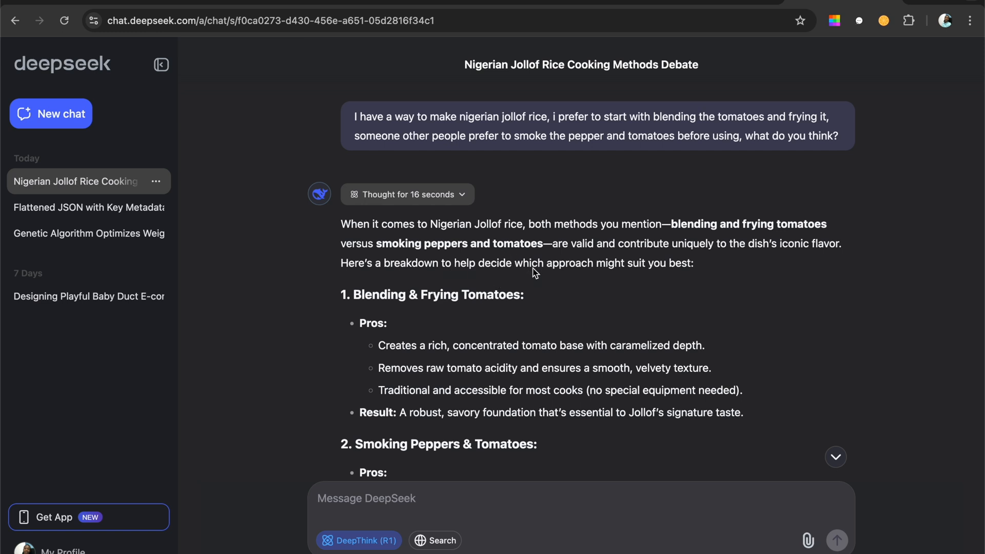
- Read through the answer, highlighting the blending method's result sentence
{"action": "scroll", "scroll_direction": "down", "scroll_amount": 3}
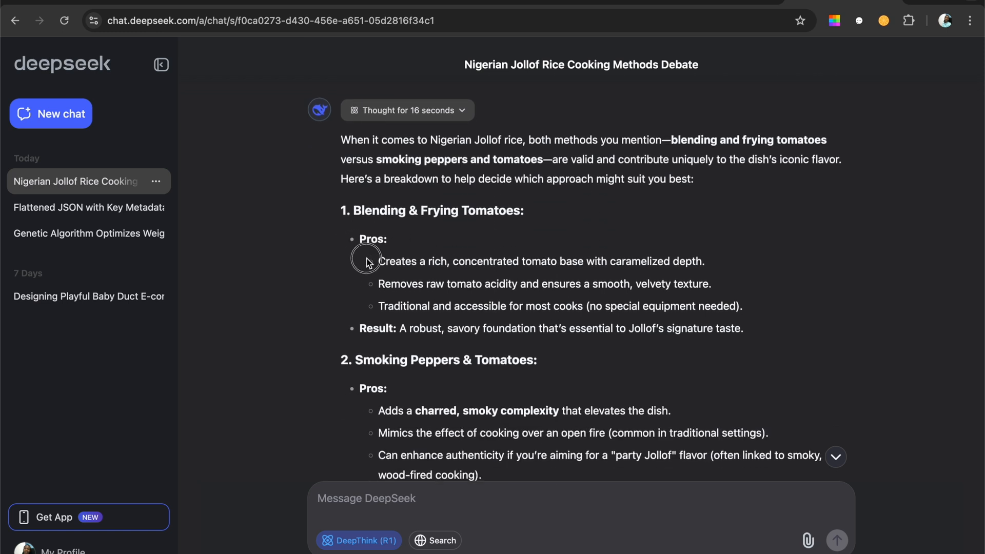
{"action": "left_click_drag", "start_coordinate": [397, 328], "coordinate": [743, 327]}
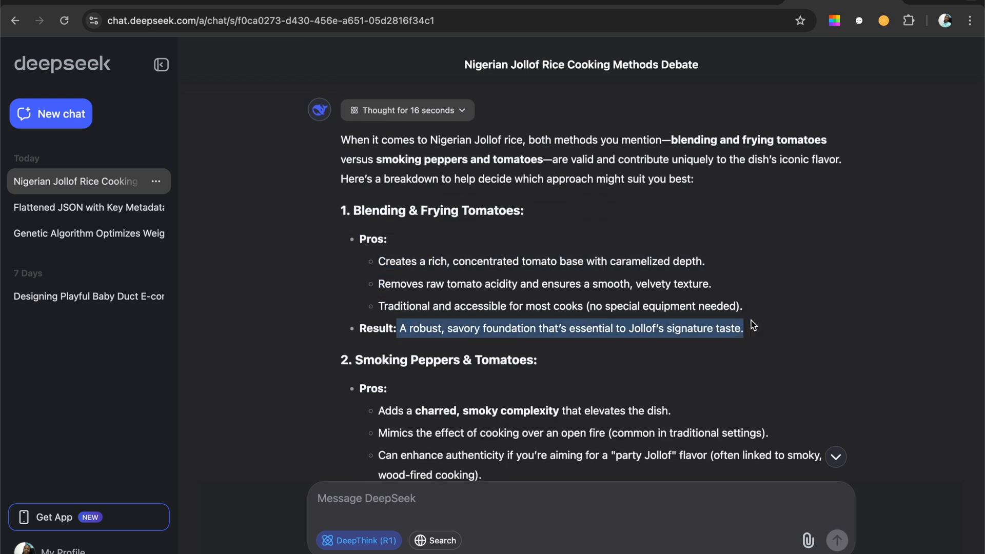
{"action": "scroll", "scroll_direction": "down", "scroll_amount": 3}
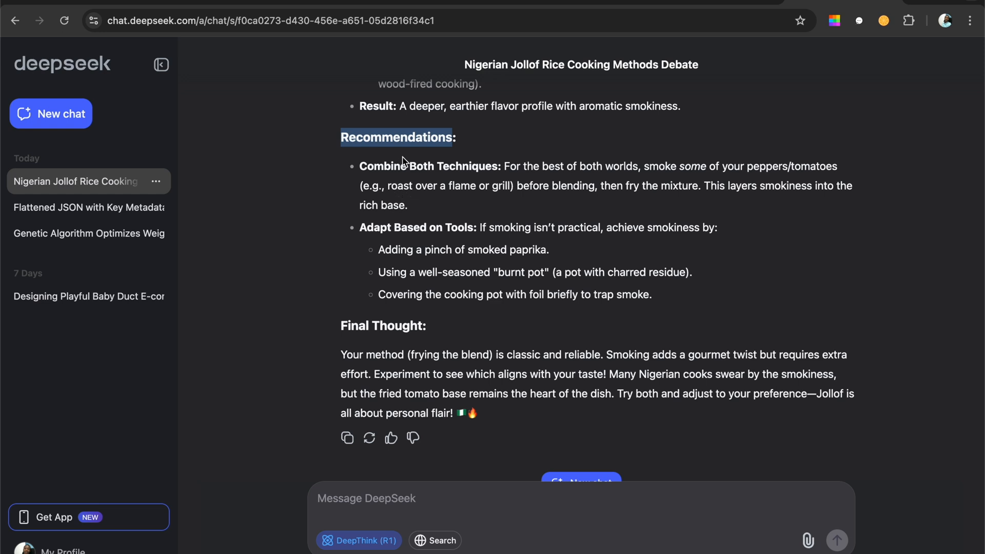
{"action": "mouse_move", "coordinate": [443, 298]}
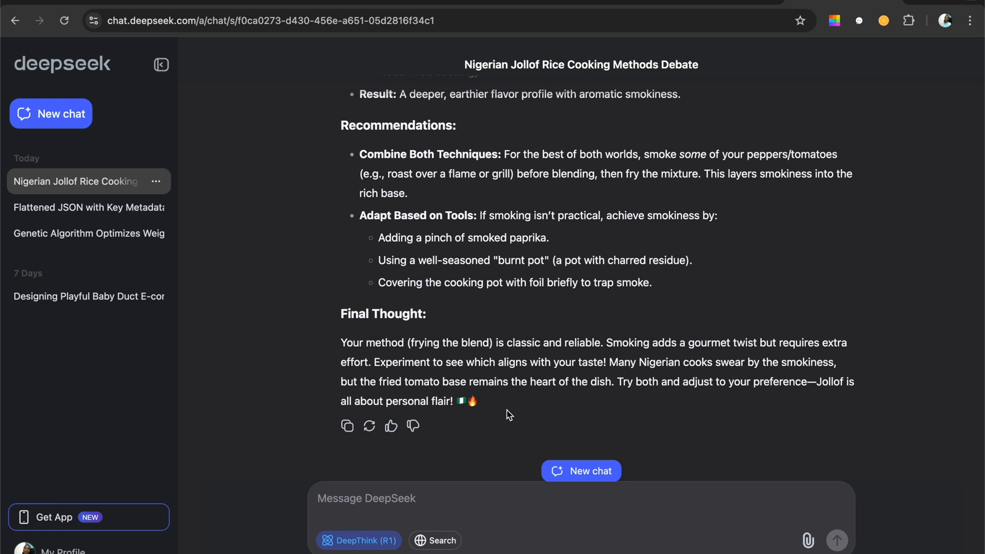
- Return to the Open WebUI tab and scroll through local deepseek-r1's 112-second answer
{"action": "left_click", "coordinate": [251, 20]}
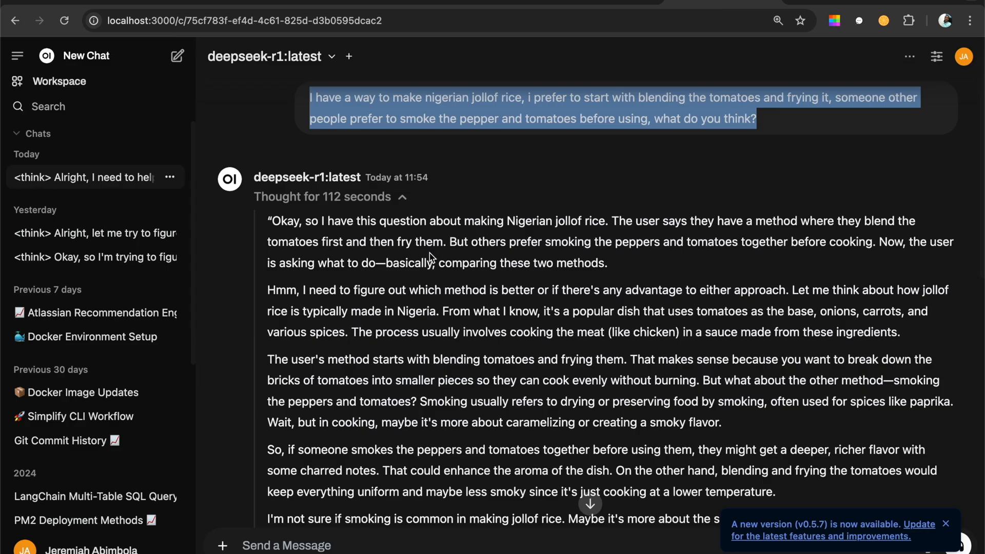
{"action": "scroll", "scroll_direction": "down", "scroll_amount": 3}
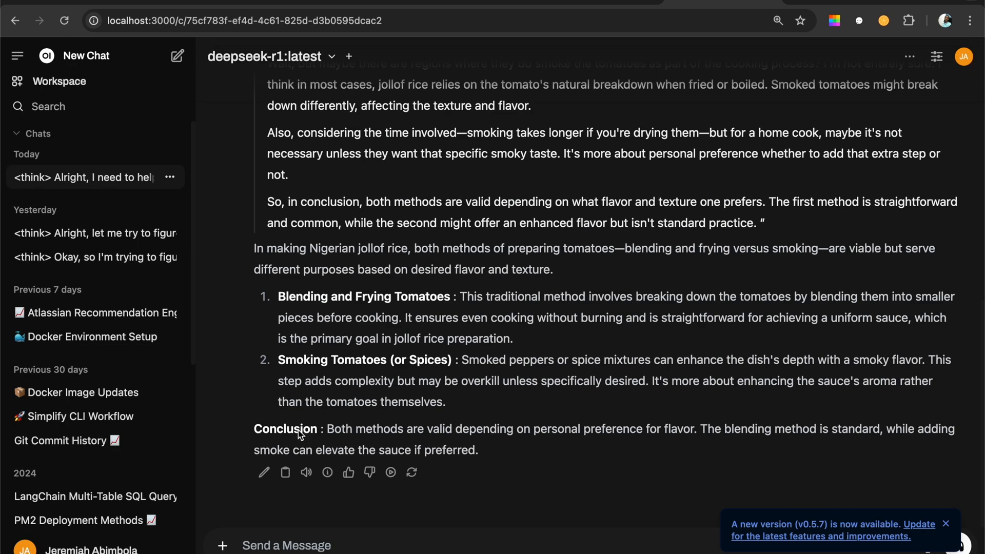
{"action": "mouse_move", "coordinate": [565, 443]}
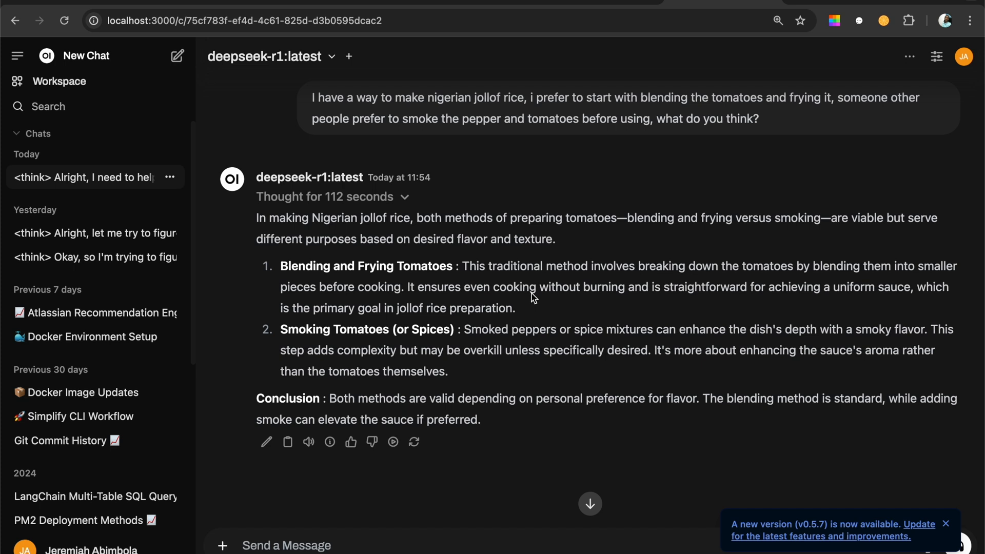
{"action": "mouse_move", "coordinate": [548, 293]}
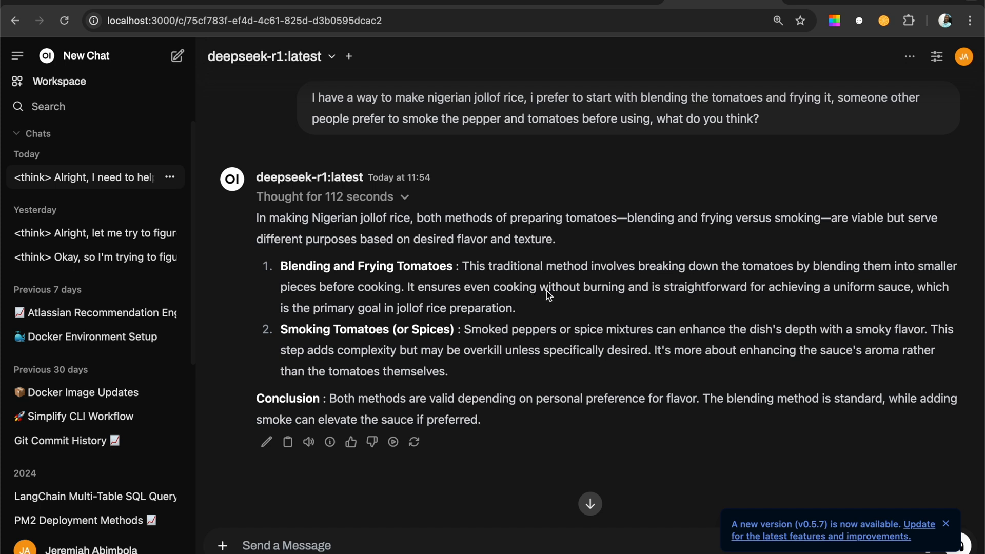
{"action": "mouse_move", "coordinate": [546, 299]}
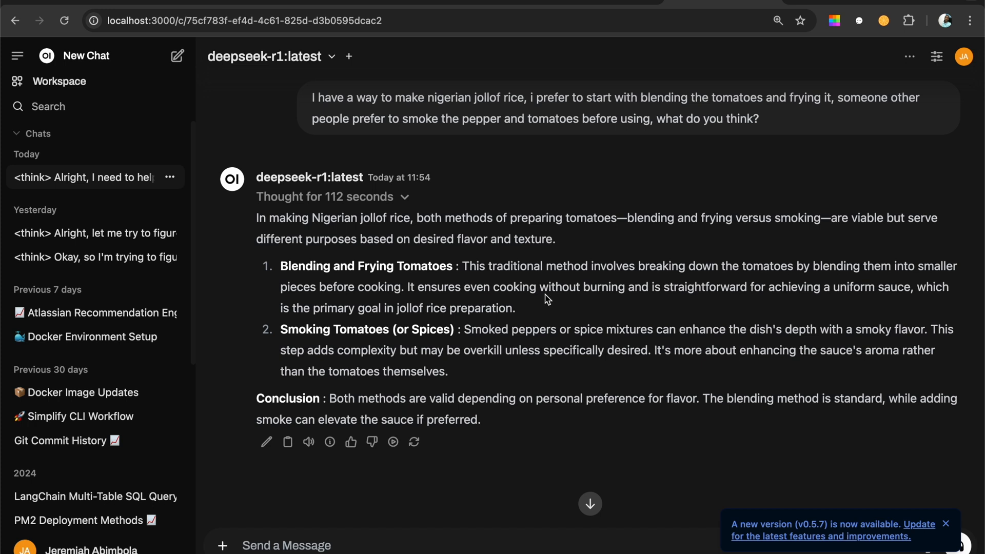
{"action": "mouse_move", "coordinate": [544, 304]}
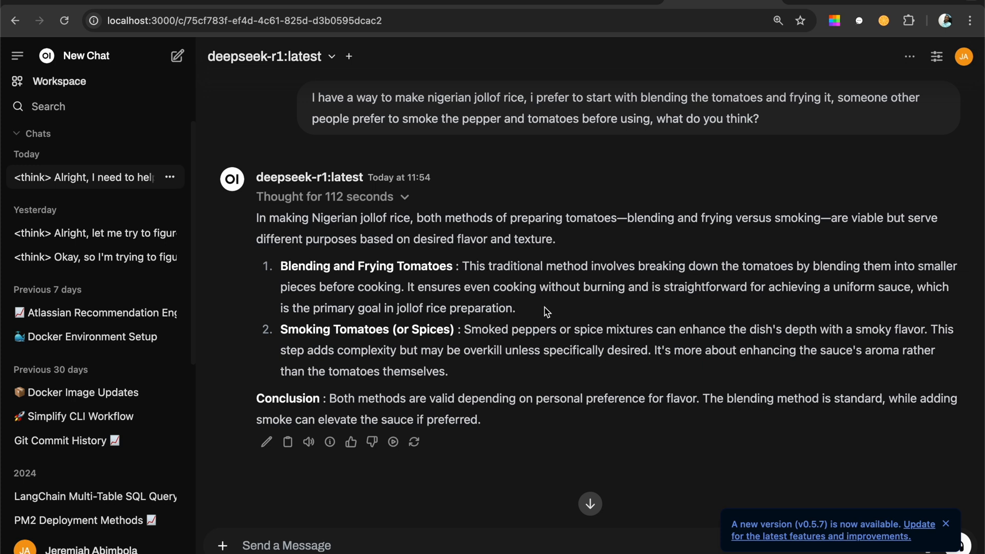
{"action": "mouse_move", "coordinate": [552, 297]}
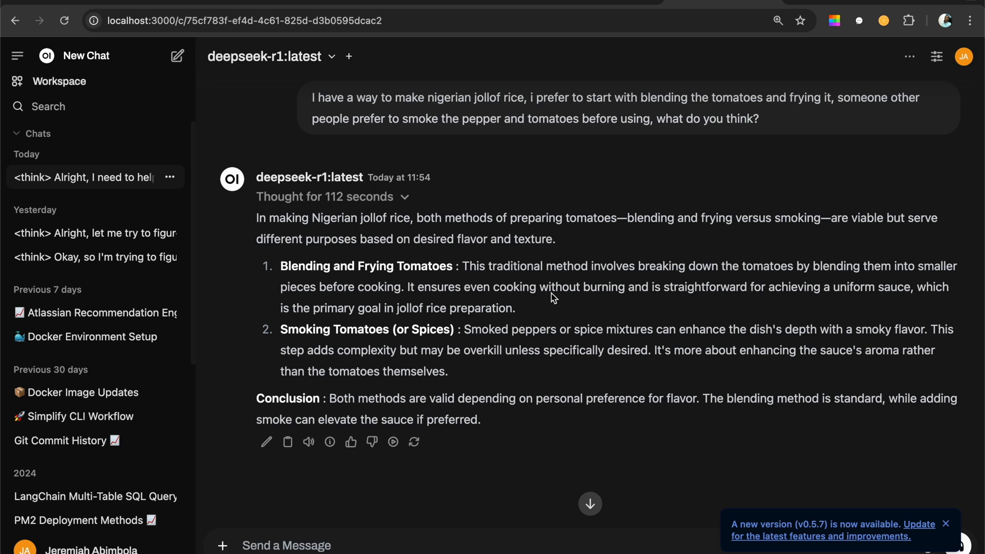
{"action": "mouse_move", "coordinate": [537, 253]}
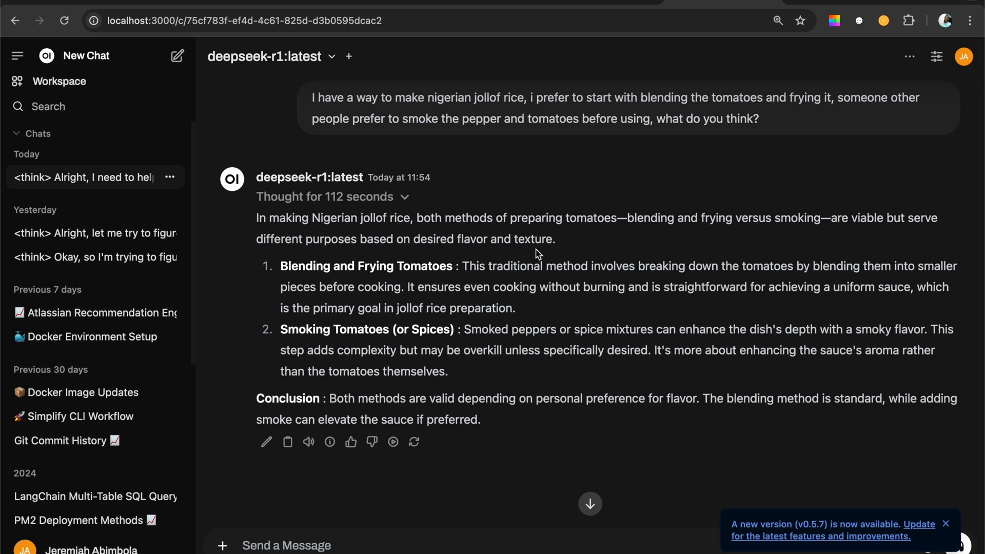